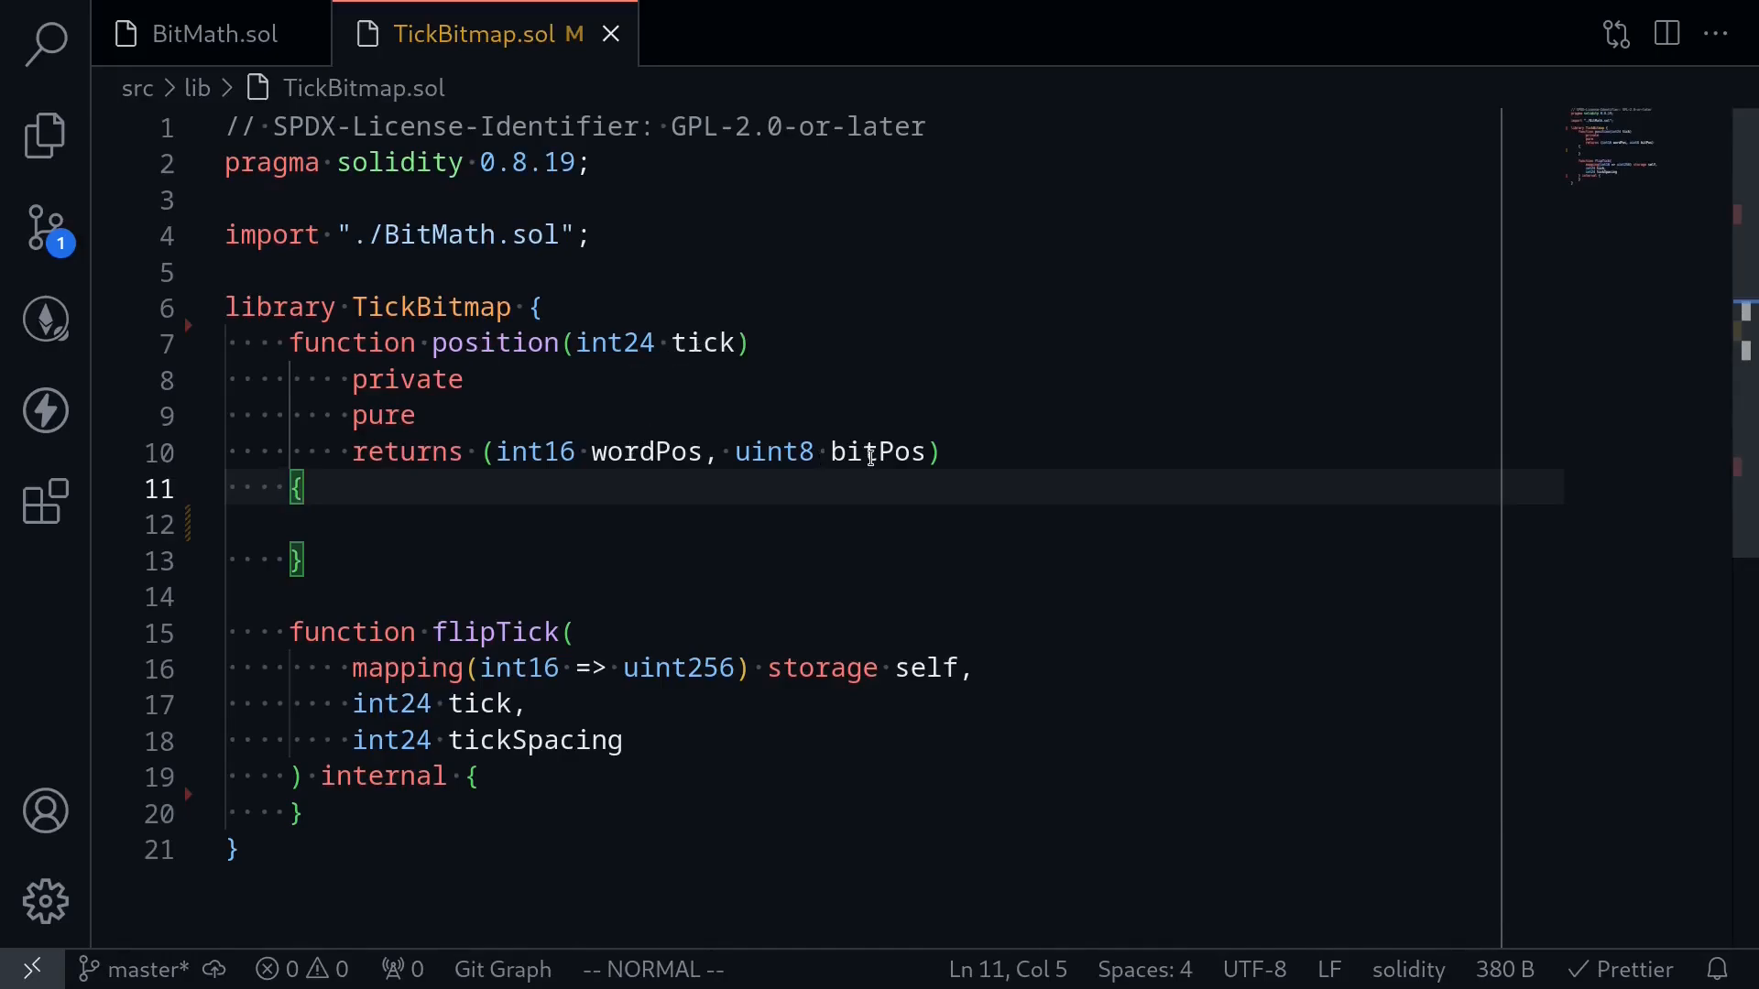
{"action": "mouse_move", "coordinate": [511, 656]}
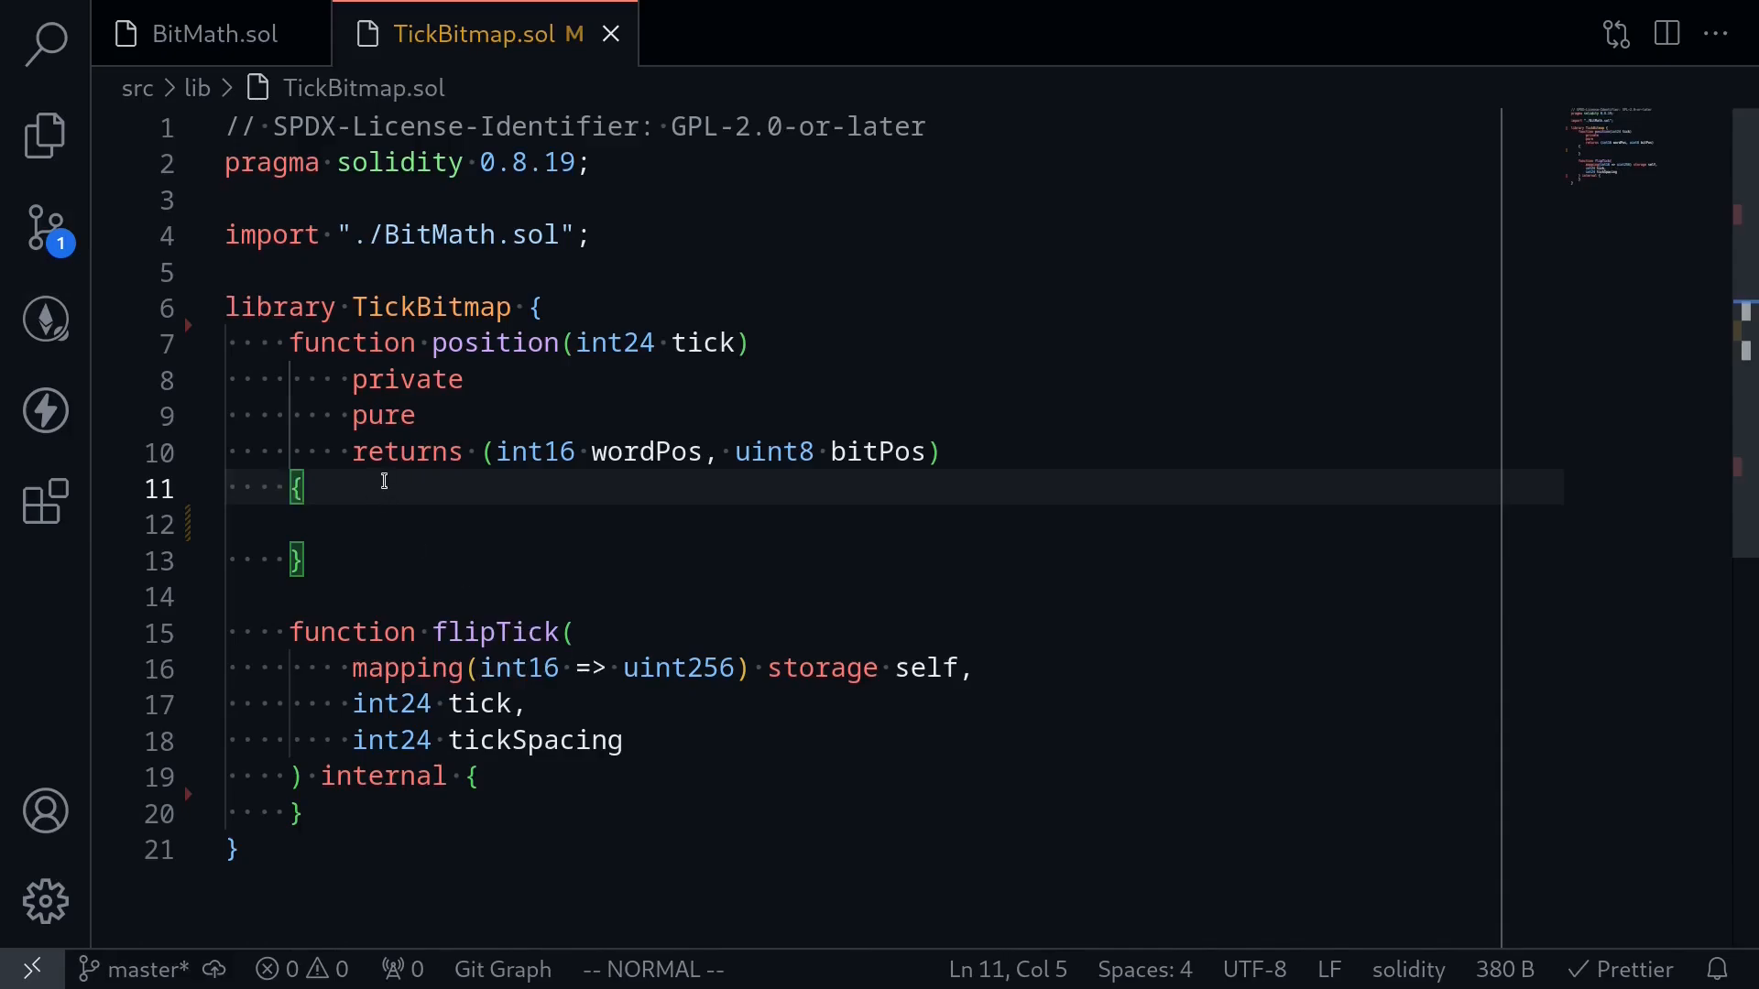
{"action": "mouse_move", "coordinate": [355, 491]}
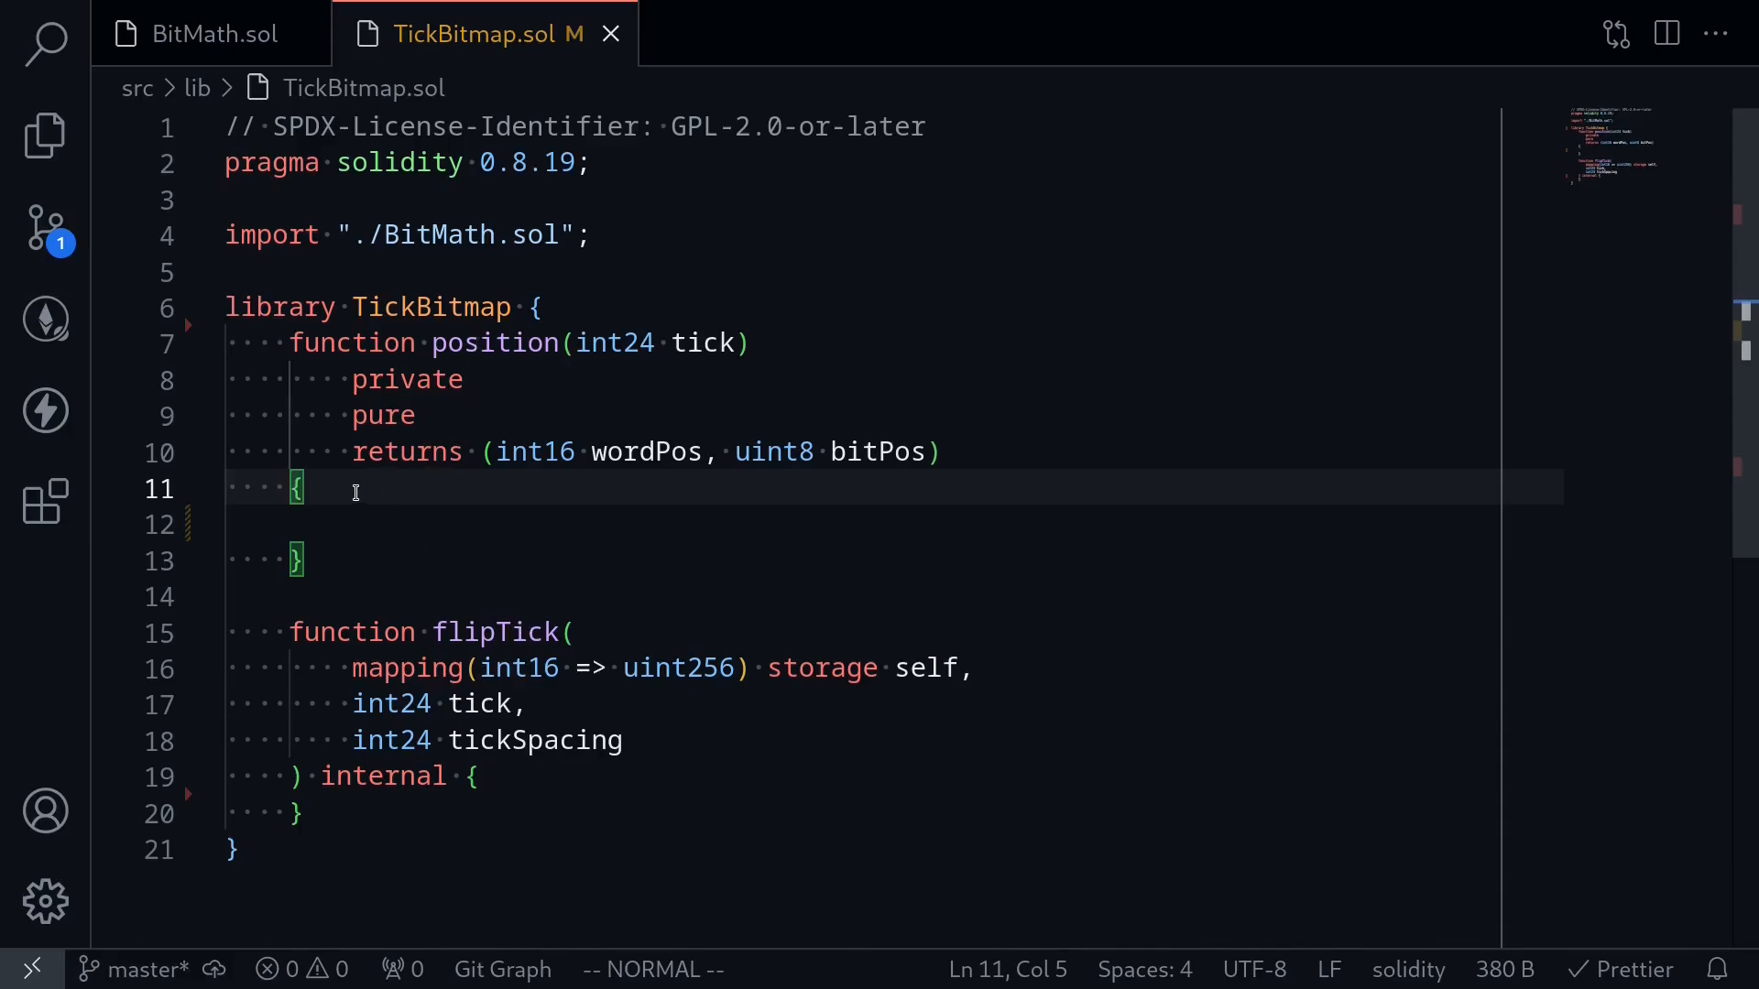
{"action": "mouse_move", "coordinate": [423, 458]}
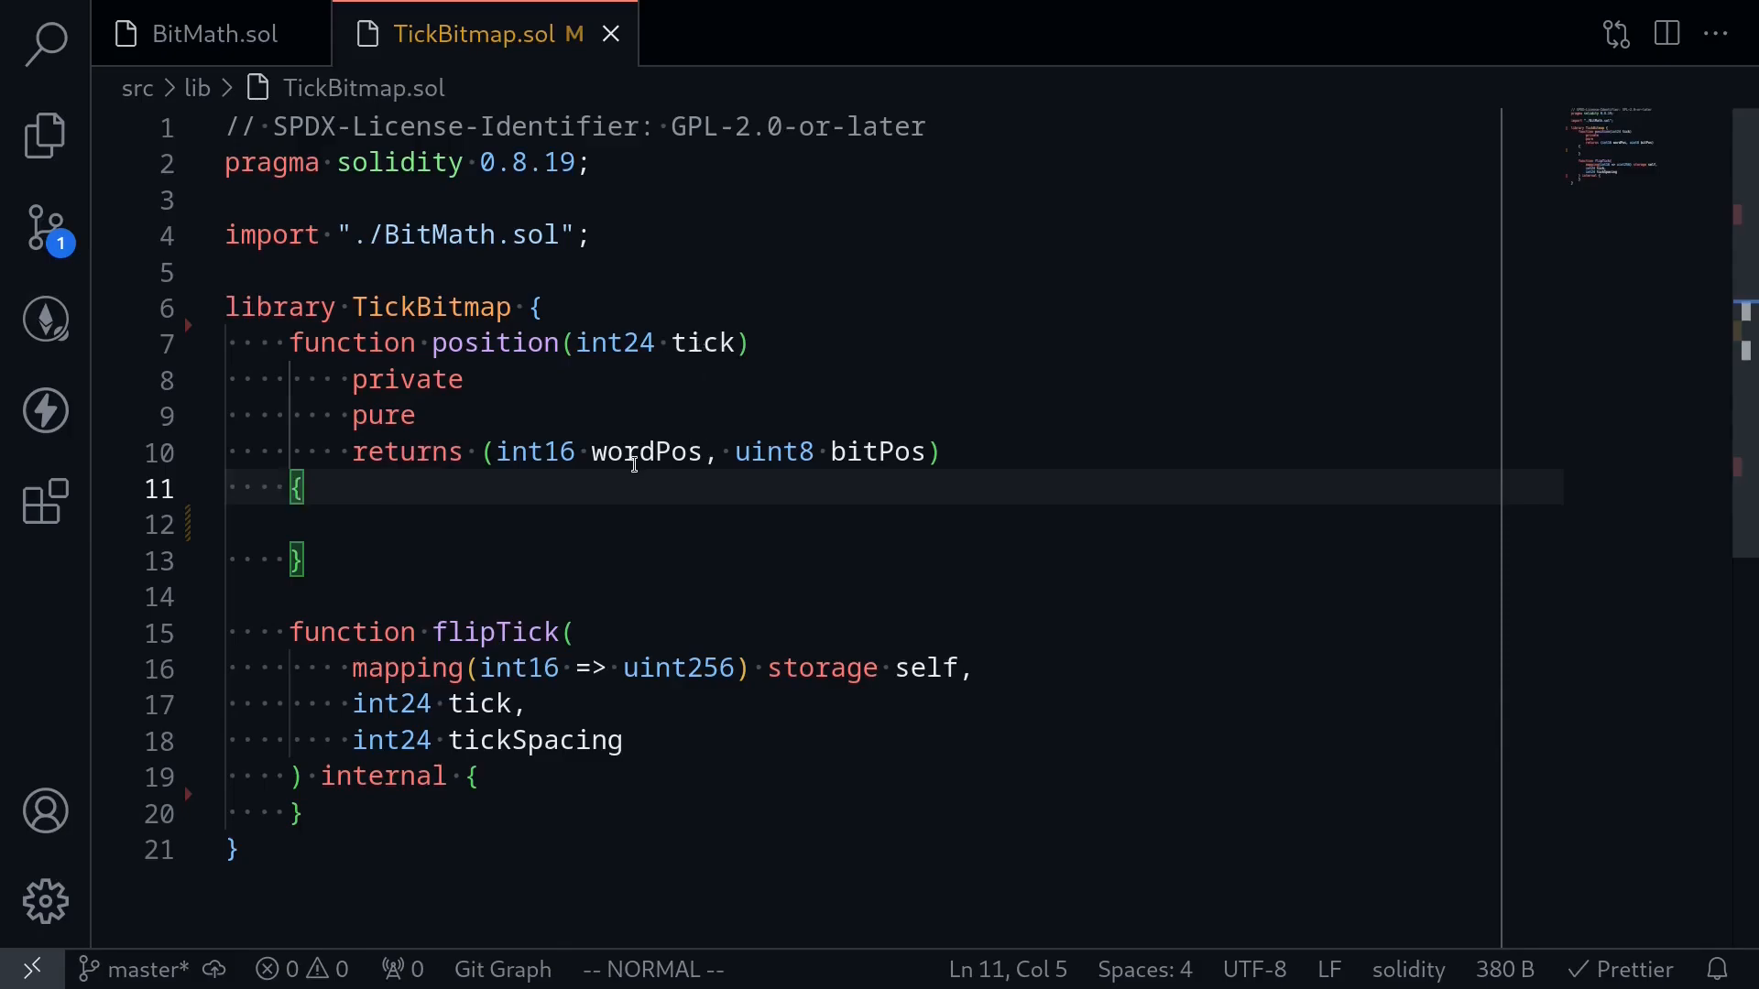
{"action": "mouse_move", "coordinate": [561, 463]}
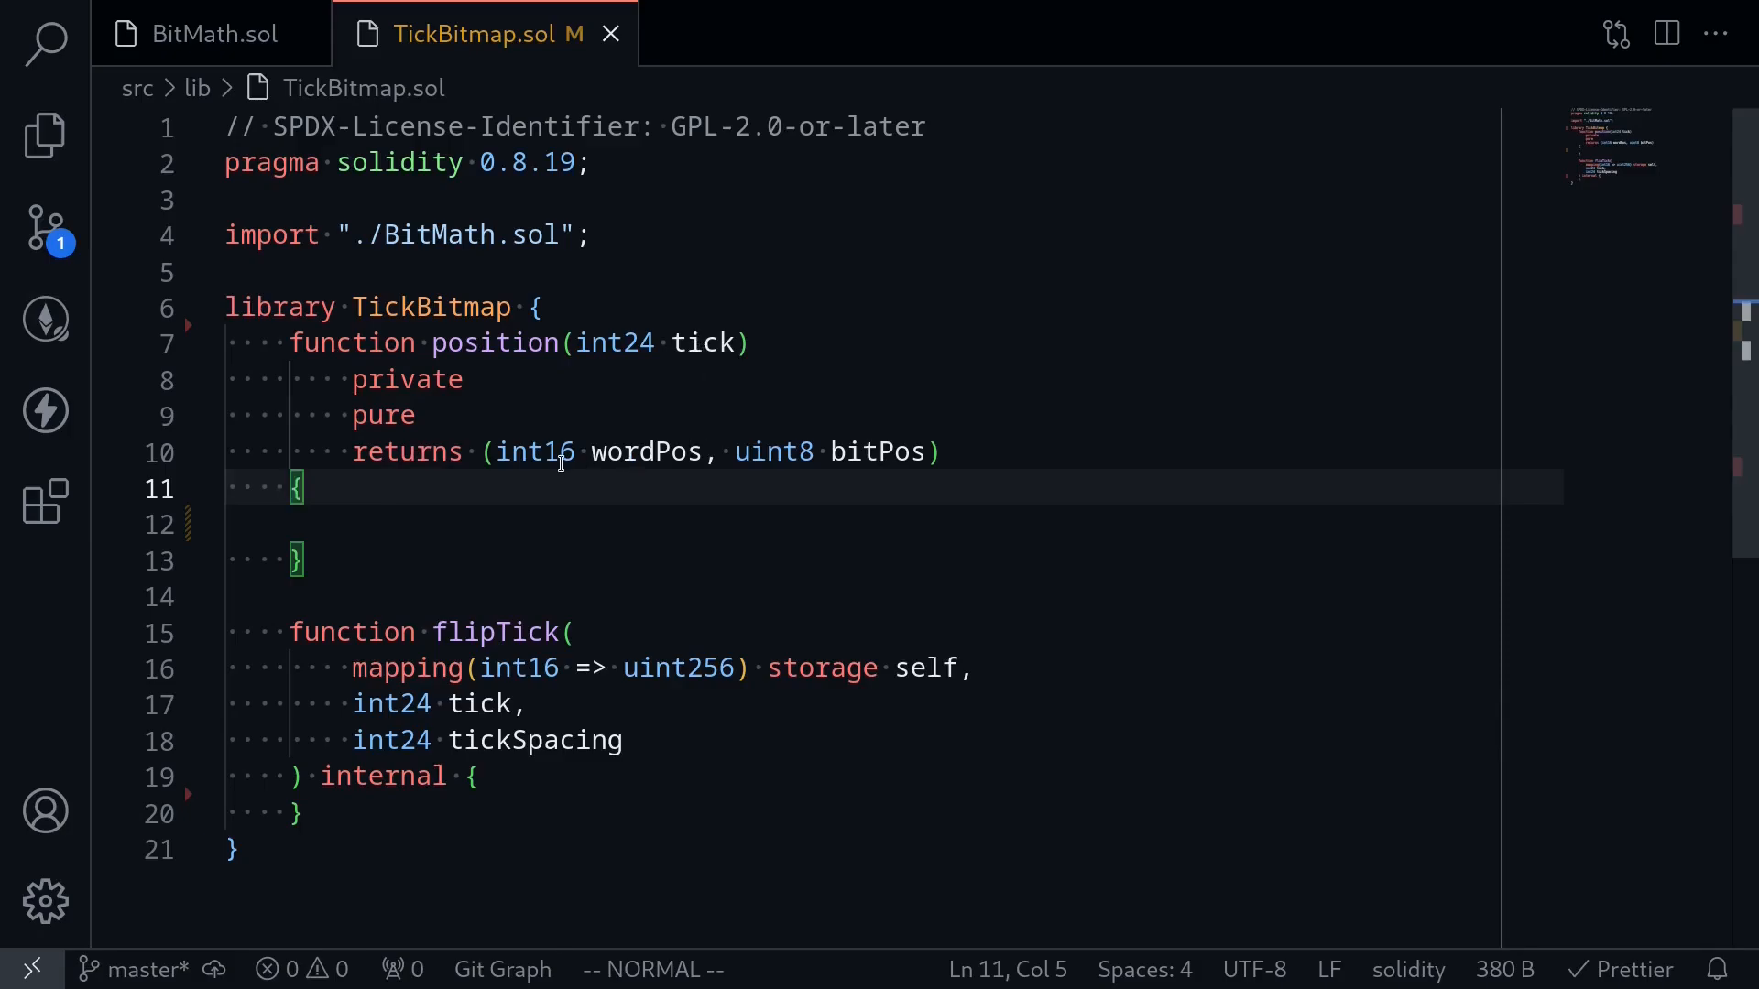
{"action": "mouse_move", "coordinate": [605, 495]}
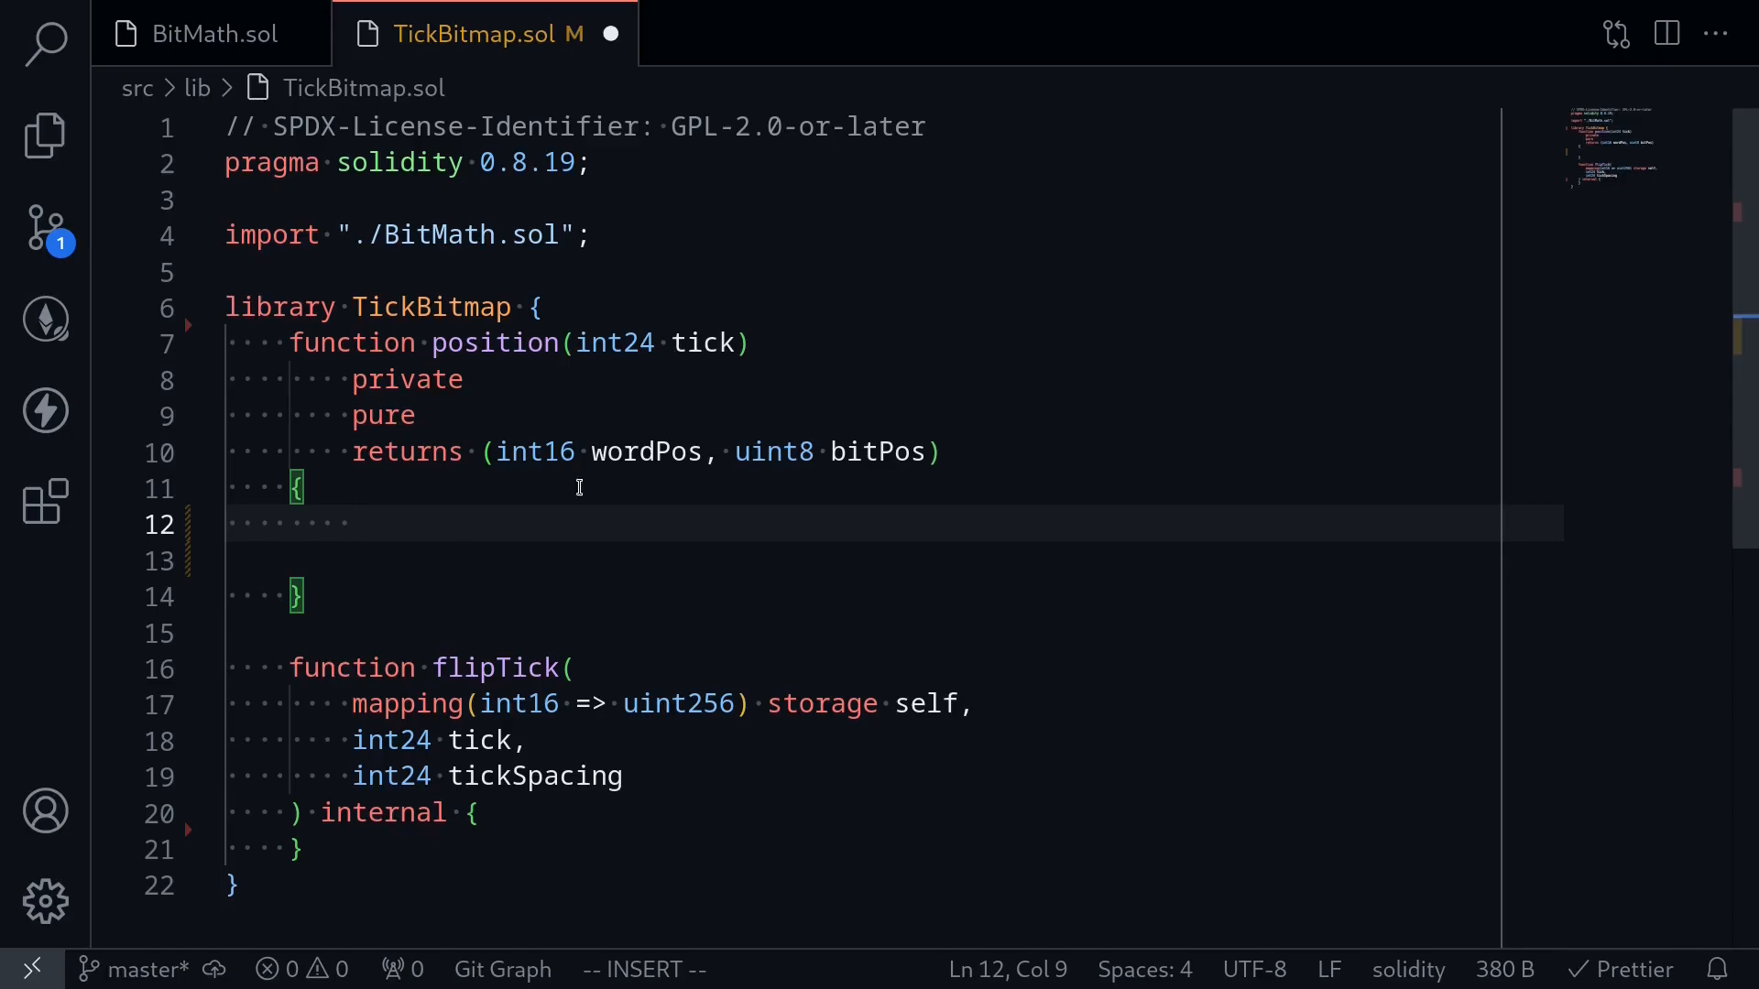
Step: Write the statement wordPos = int16(tick >> 8); as the first line of position()
{"action": "type", "text": "wordPos ="}
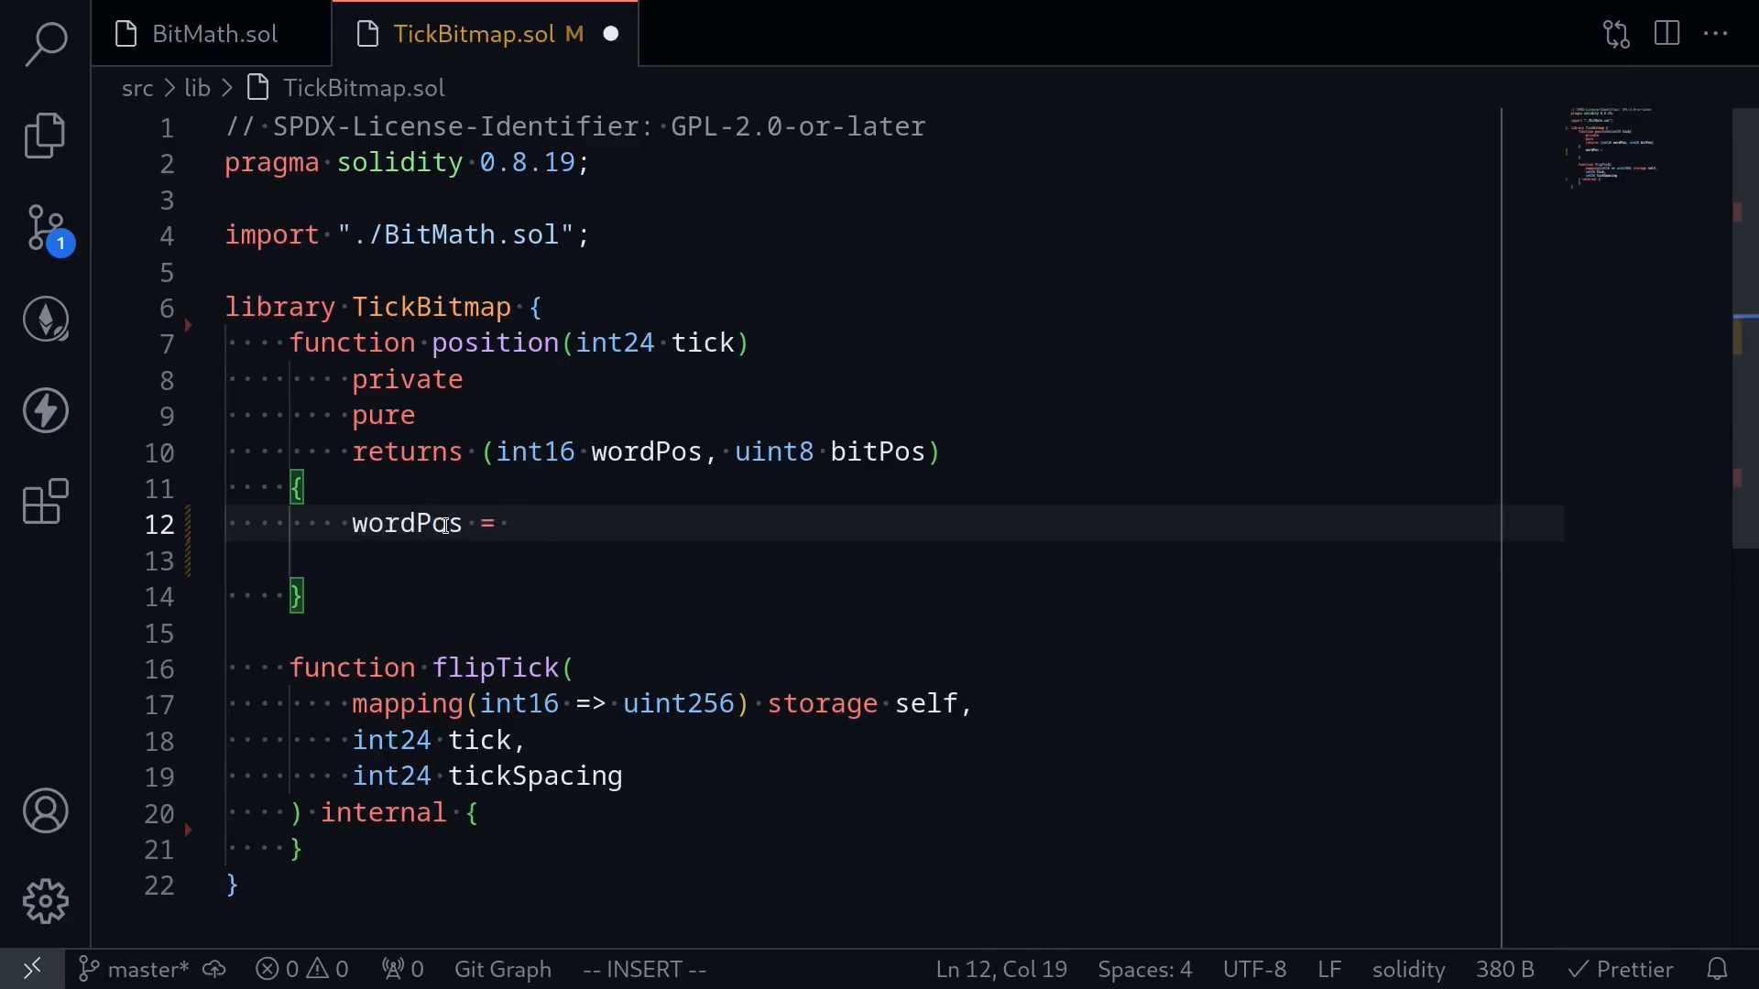
{"action": "type", "text": "tick"}
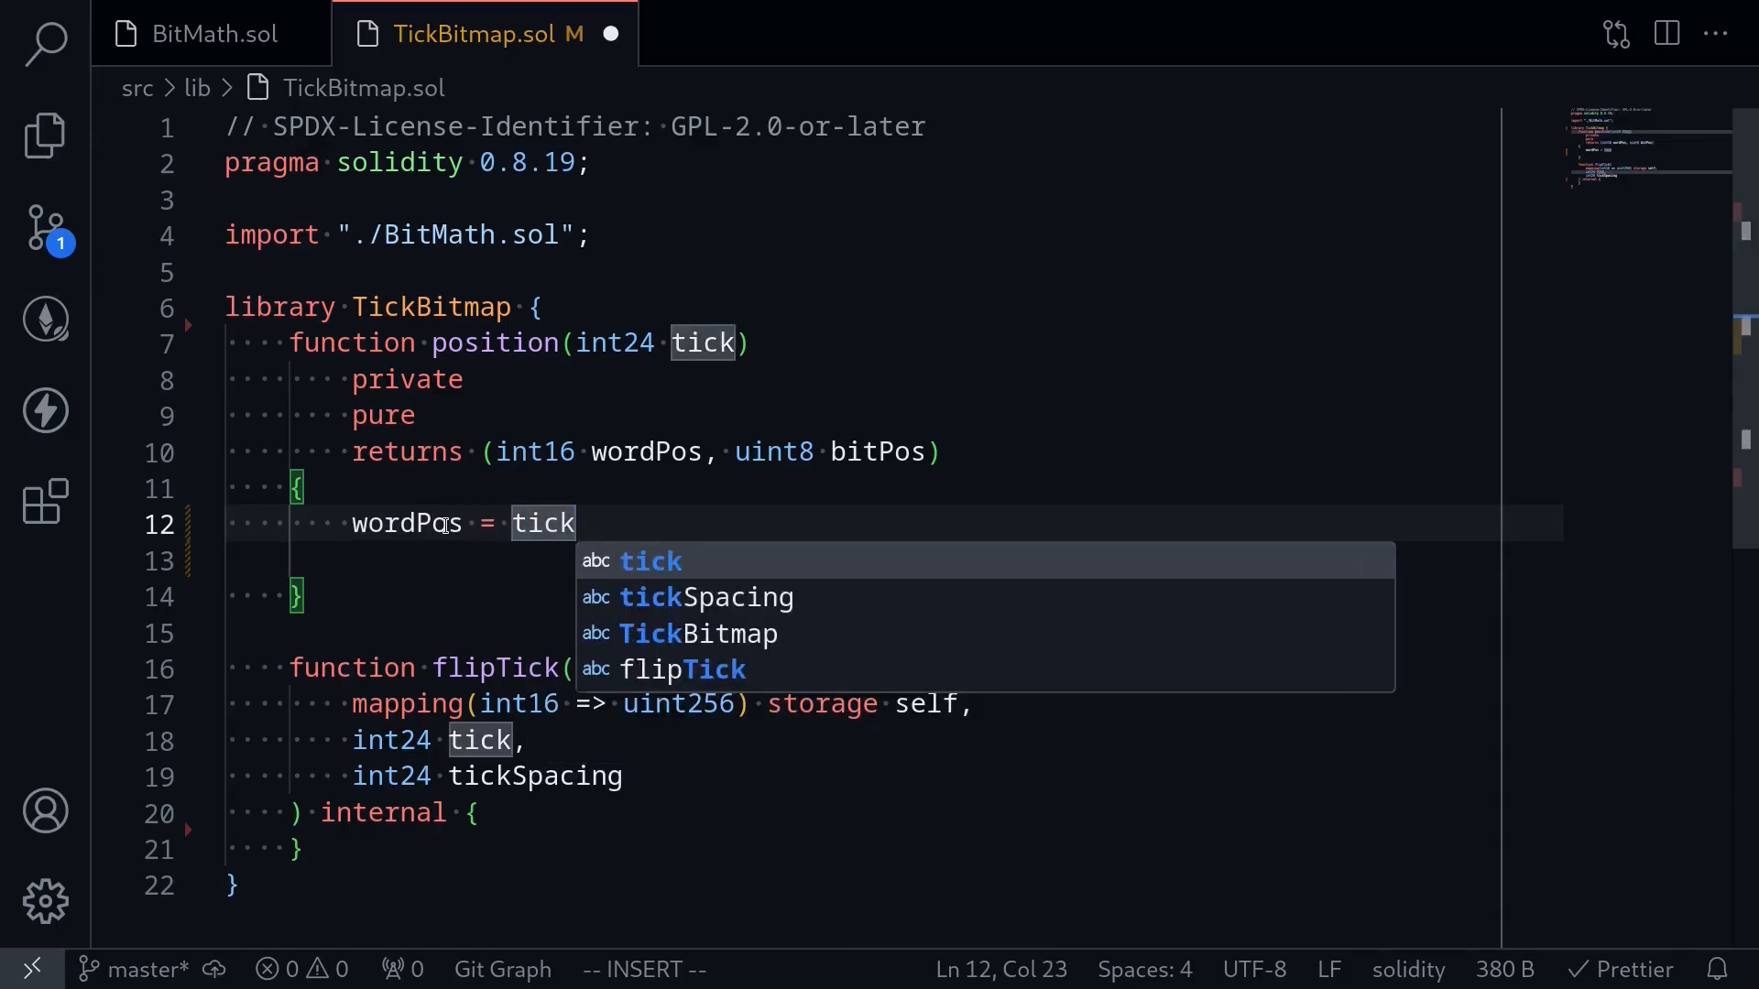
{"action": "type", "text": ">>"}
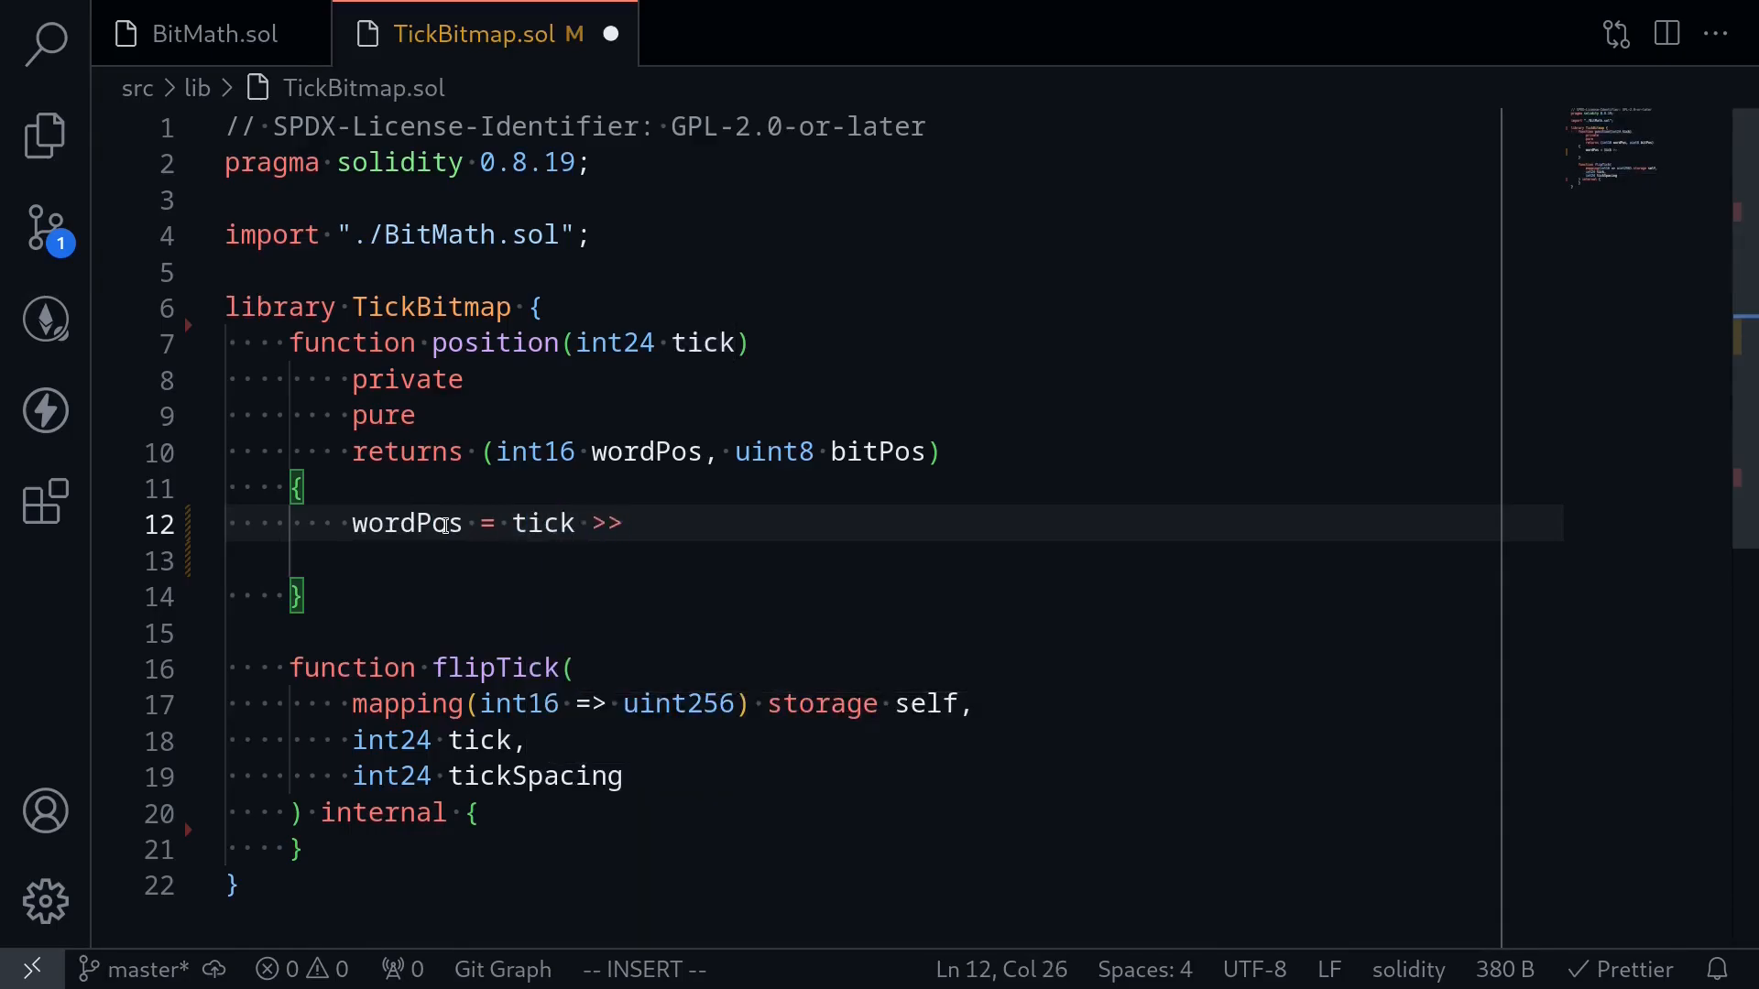
{"action": "type", "text": "8"}
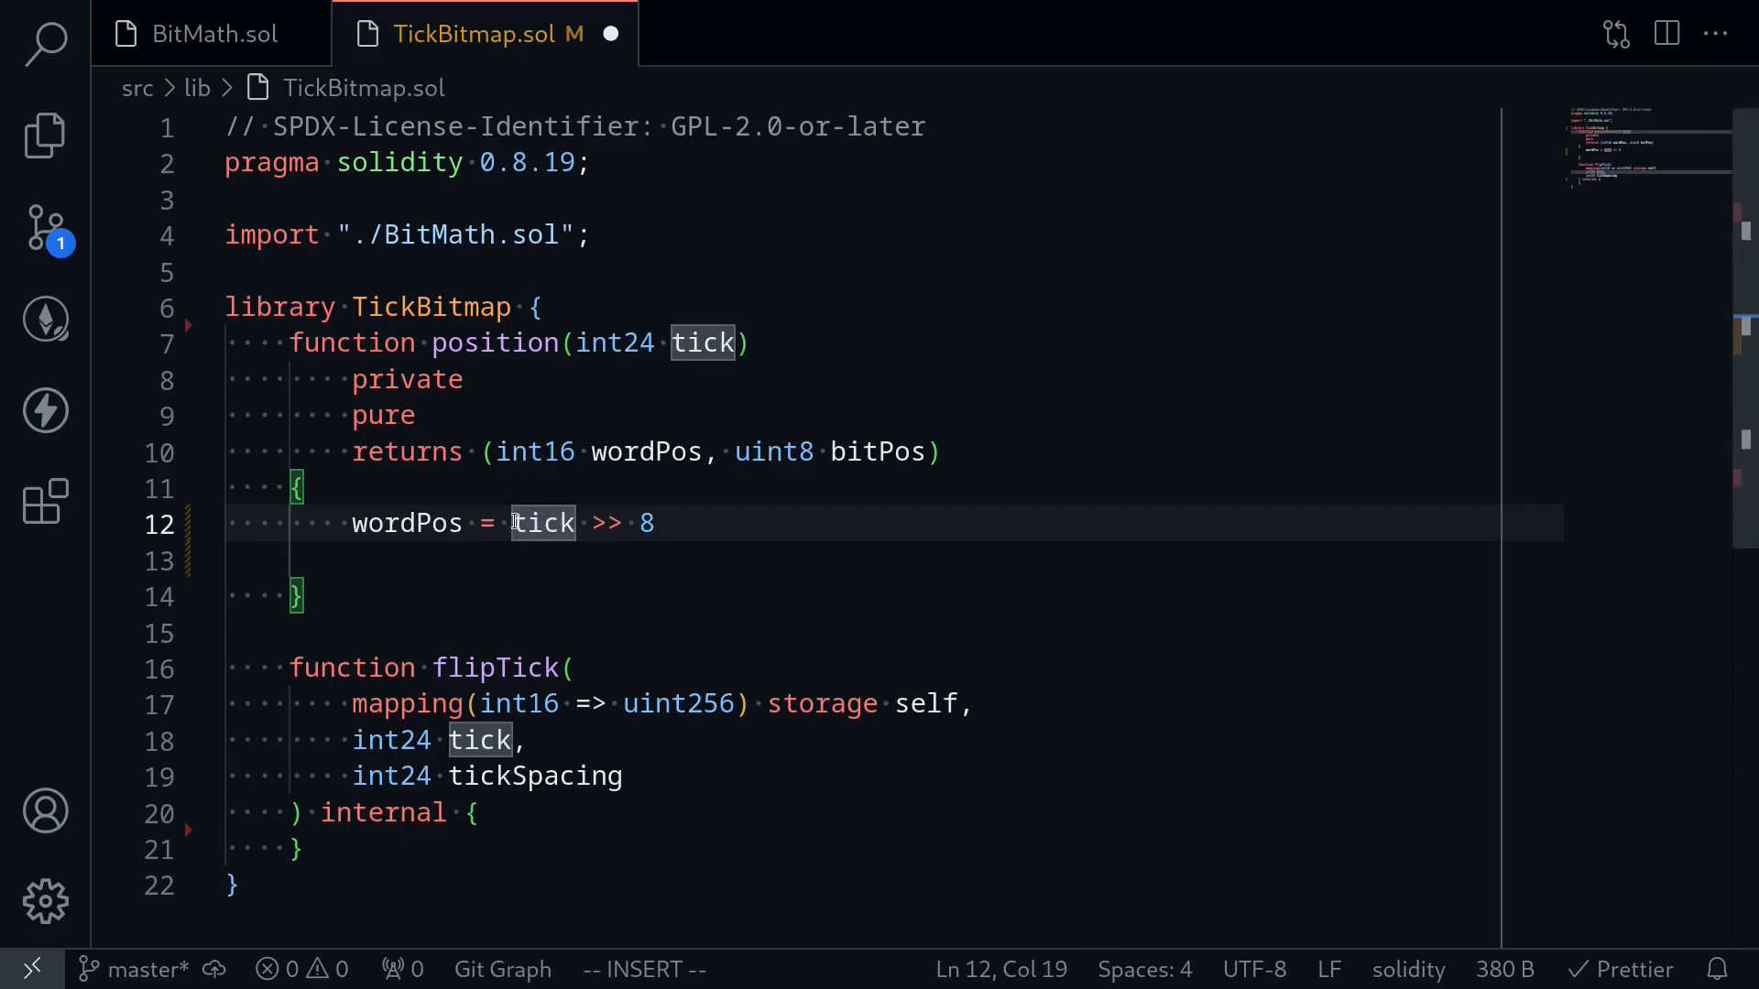
{"action": "type", "text": "int16("}
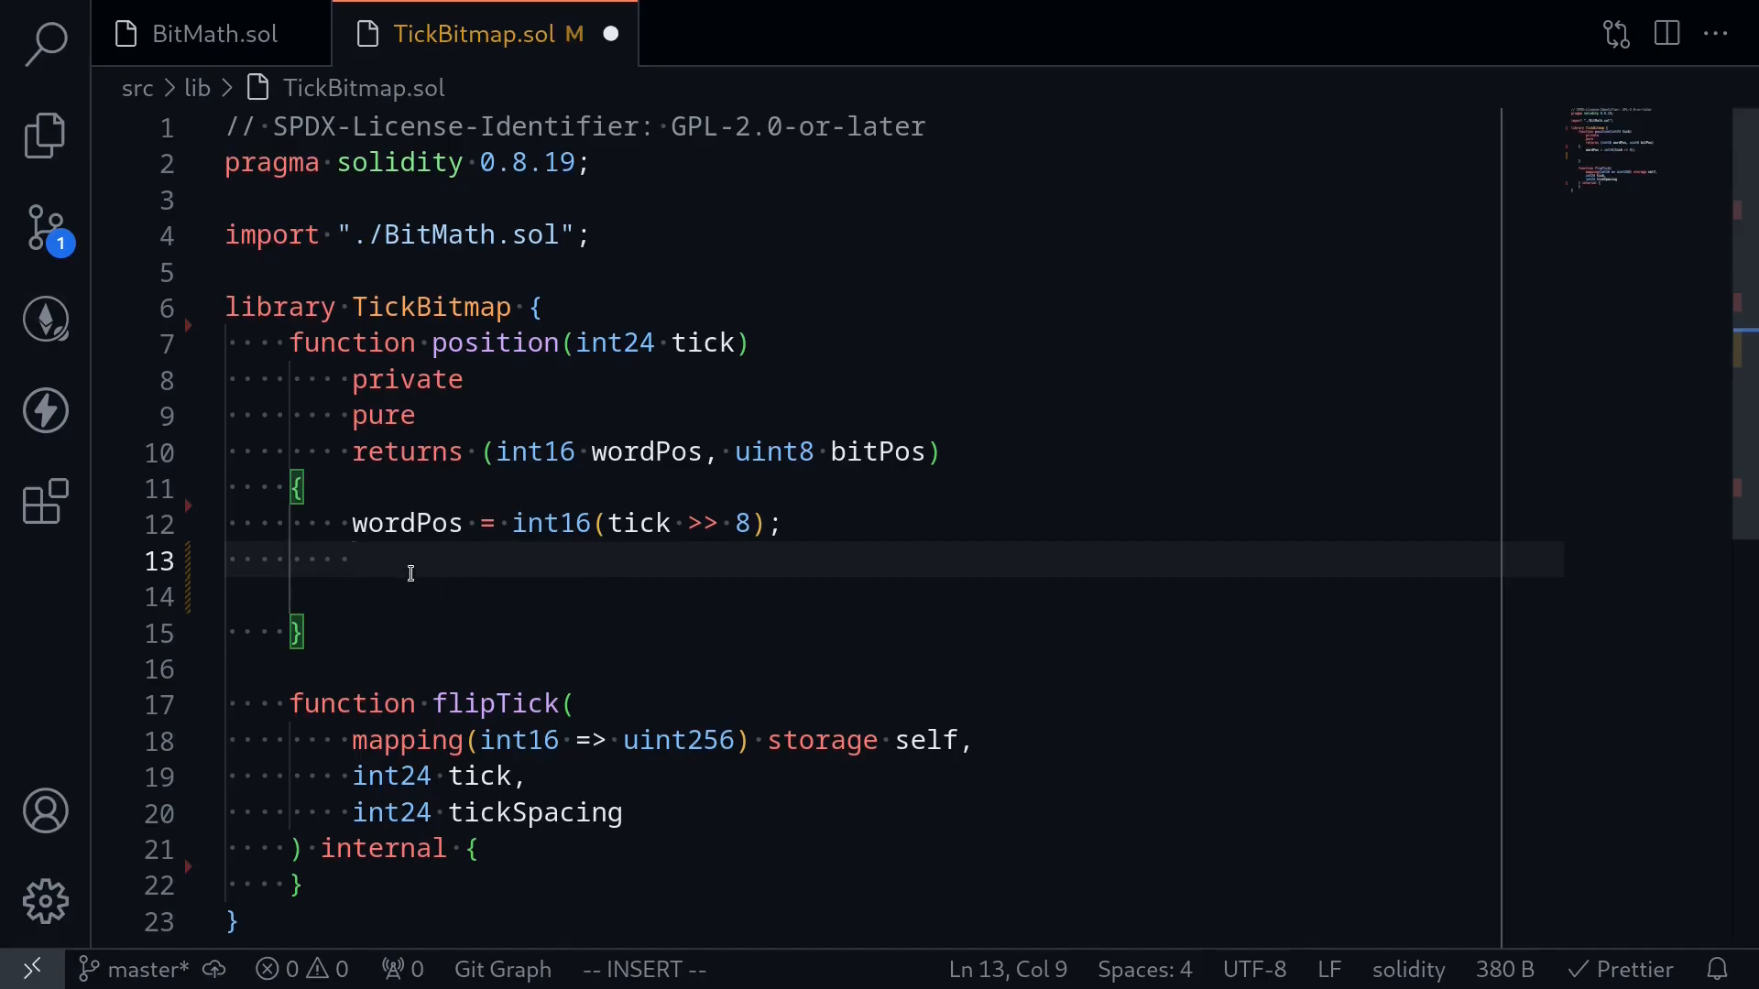
{"action": "mouse_move", "coordinate": [569, 574]}
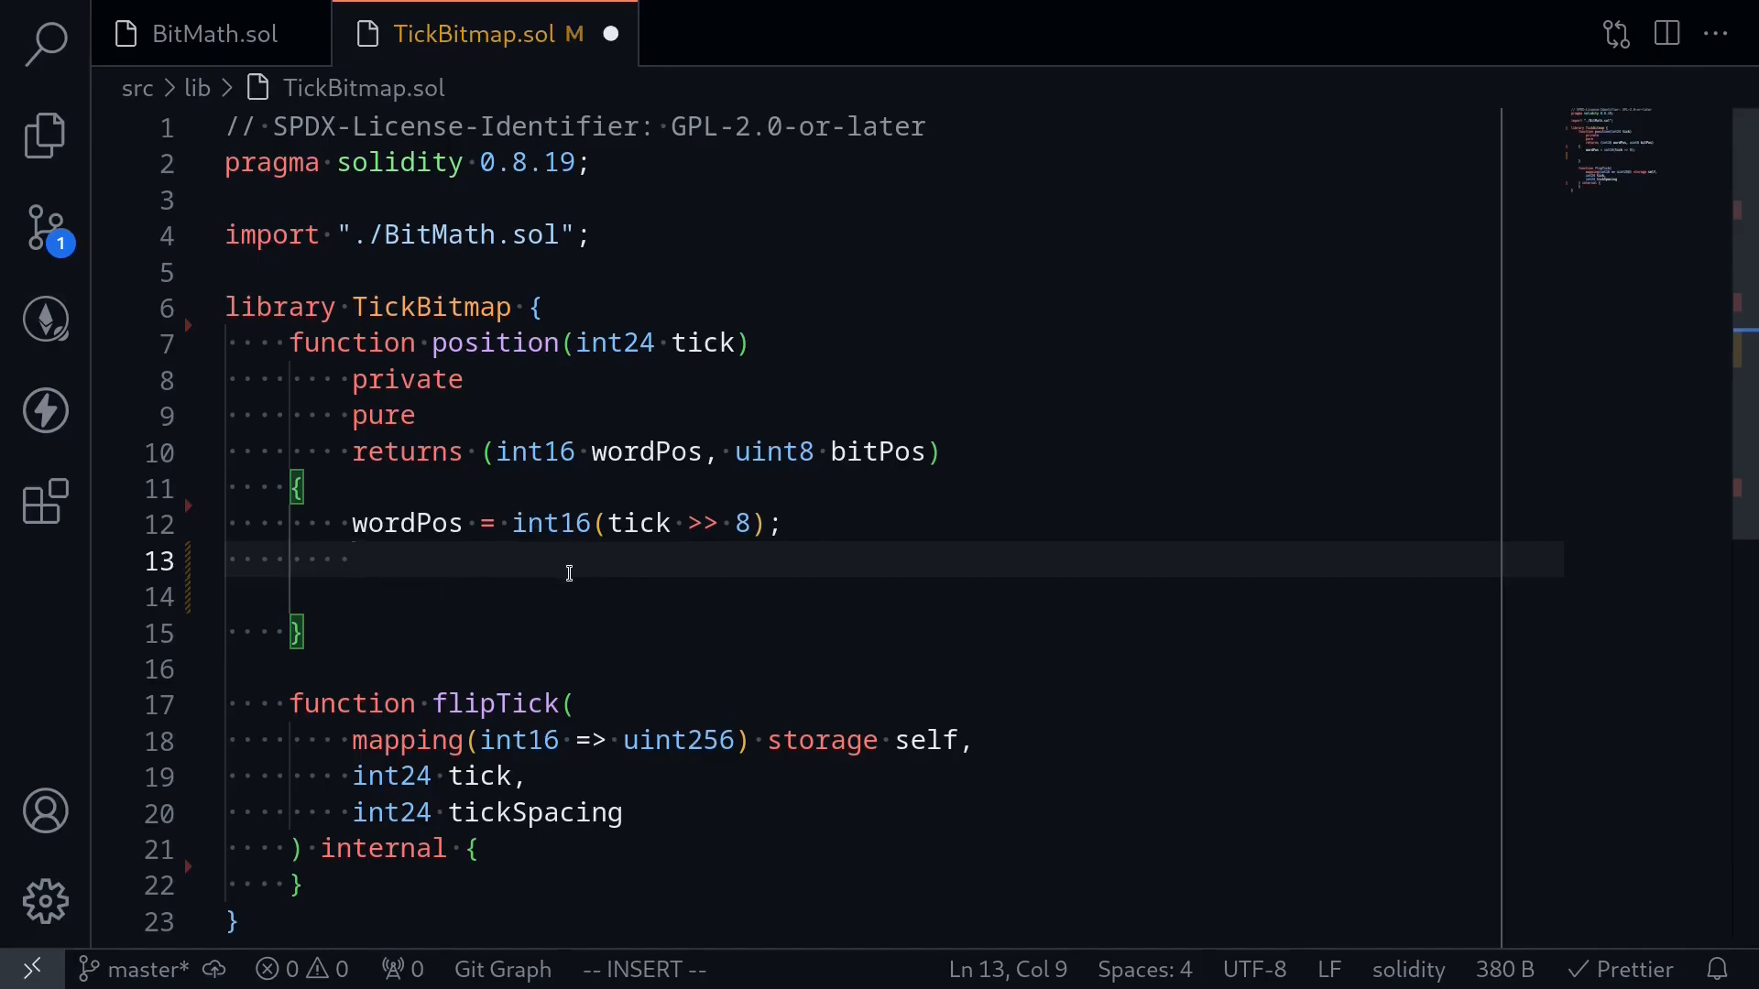
{"action": "mouse_move", "coordinate": [661, 544]}
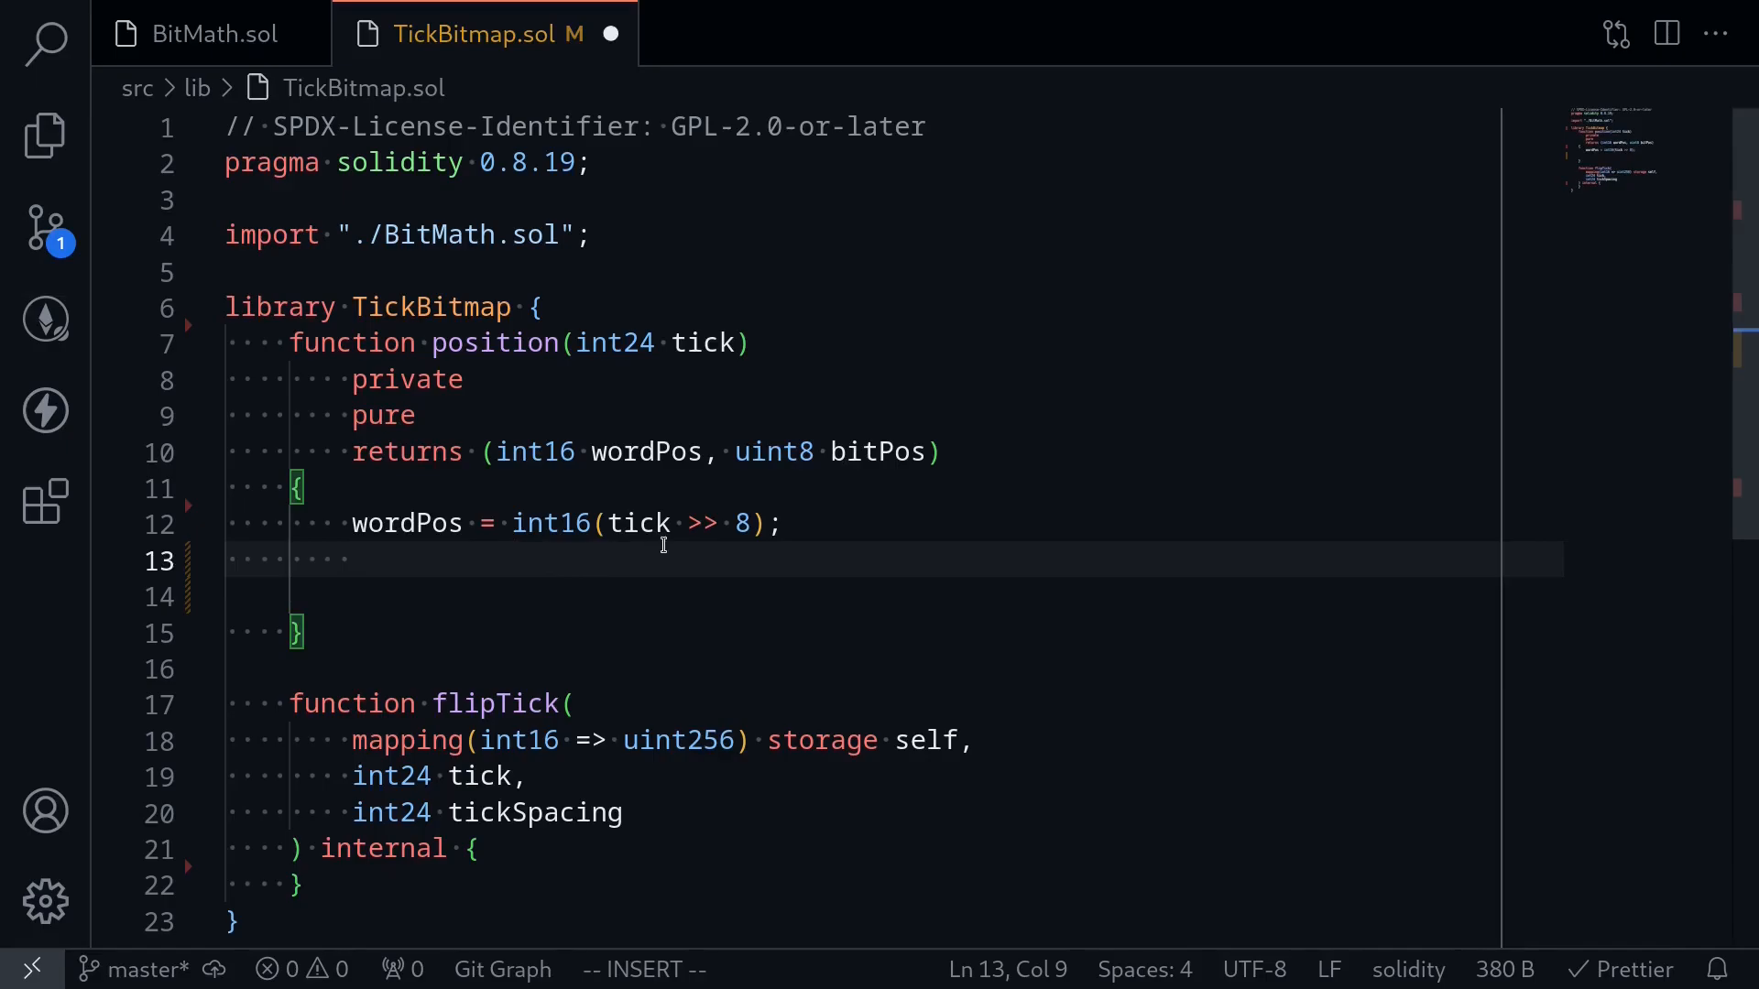
{"action": "mouse_move", "coordinate": [556, 559]}
{"action": "type", "text": "bitPos"}
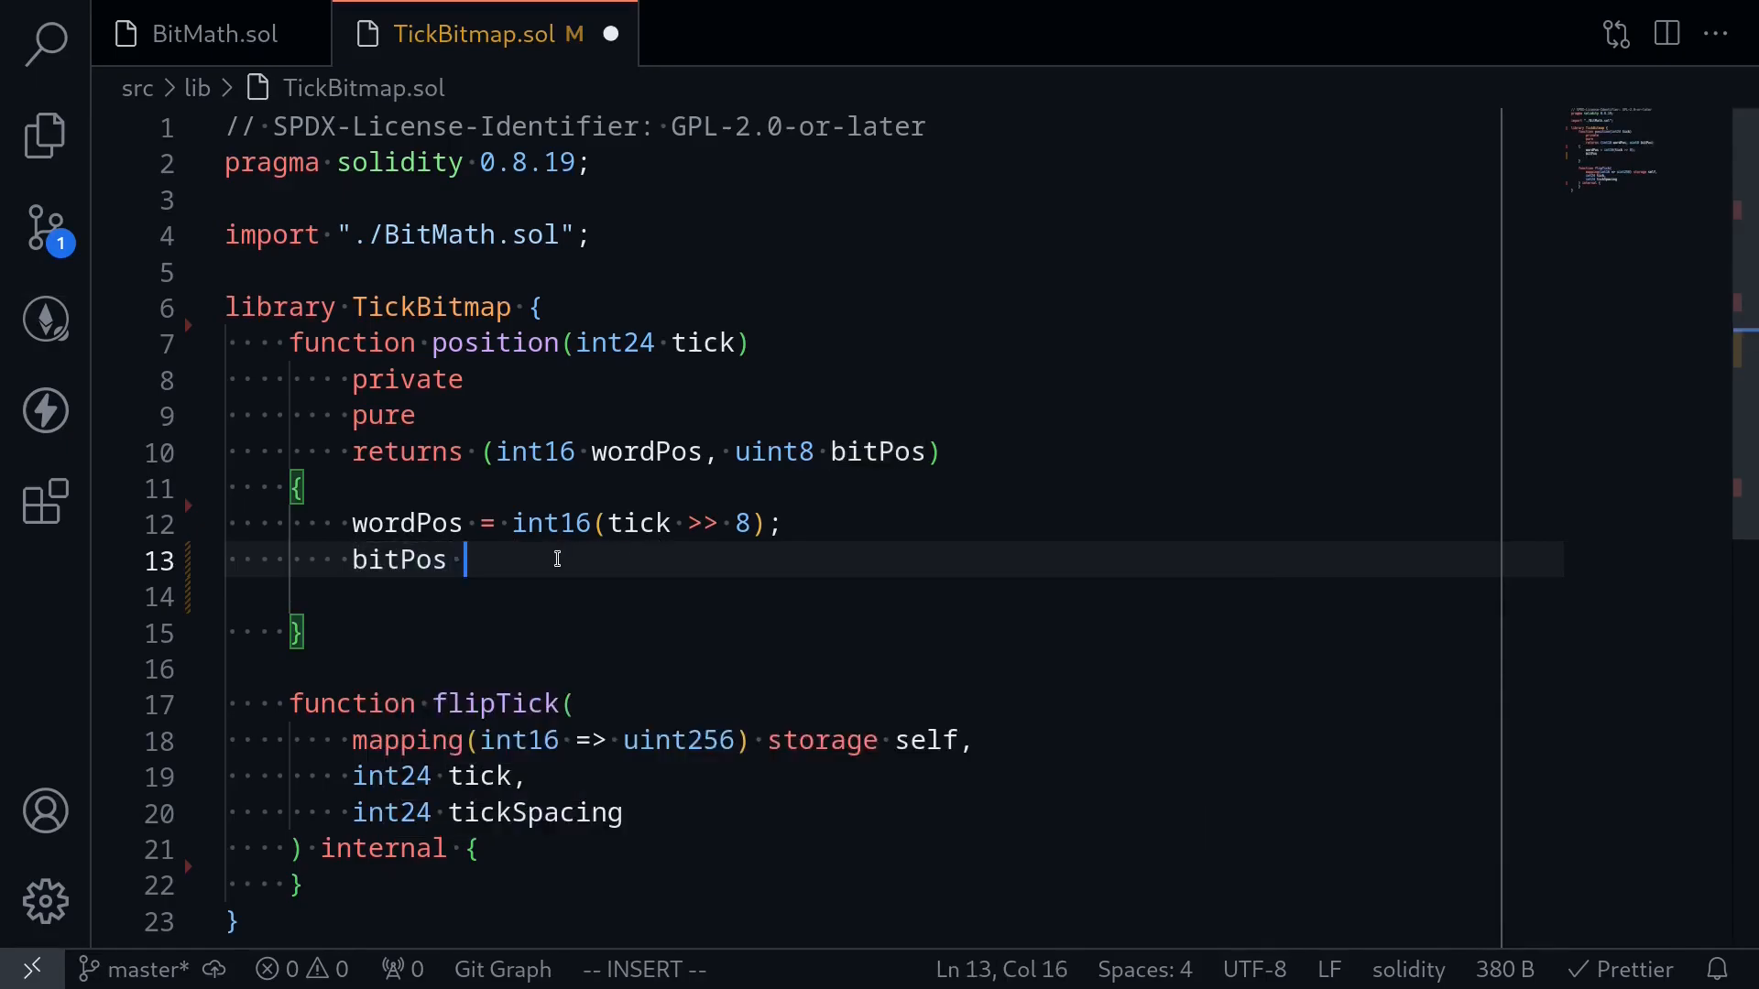
Step: Write bitPos = uint8(uint24(tick % 256)); to finish the position() body
{"action": "type", "text": "= tick"}
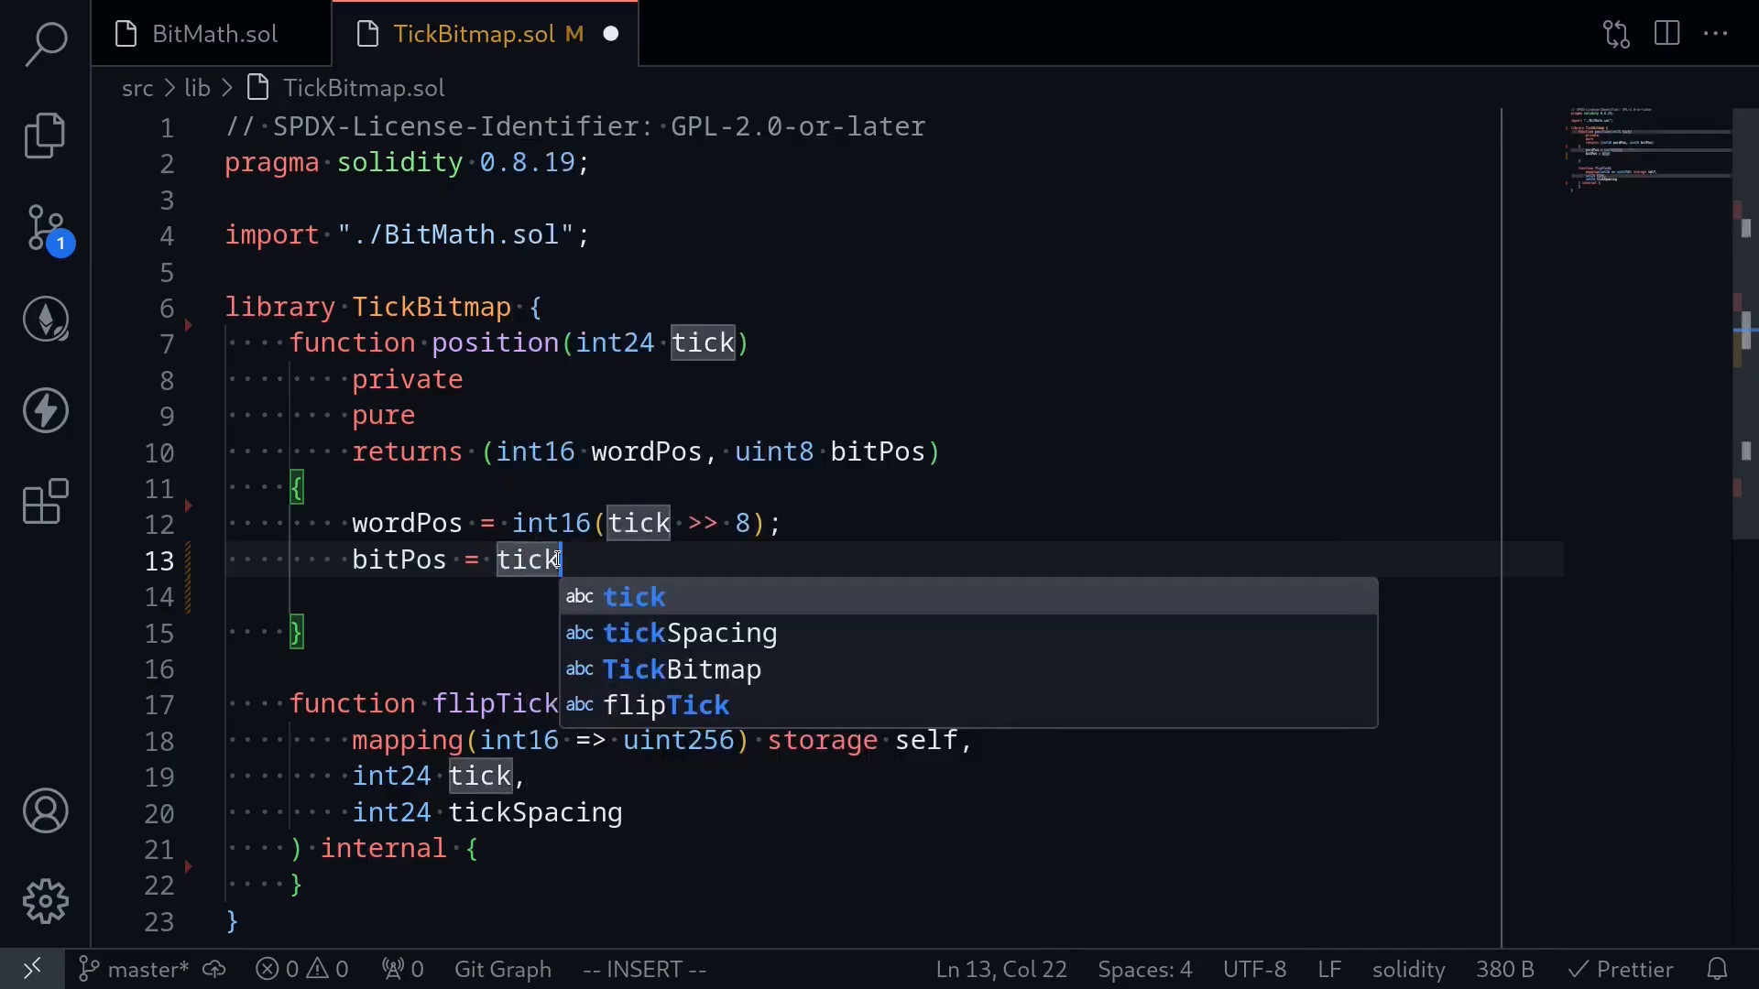
{"action": "type", "text": "% 256)"}
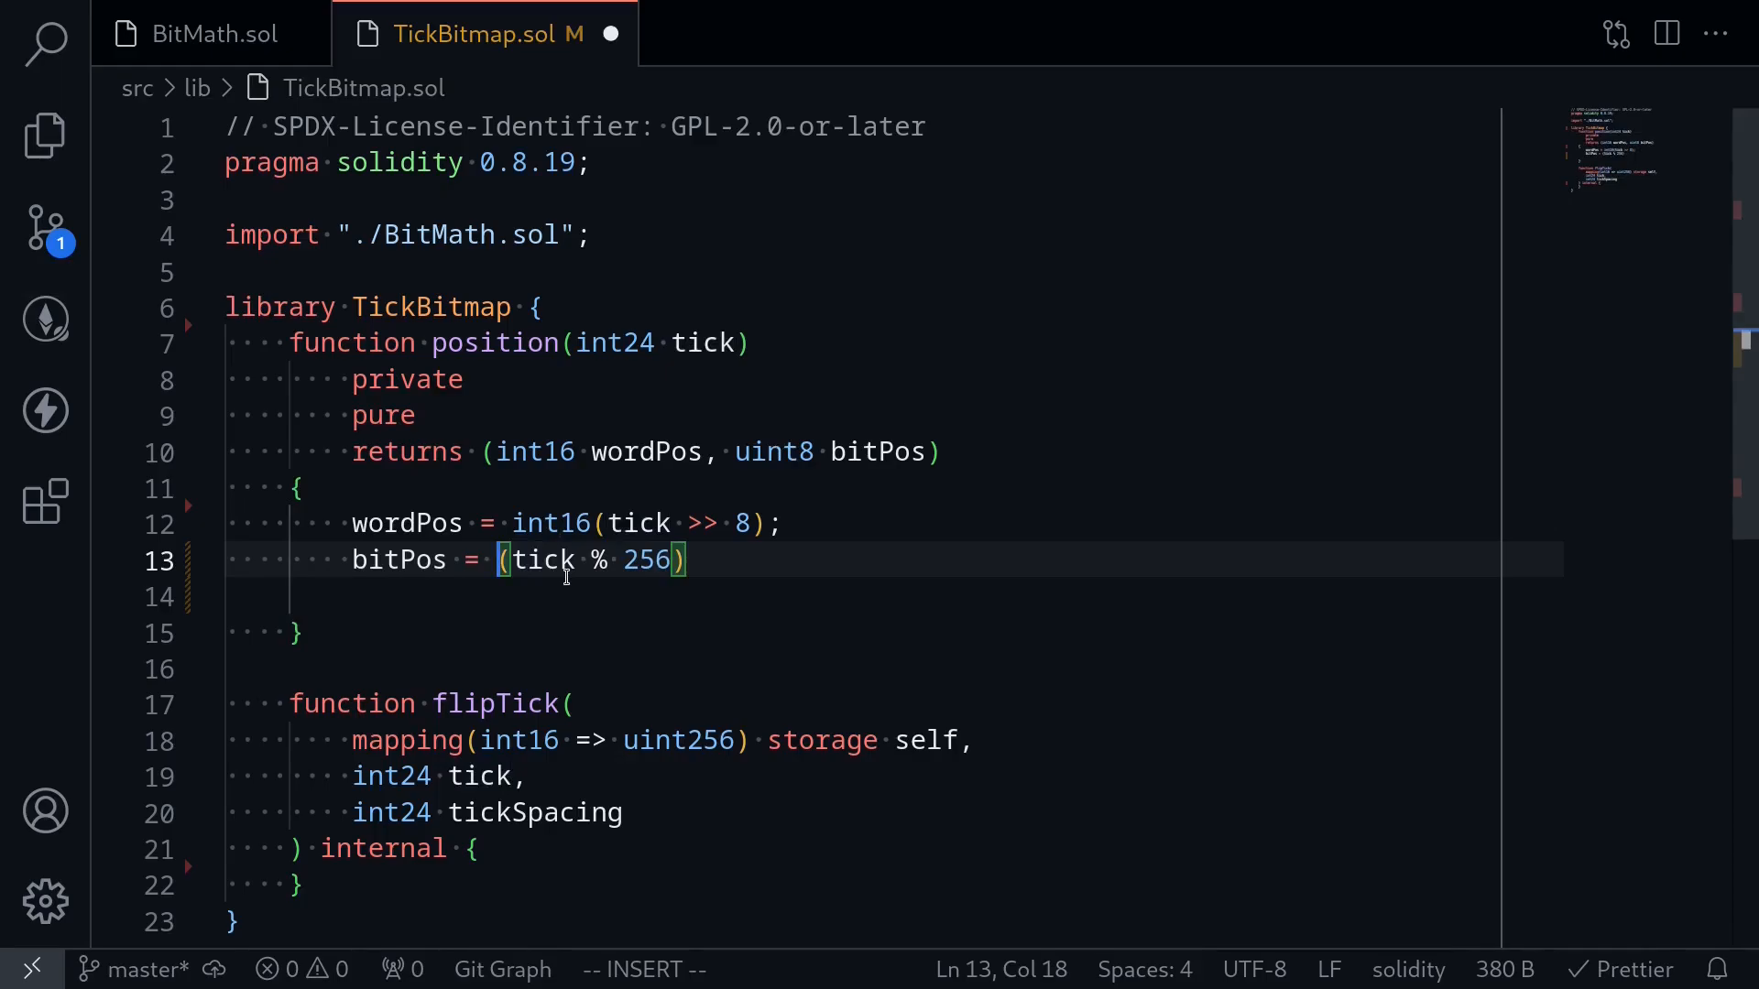
{"action": "type", "text": "uint24"}
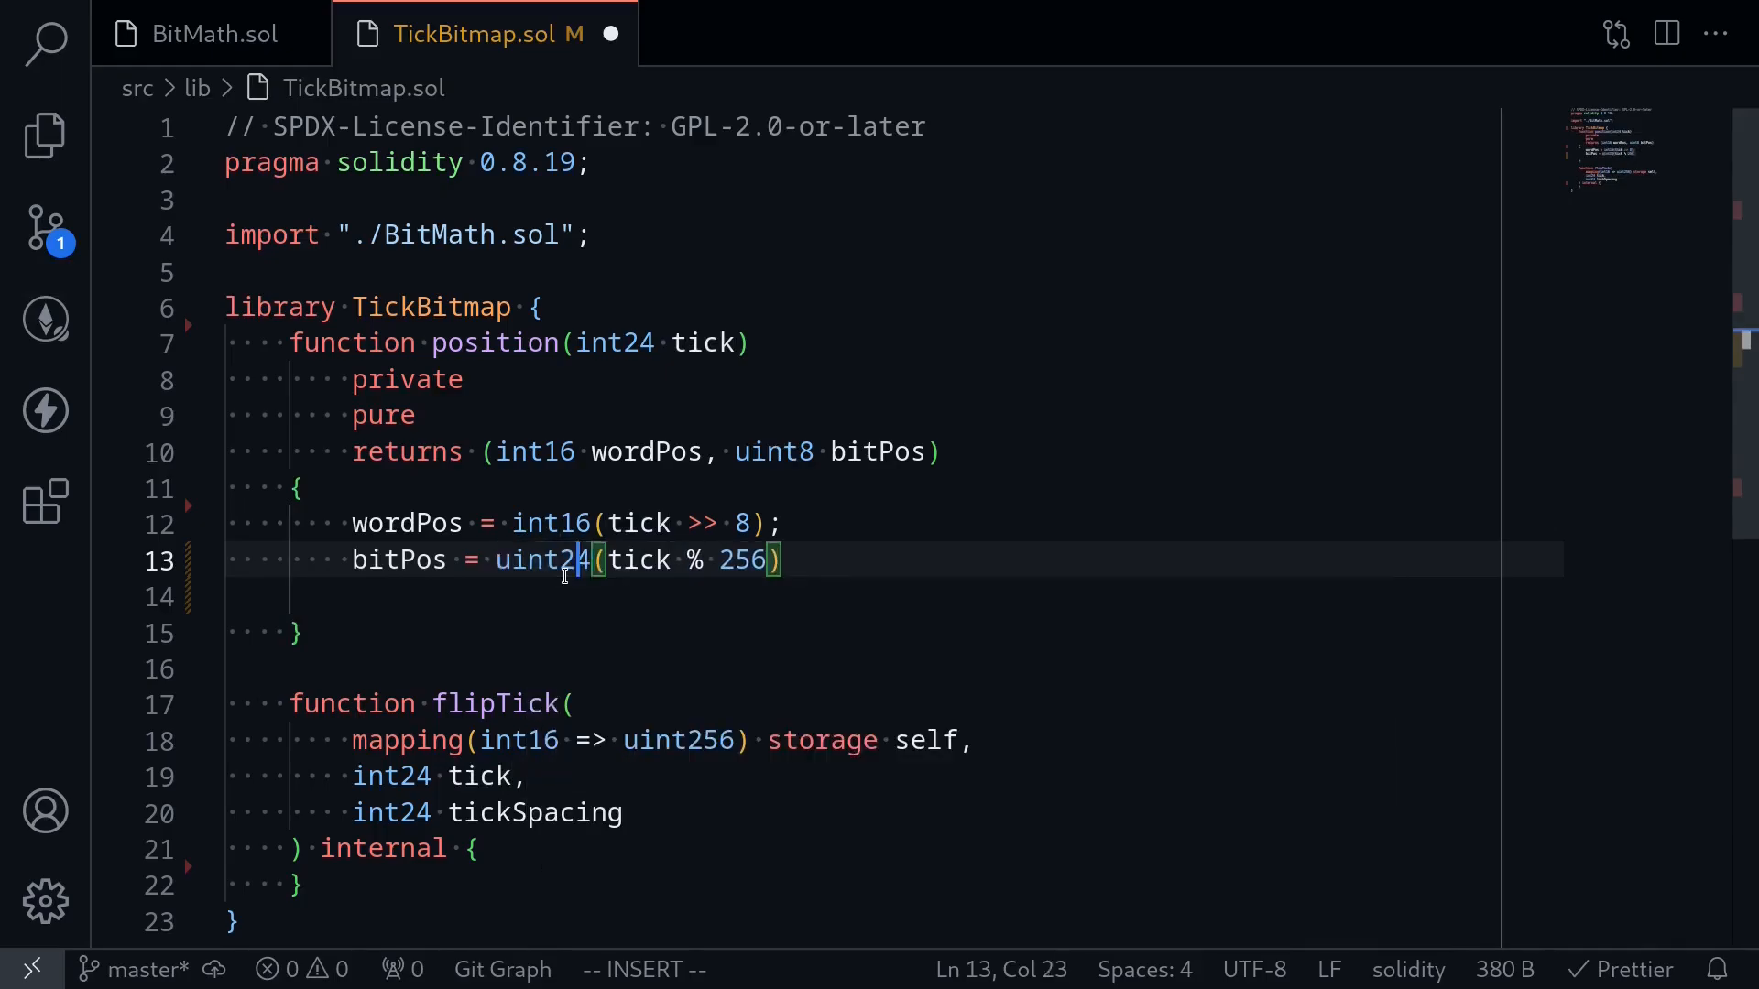
{"action": "double_click", "coordinate": [543, 559]}
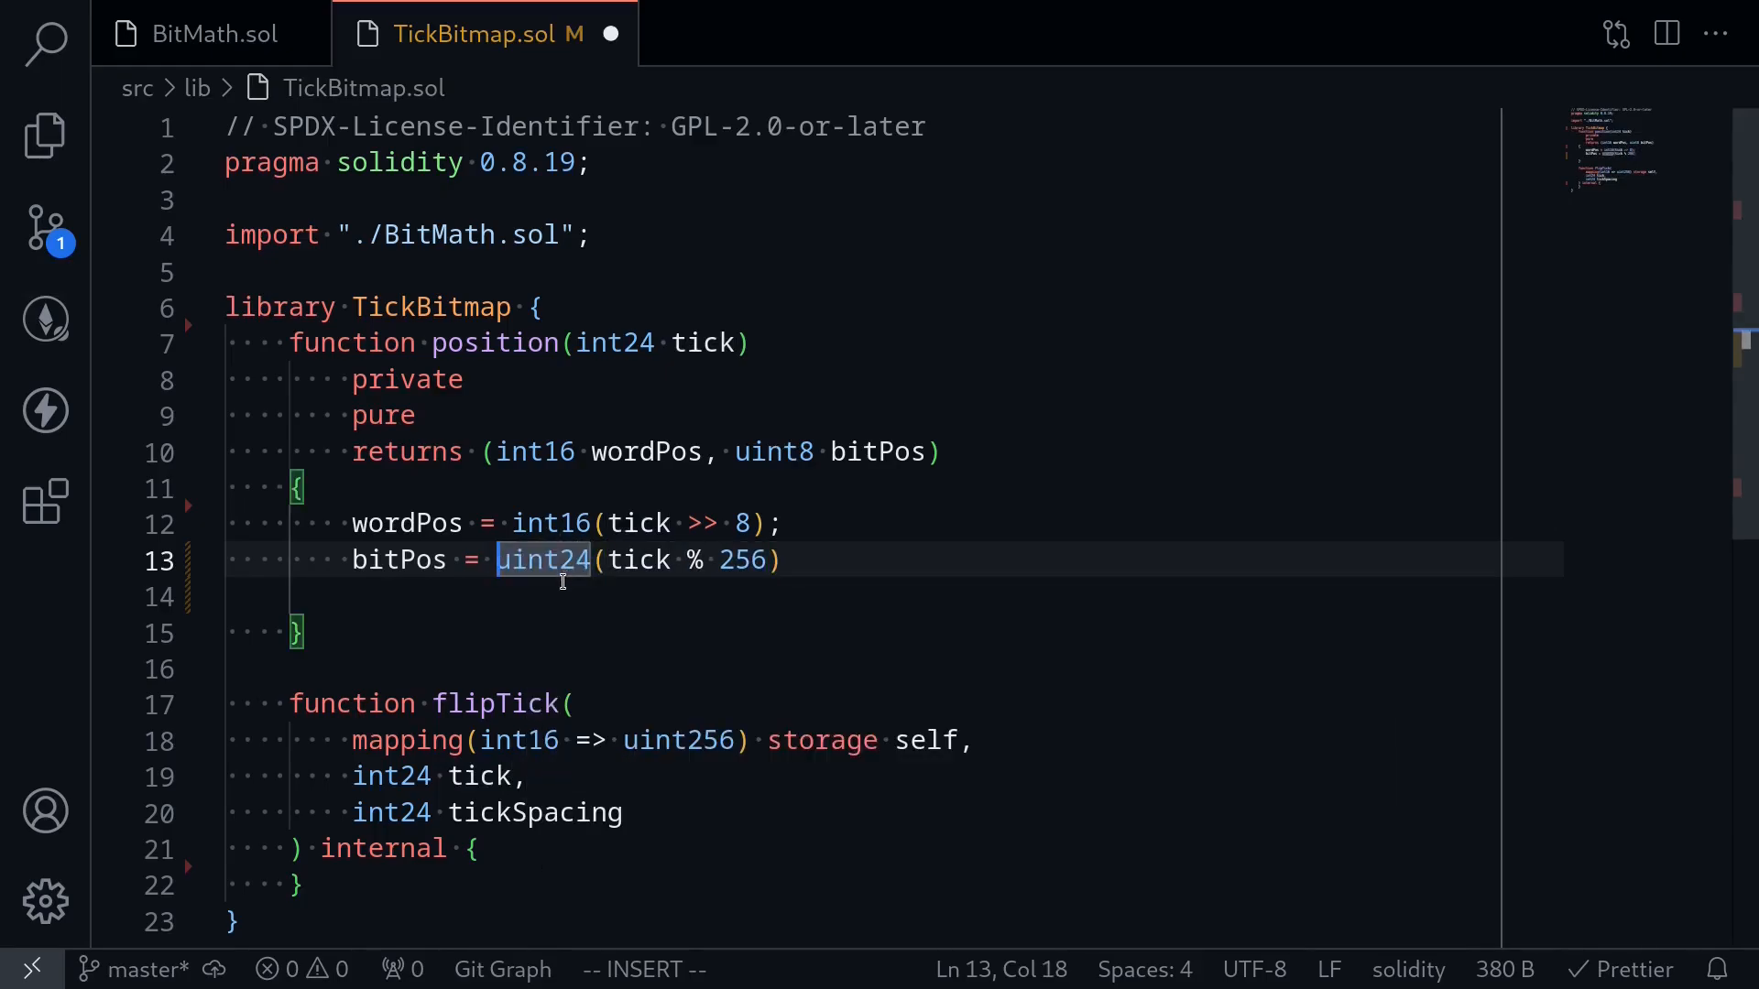
{"action": "type", "text": "uint8("}
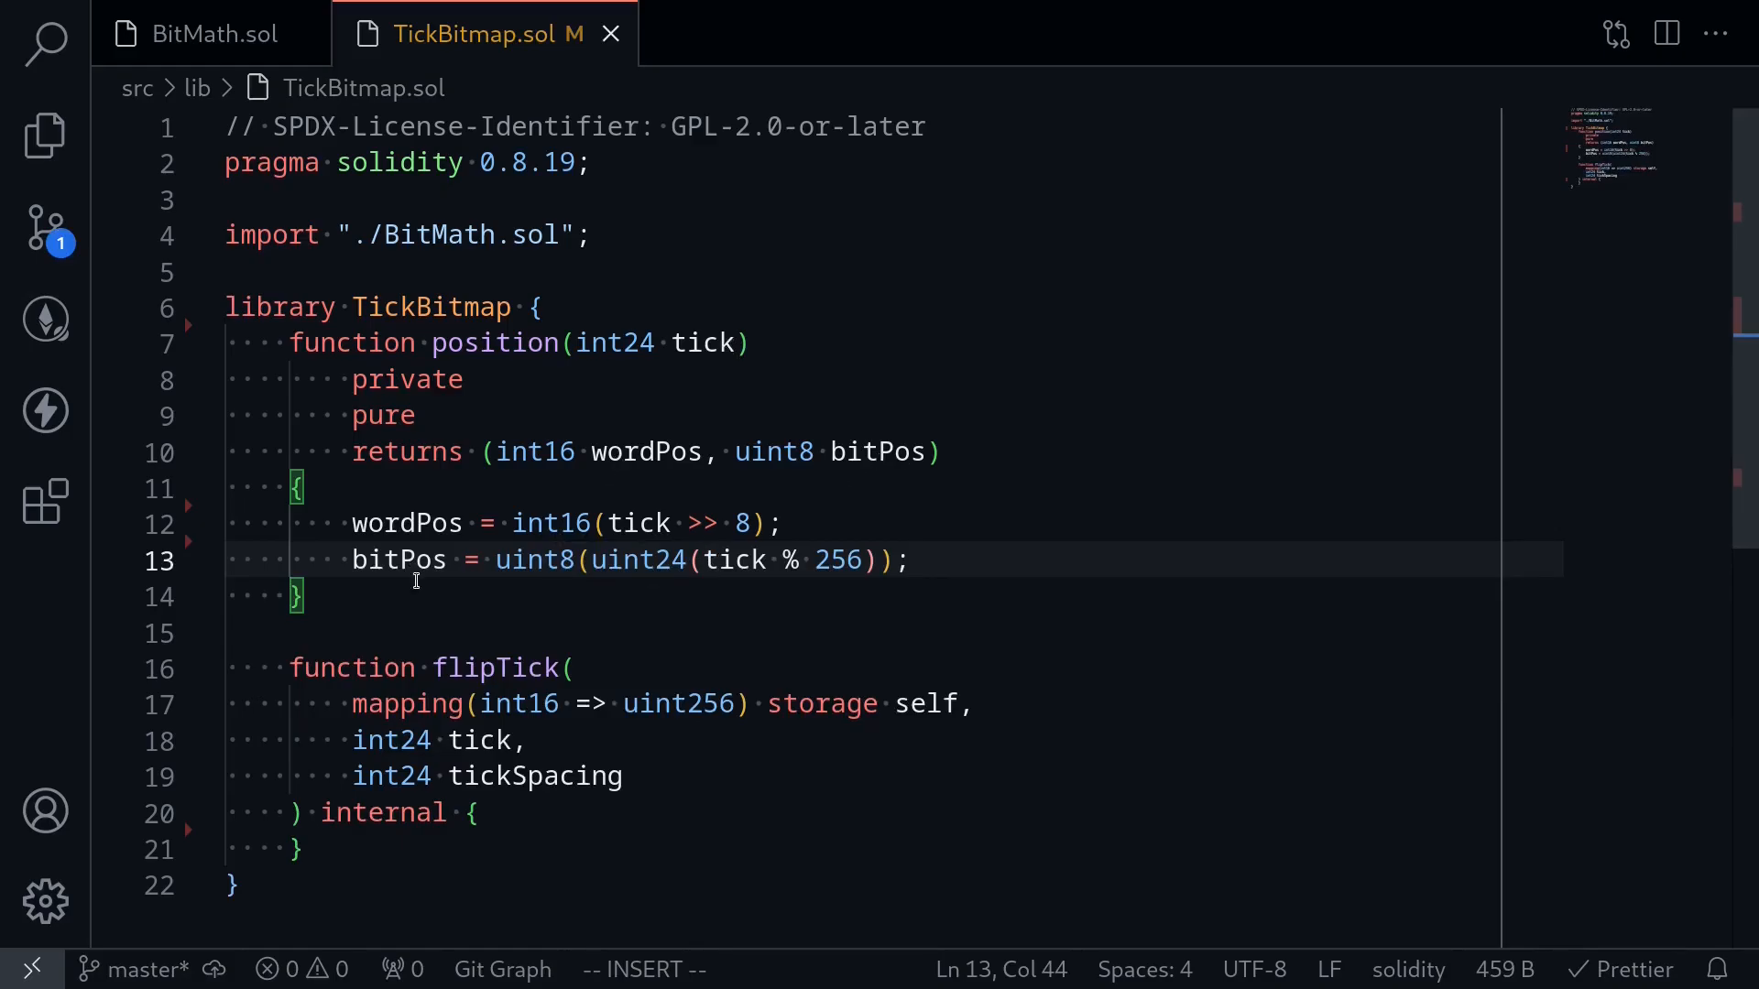
{"action": "mouse_move", "coordinate": [518, 668]}
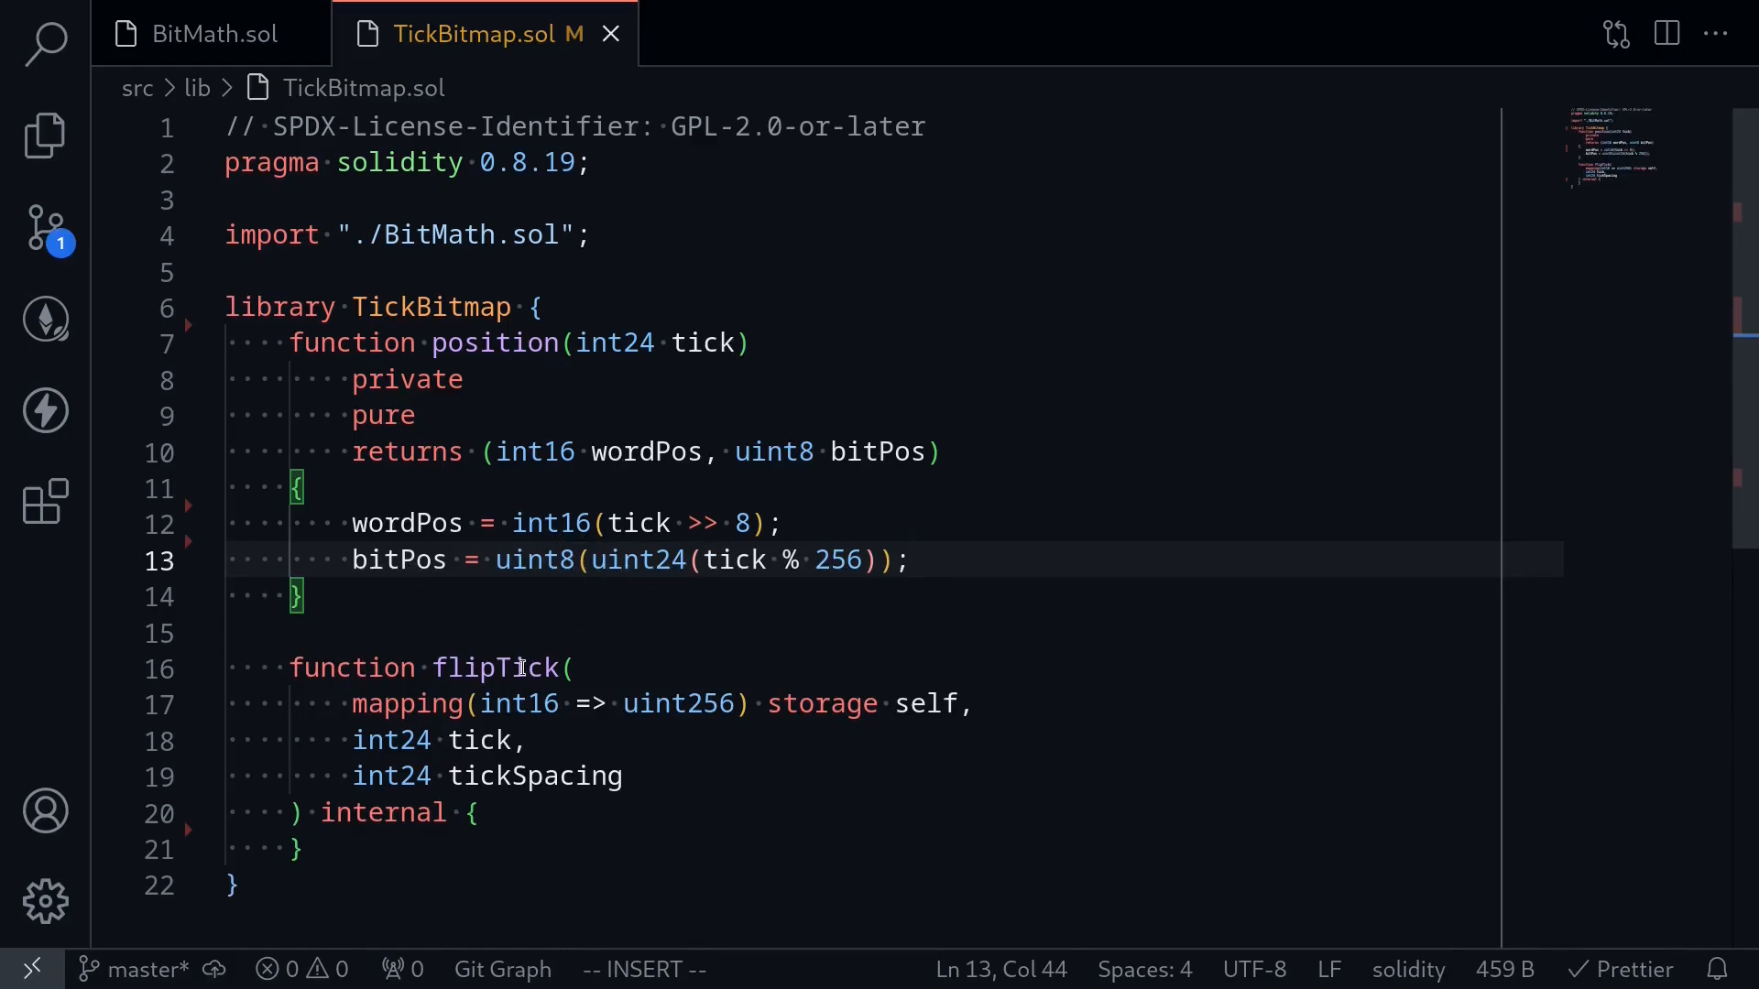
Step: Scroll down to the empty flipTick() function
{"action": "scroll", "scroll_direction": "down", "scroll_amount": 3}
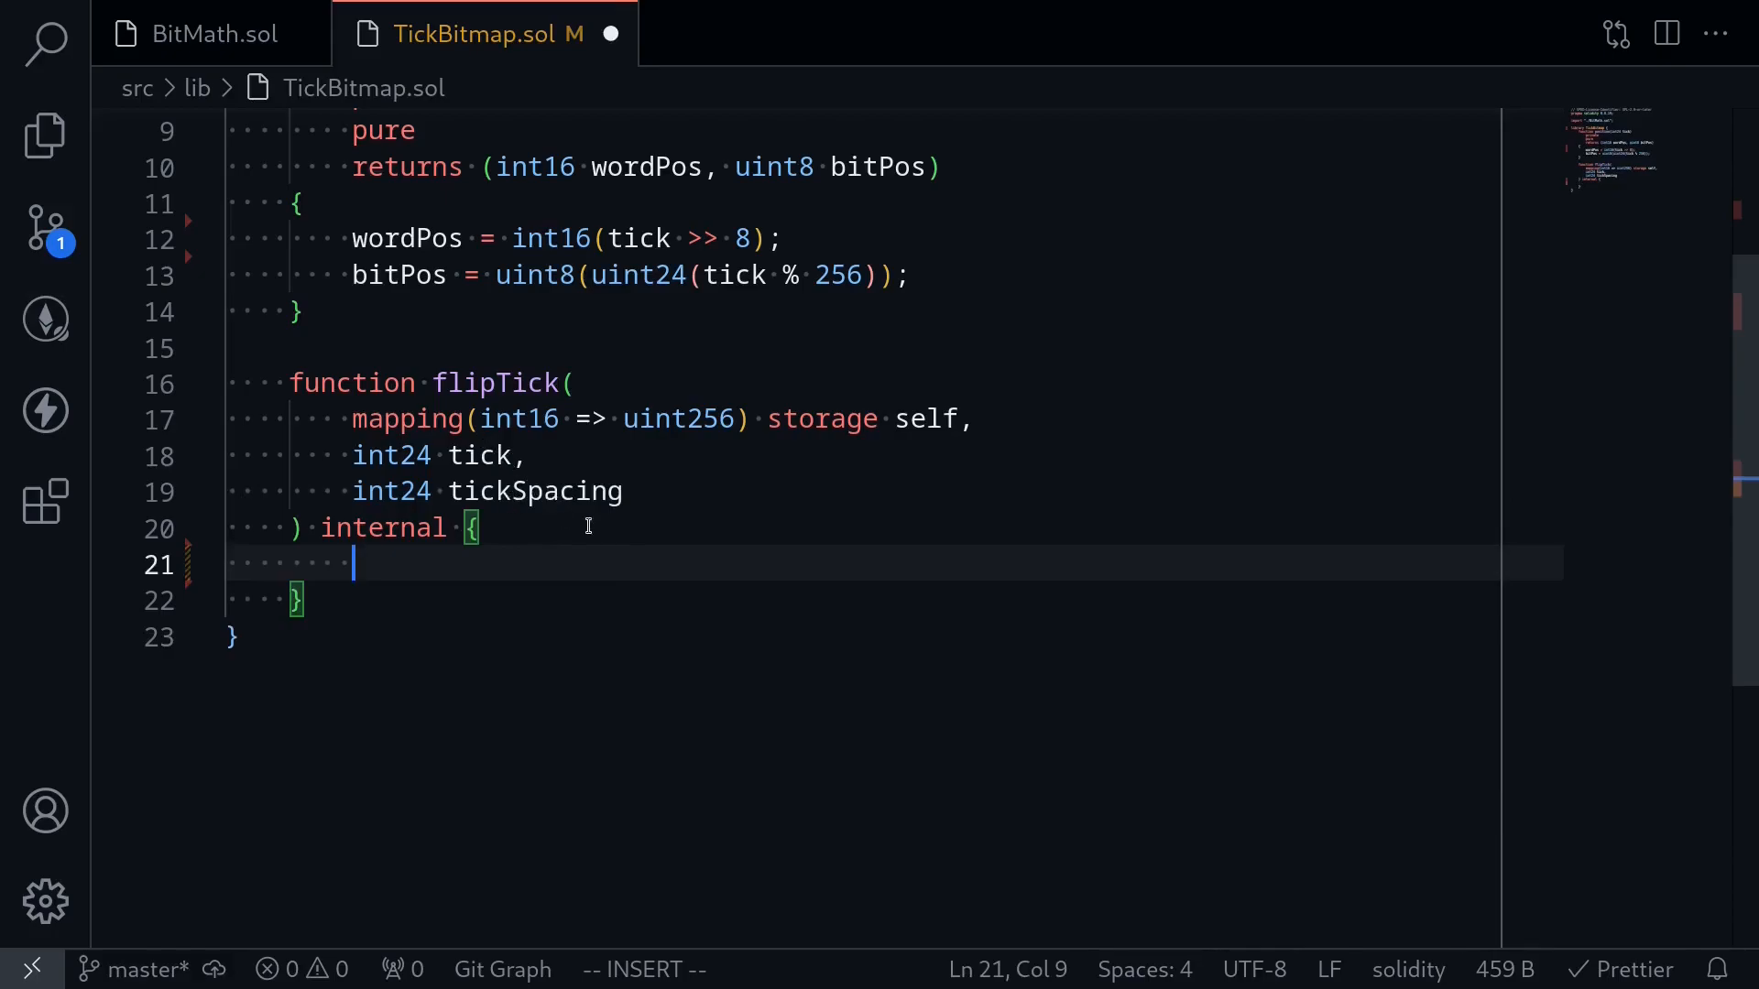
Step: Write require(tick % tickSpacing == 0); as flipTick's first statement
{"action": "type", "text": "require(tick"}
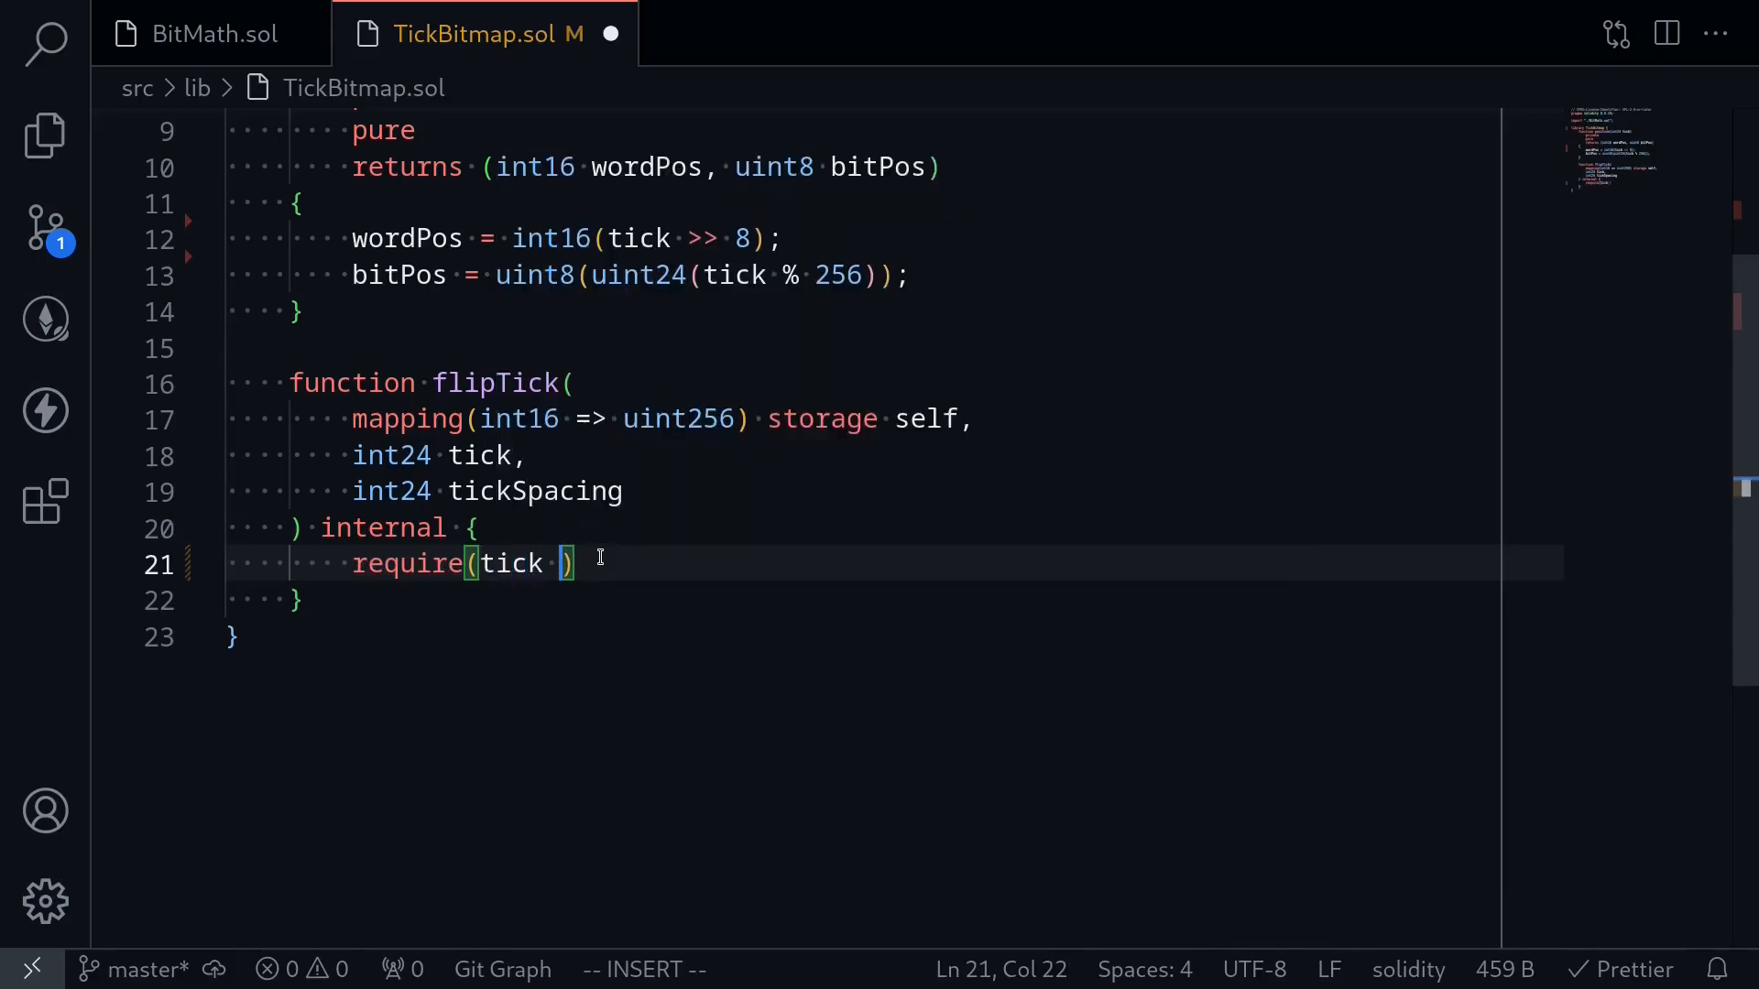
{"action": "type", "text": "% tickSpac"}
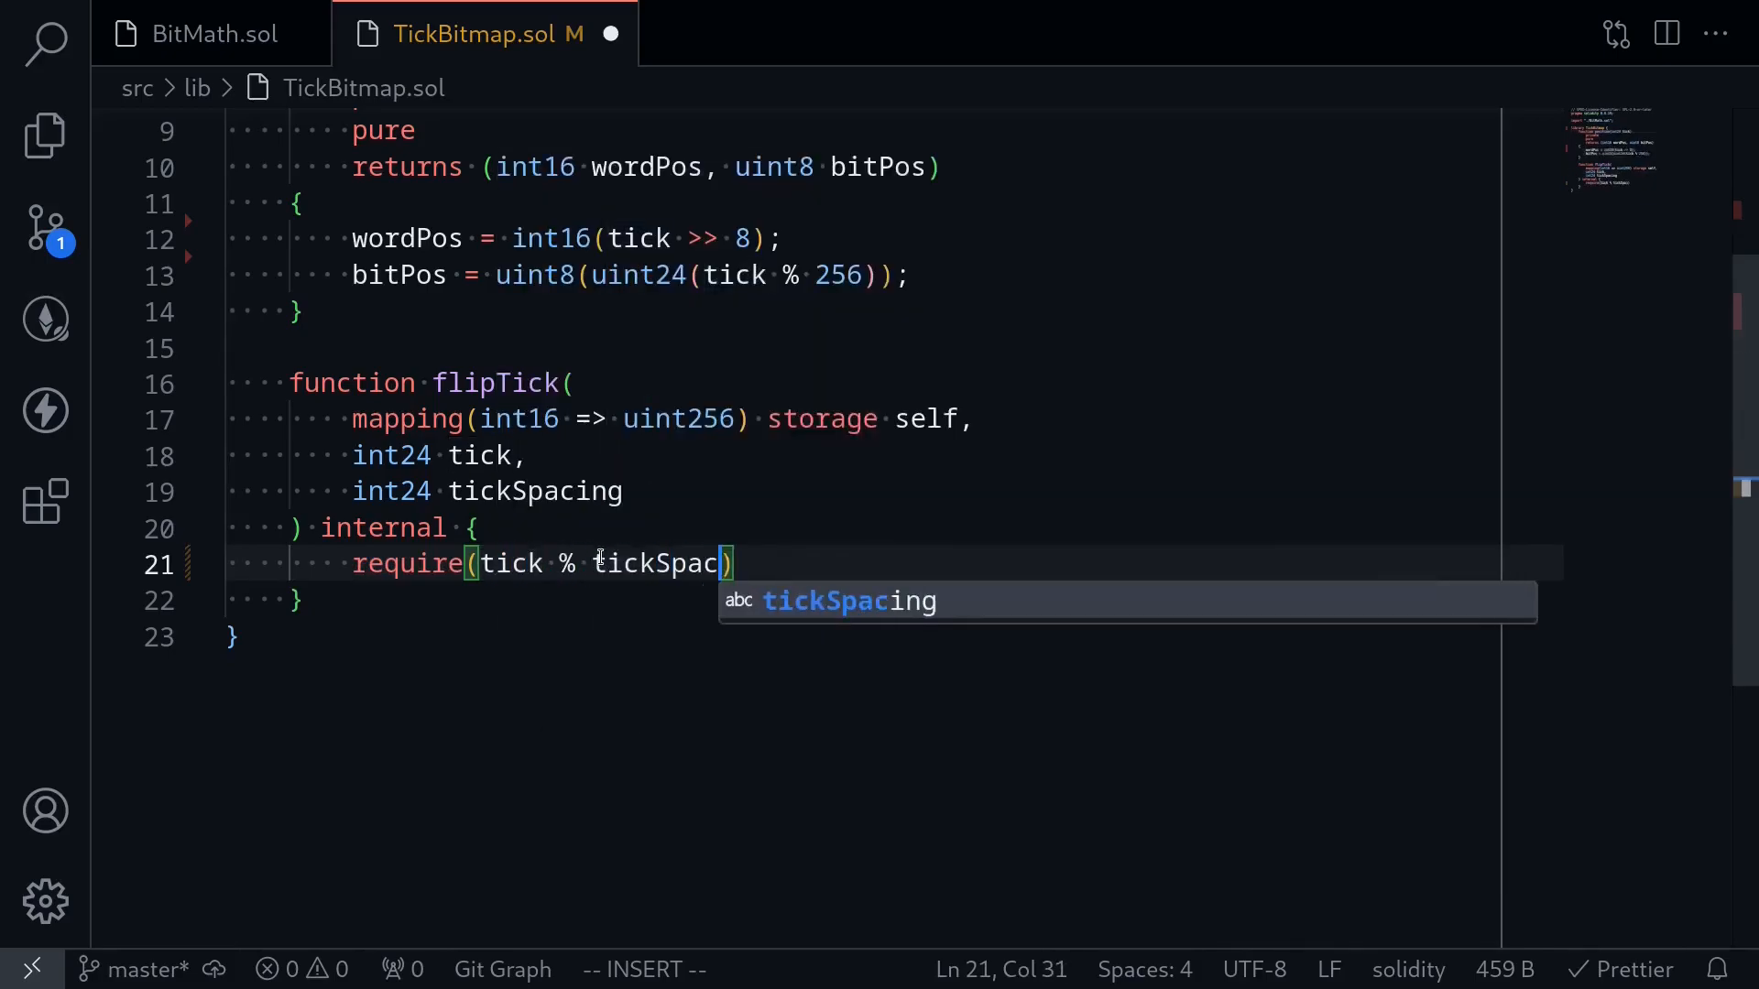
{"action": "type", "text": "ing == 0"}
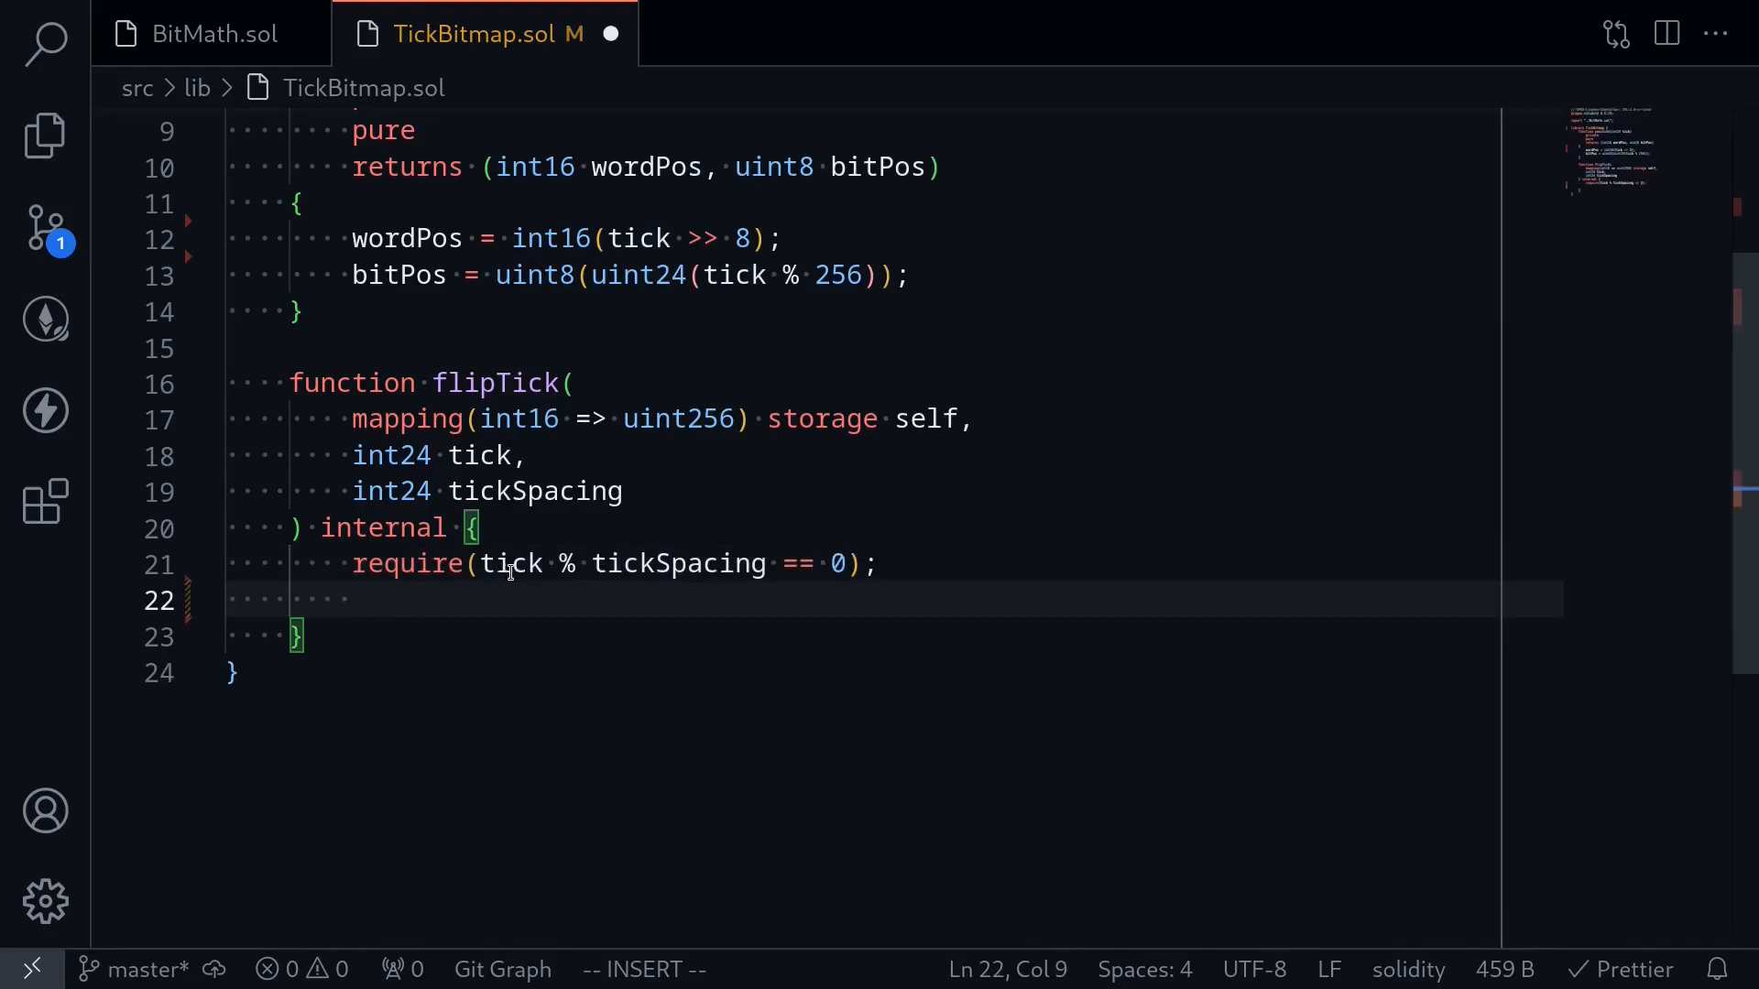
Step: Write (int16 wordPos, uint8 bitPos) = position(tick); in flipTick
{"action": "scroll", "scroll_direction": "up", "scroll_amount": 3}
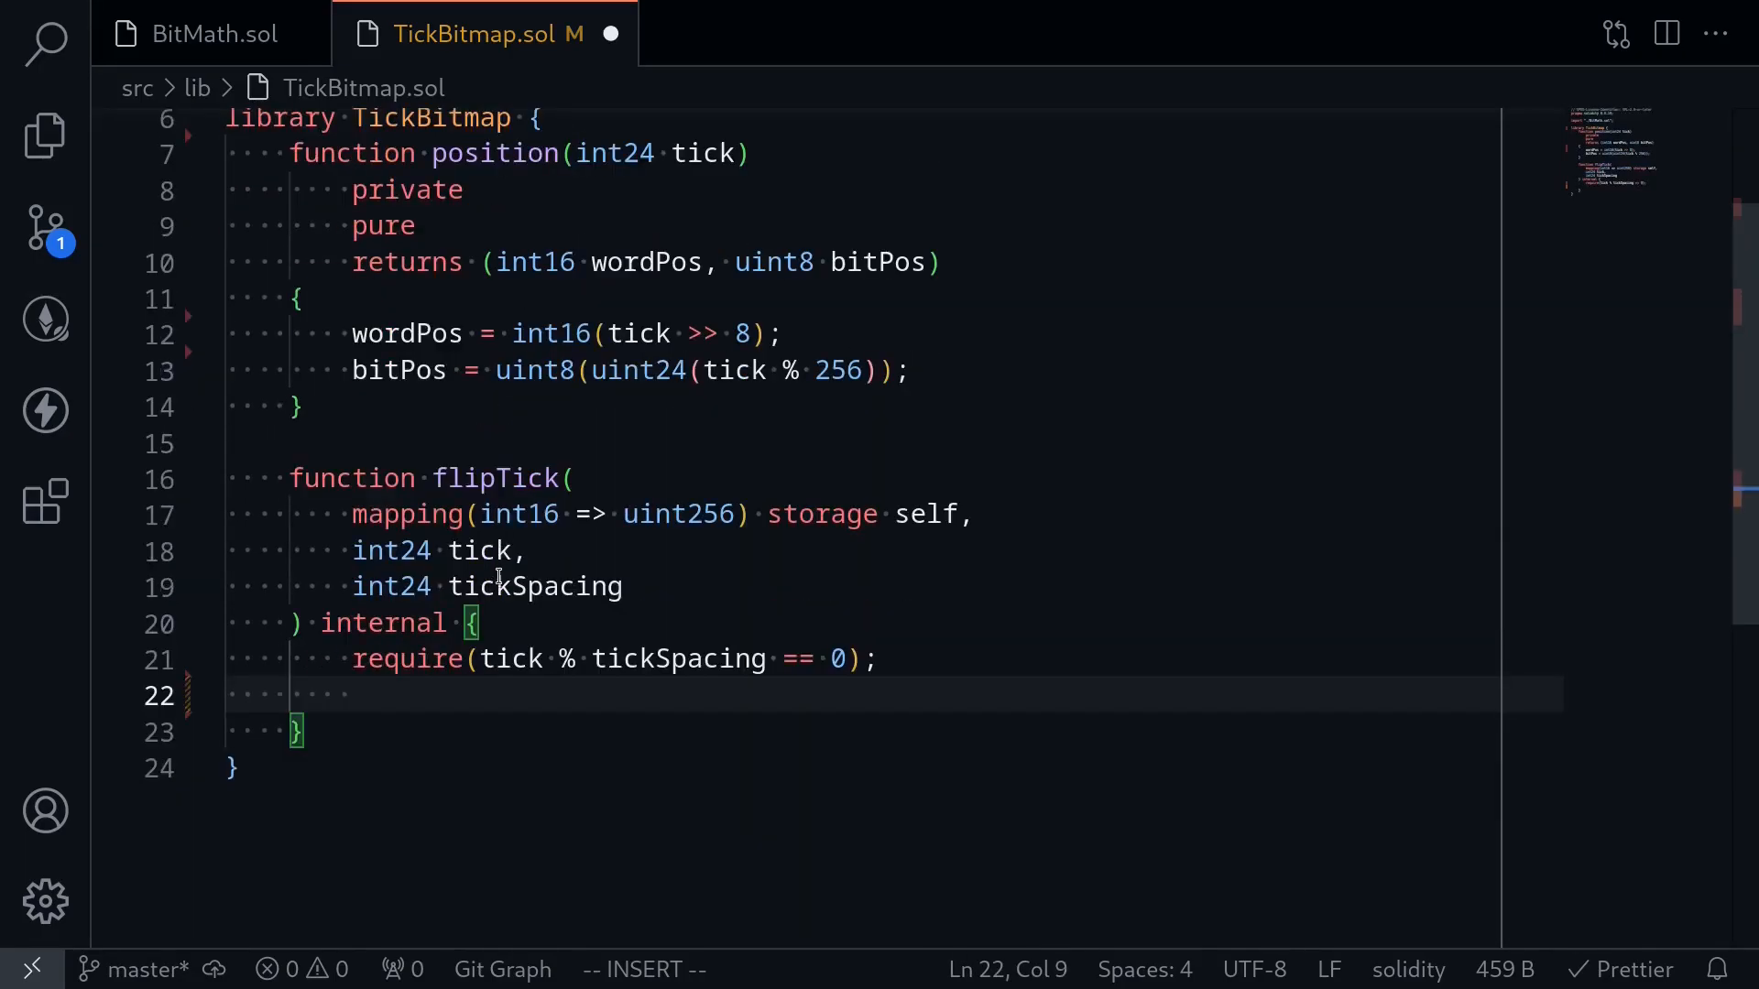
{"action": "type", "text": "(int16 )"}
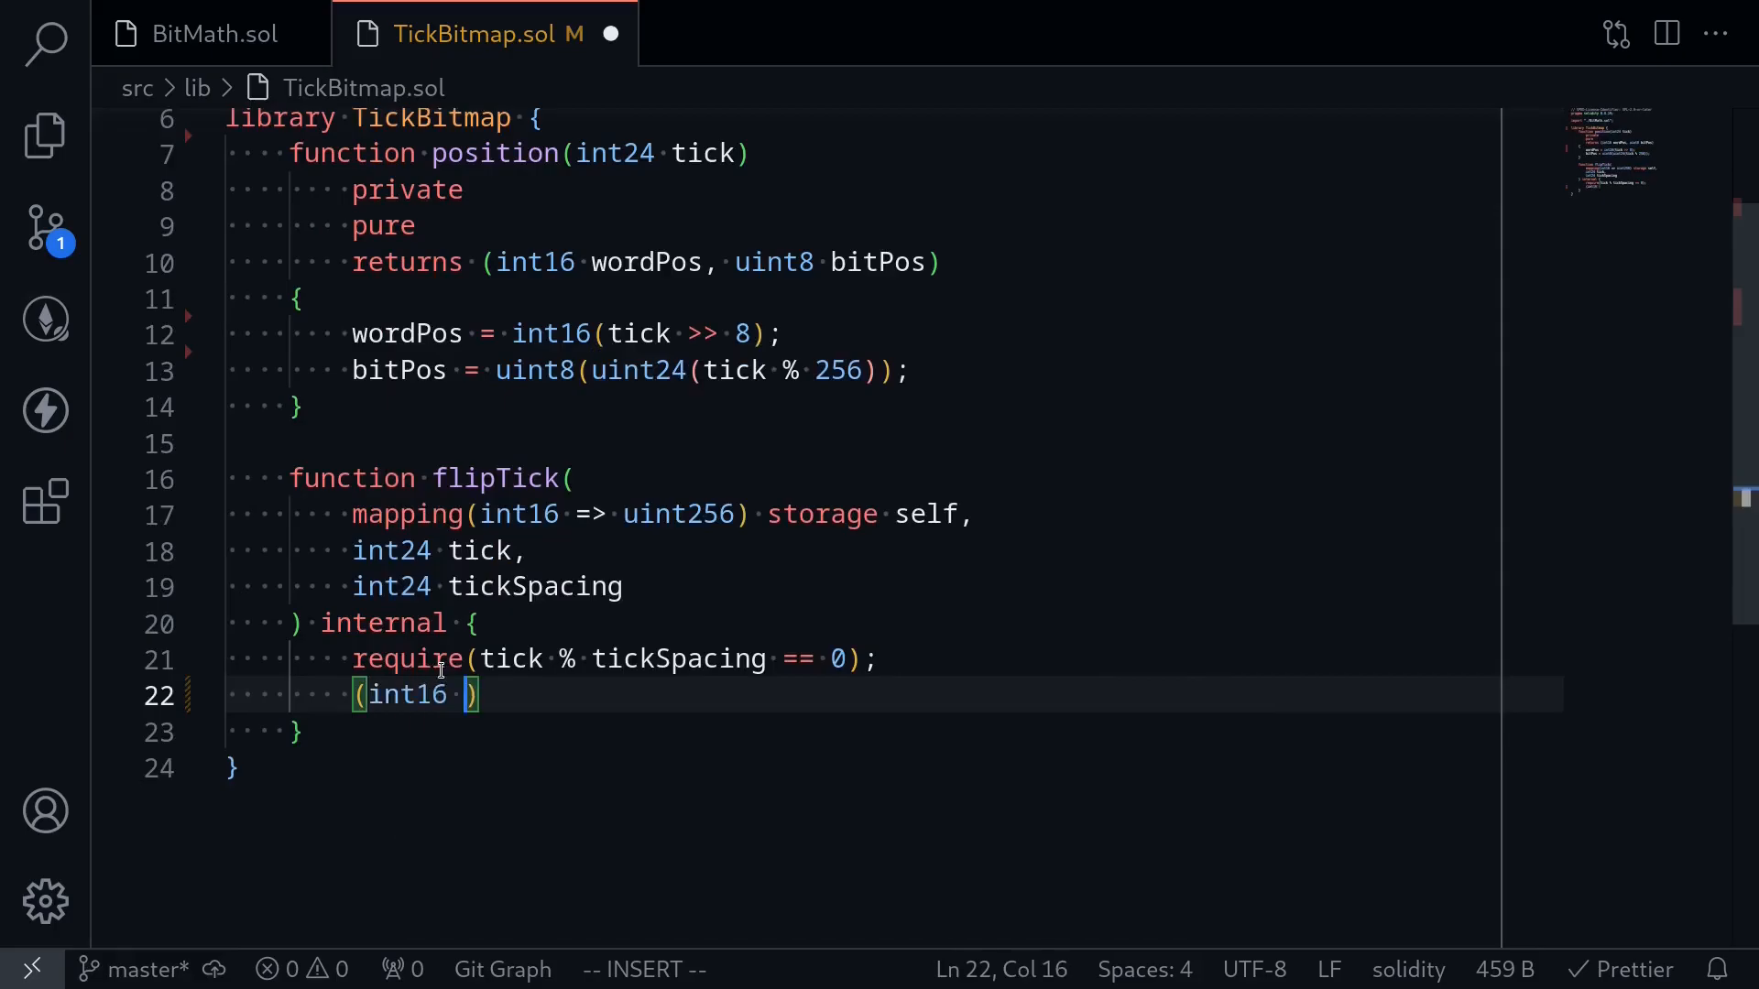
{"action": "type", "text": "wordPos"}
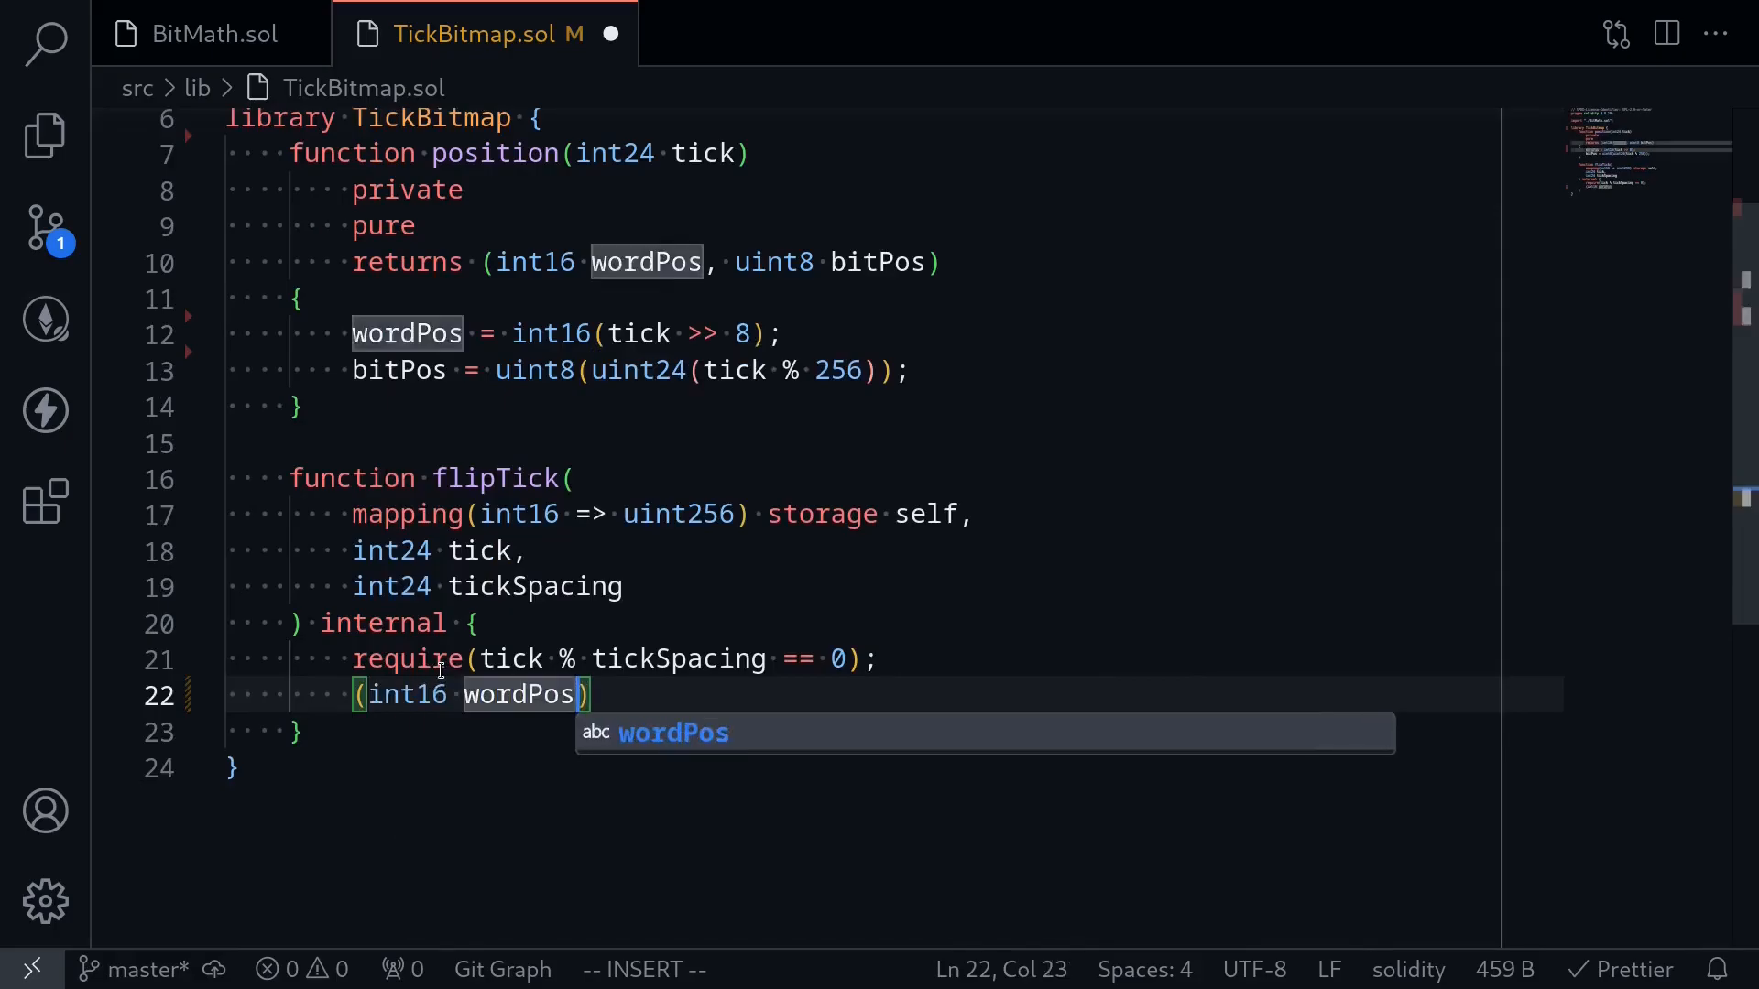
{"action": "type", "text": ", uint8"}
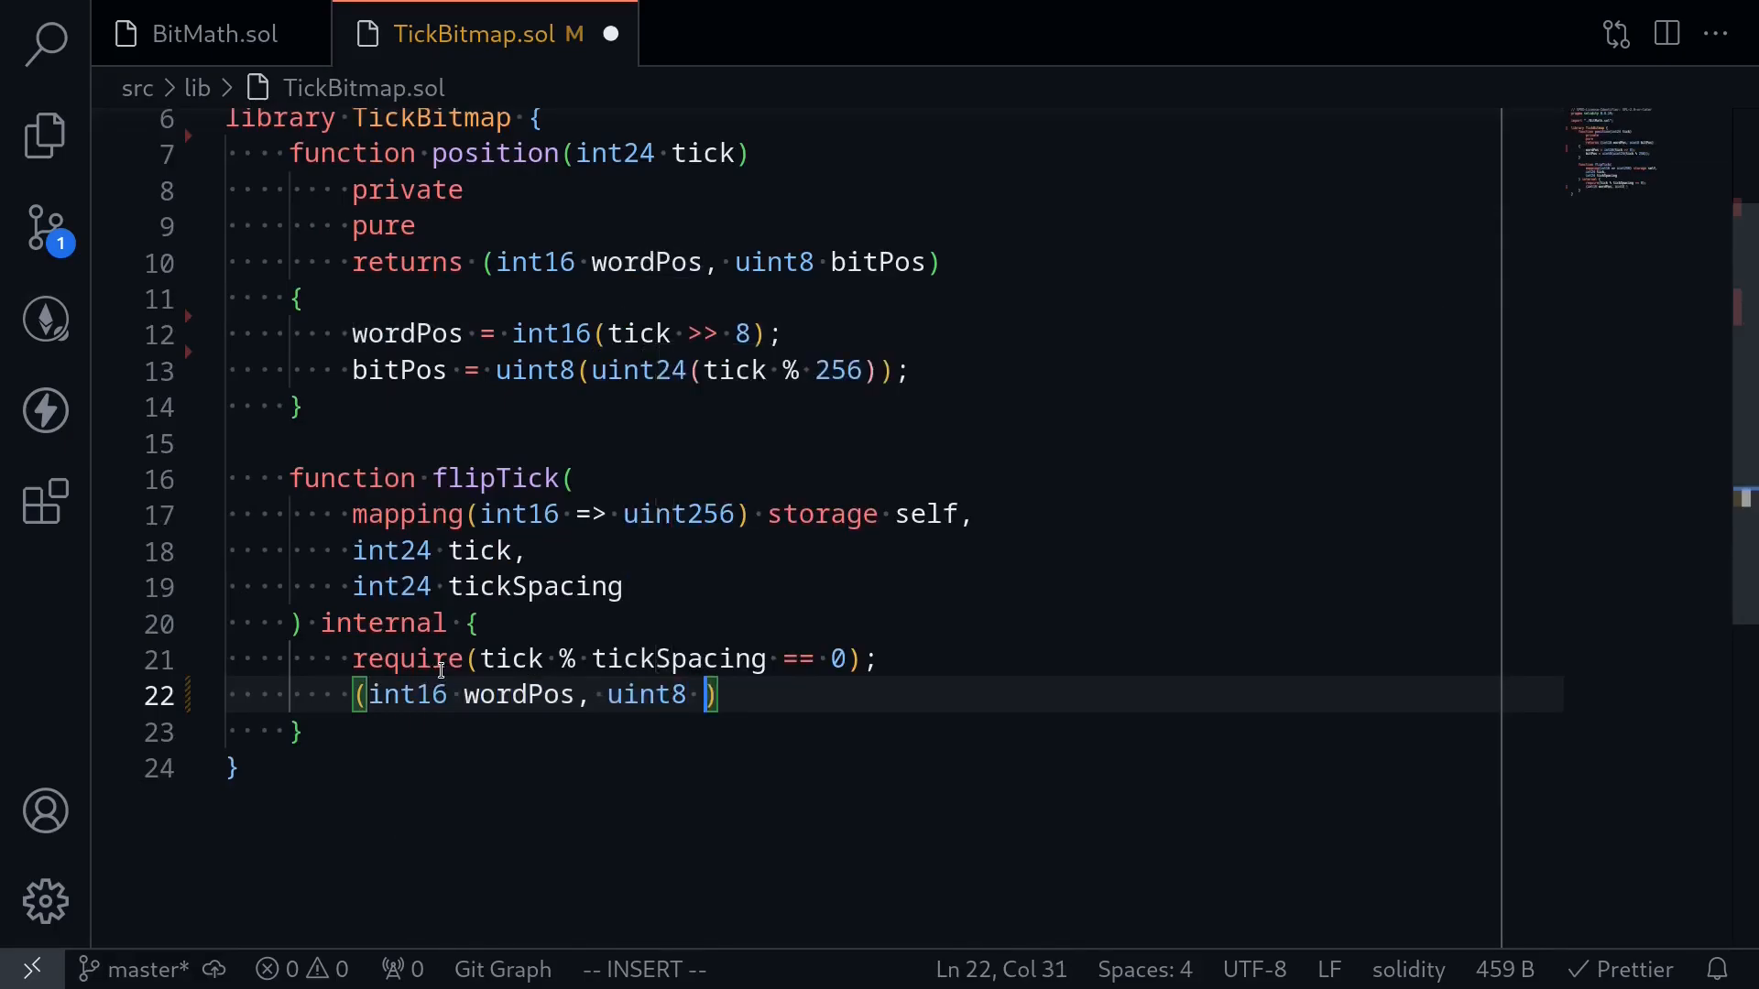
{"action": "type", "text": "bitPos"}
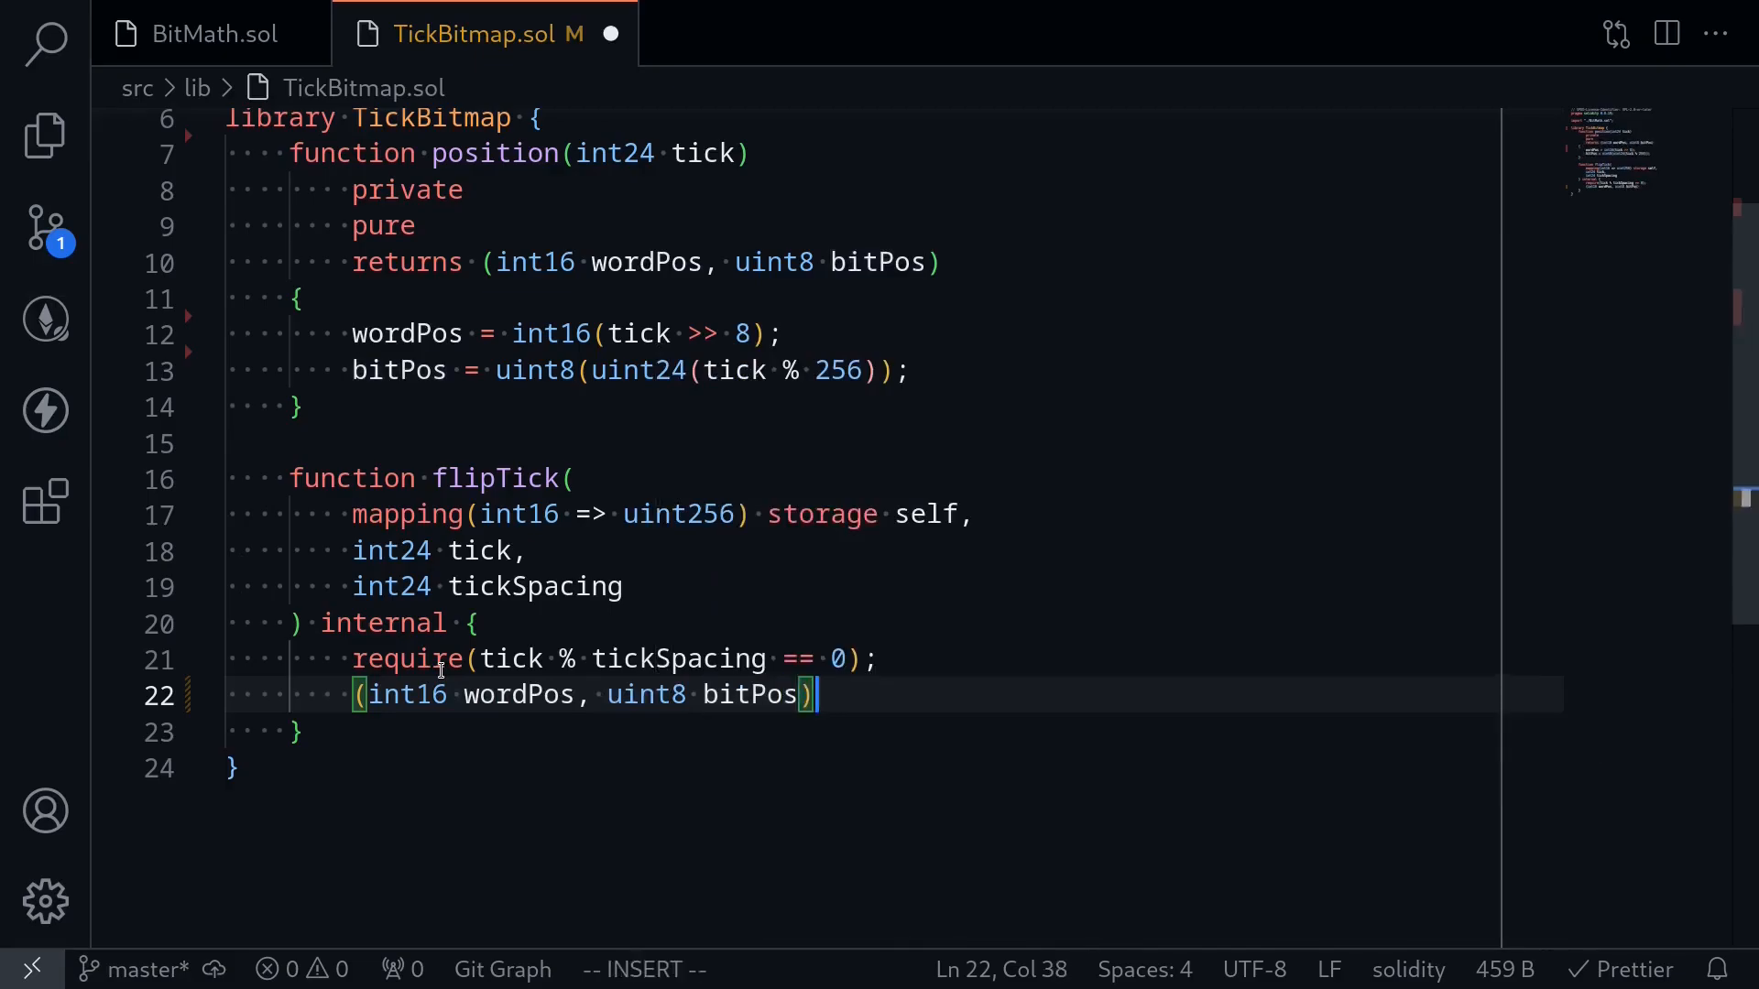
{"action": "type", "text": "= position("}
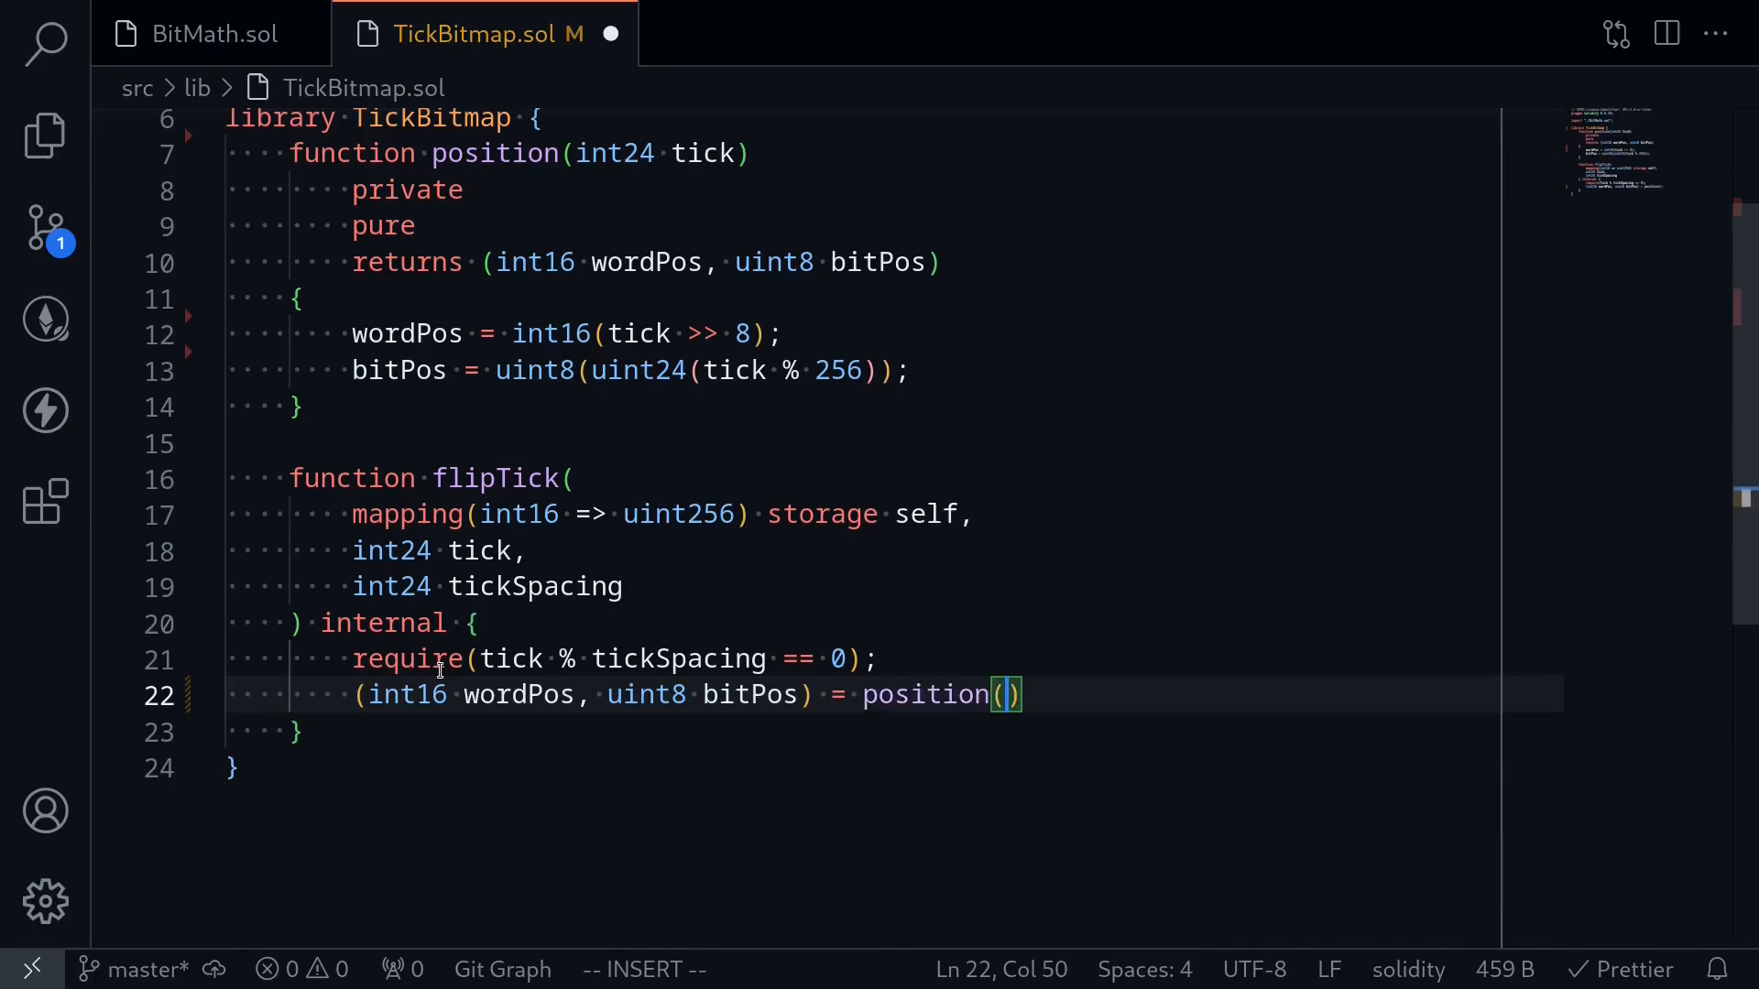
{"action": "type", "text": "tick;"}
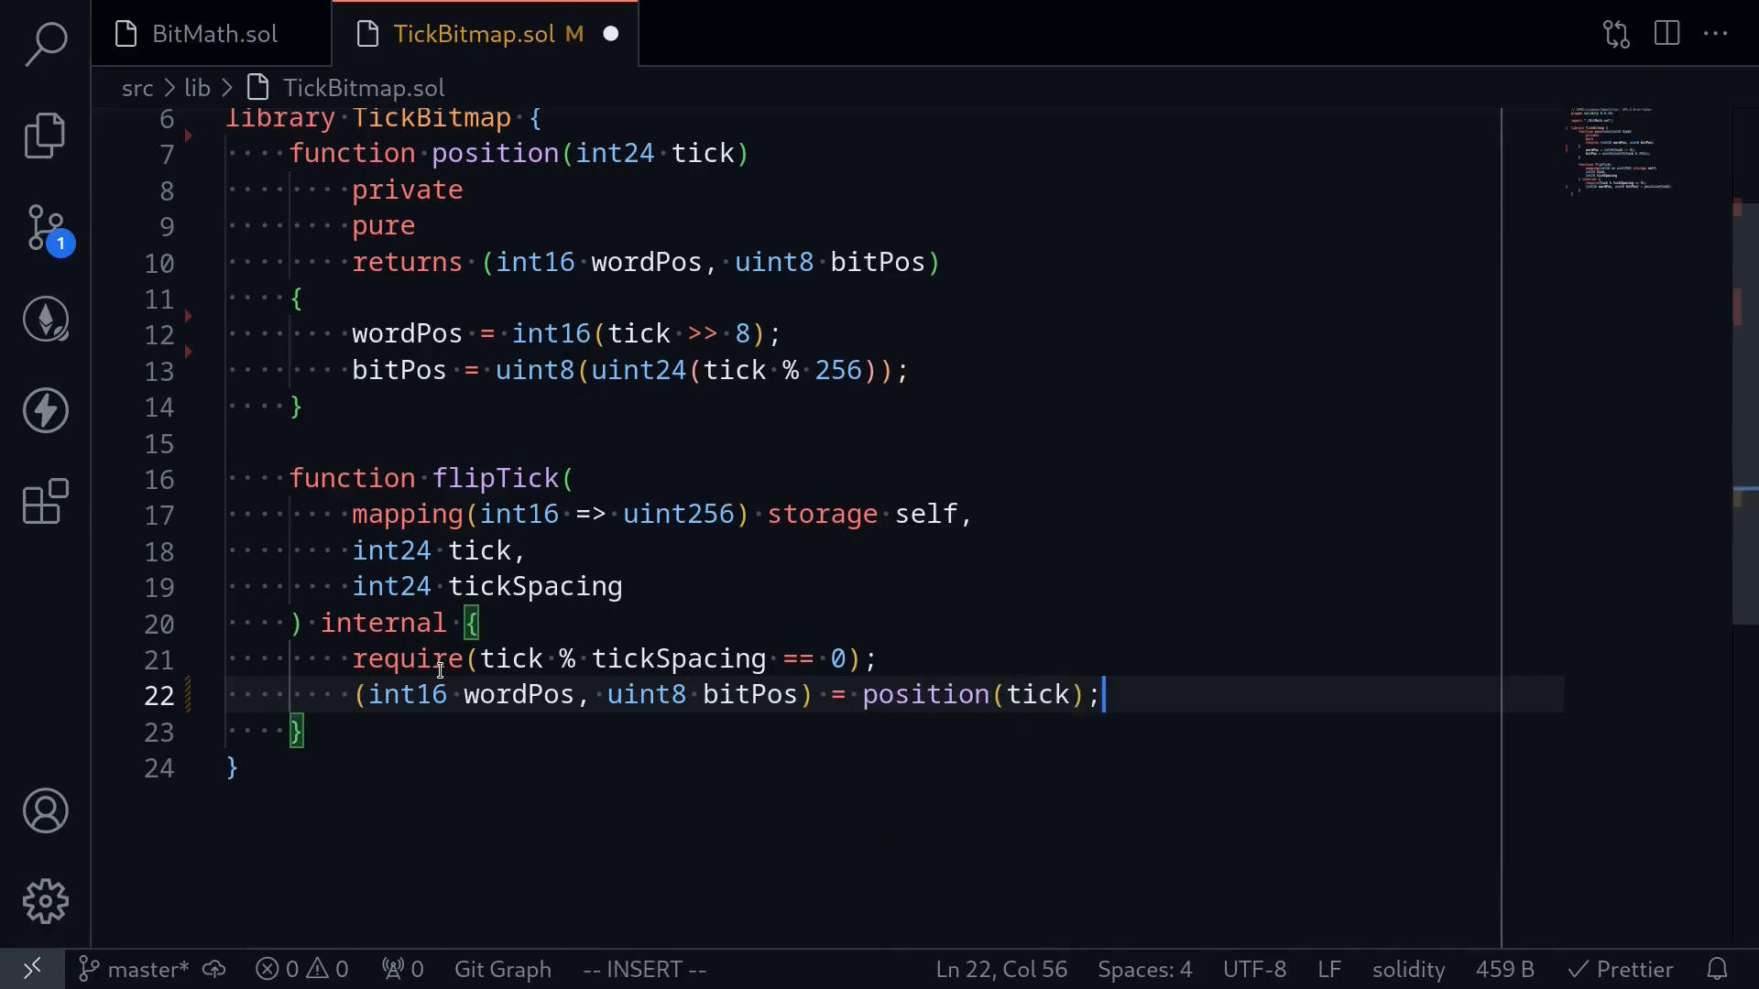
{"action": "key", "text": "Enter"}
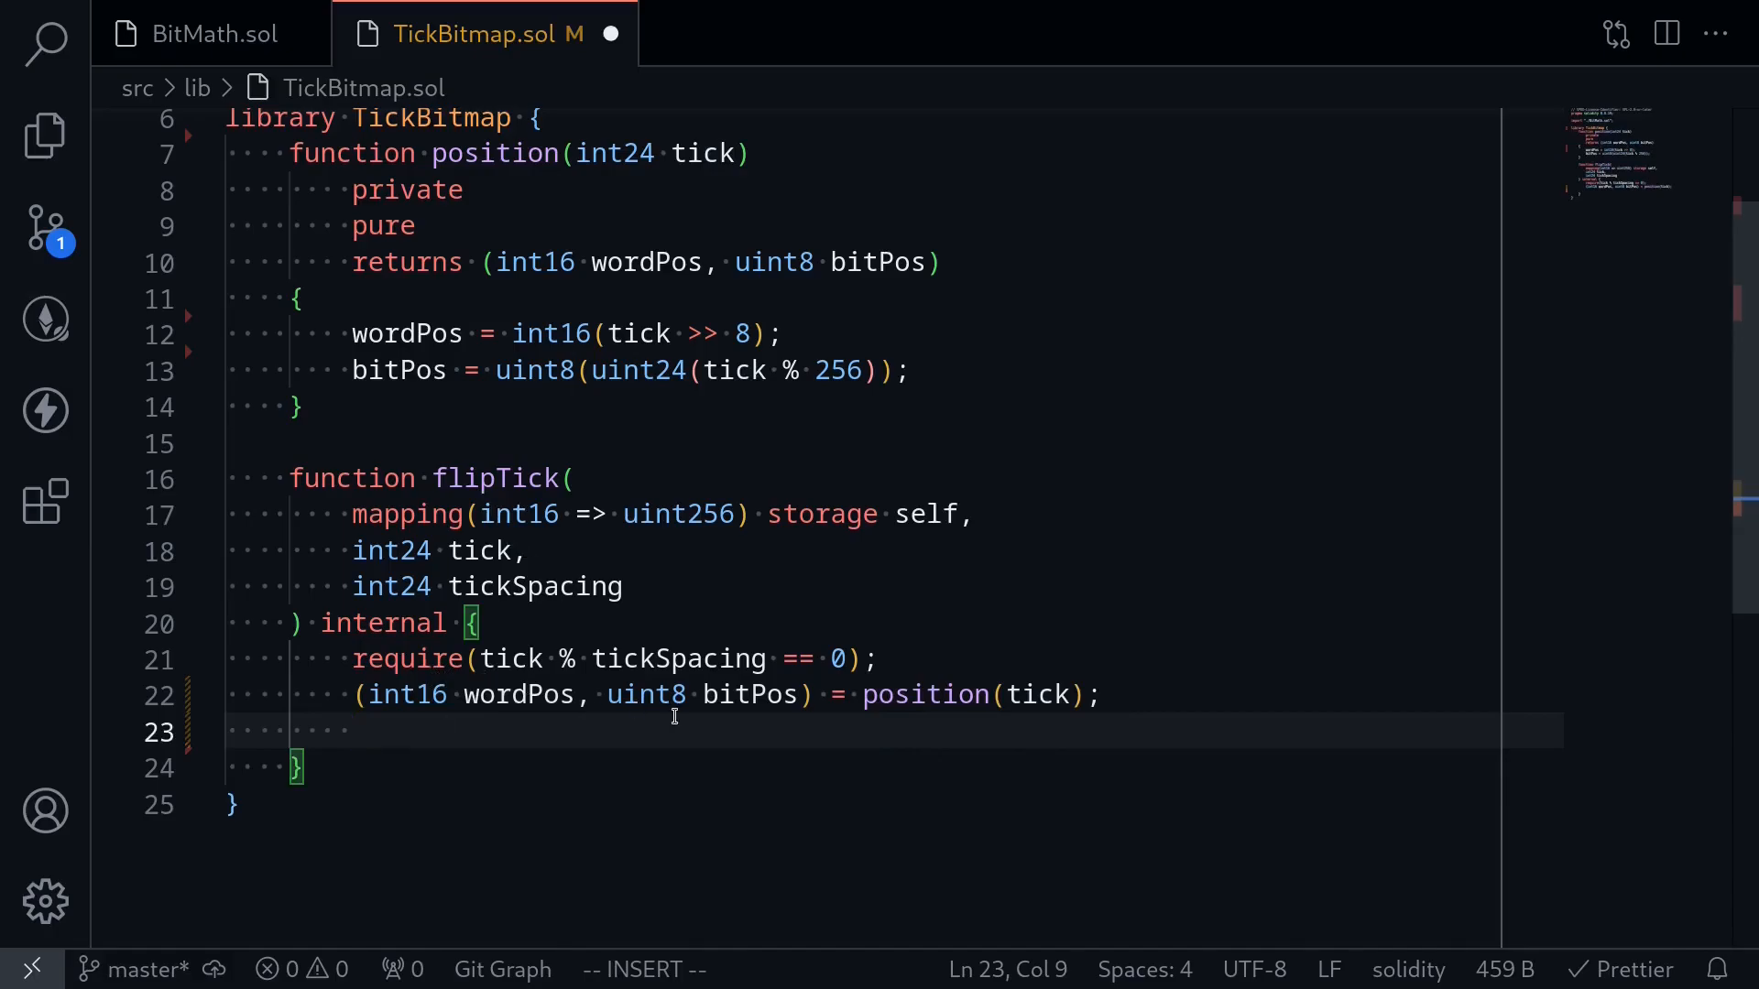
{"action": "mouse_move", "coordinate": [730, 695]}
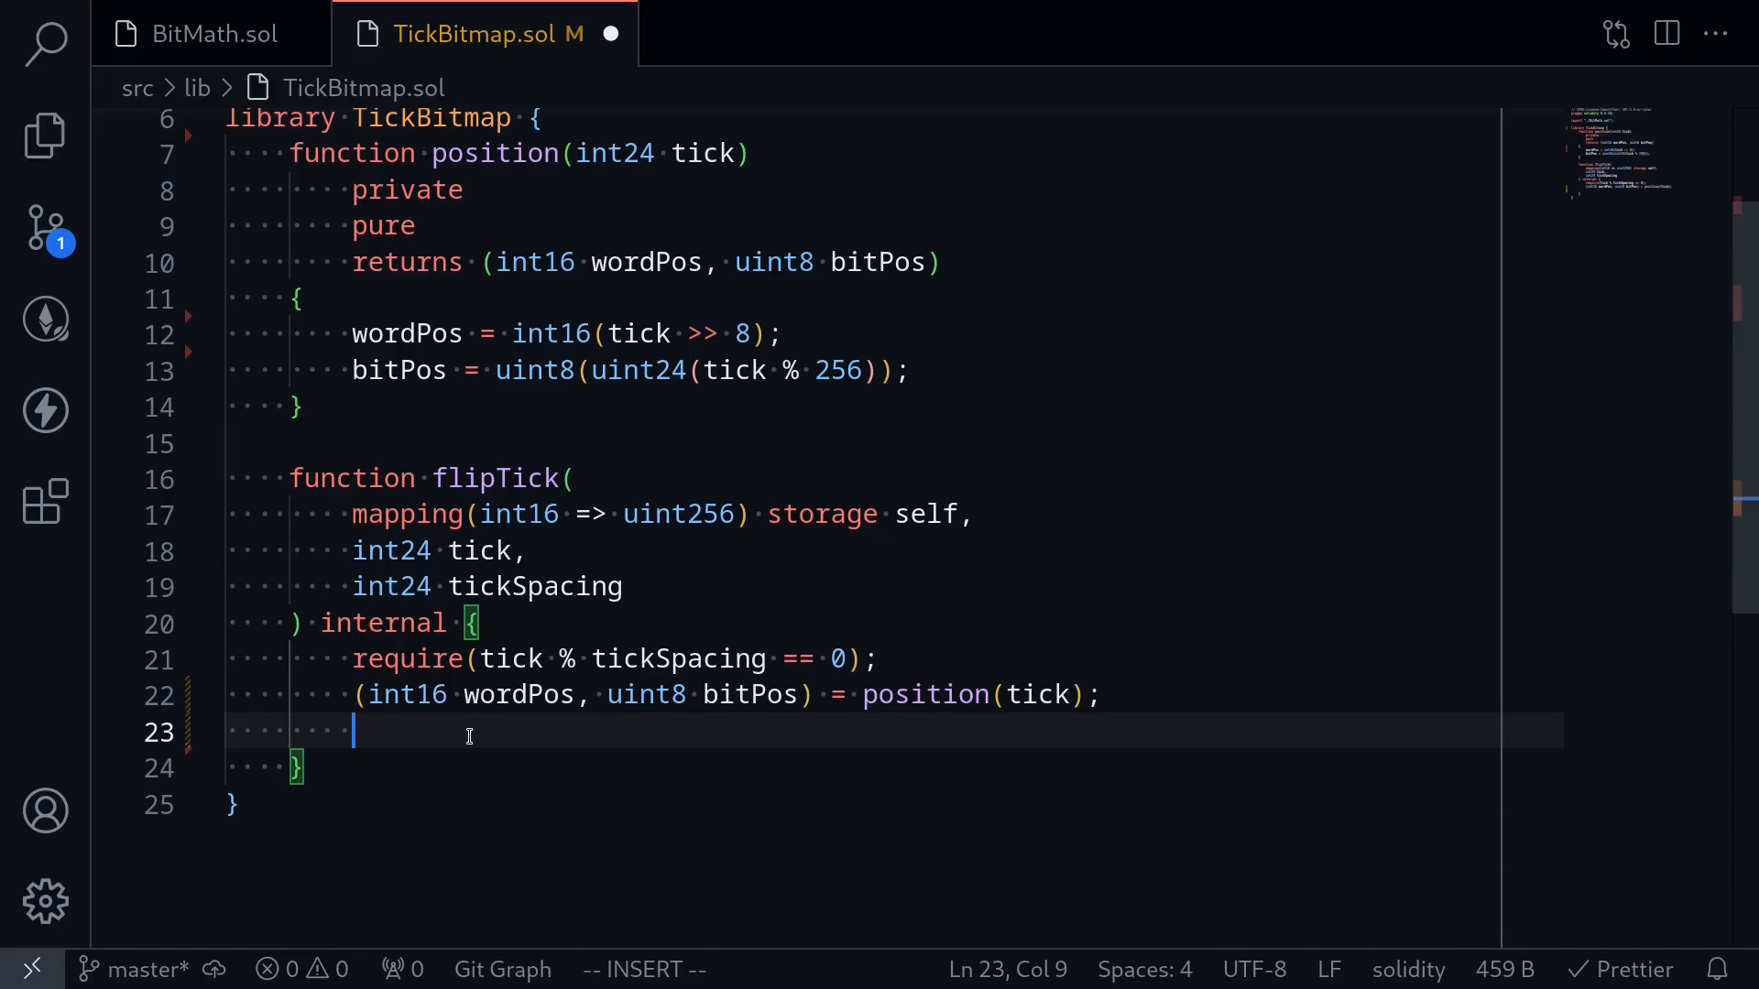
Step: Declare uint256 mask = 1 << bitPos; in flipTick
{"action": "type", "text": "uint"}
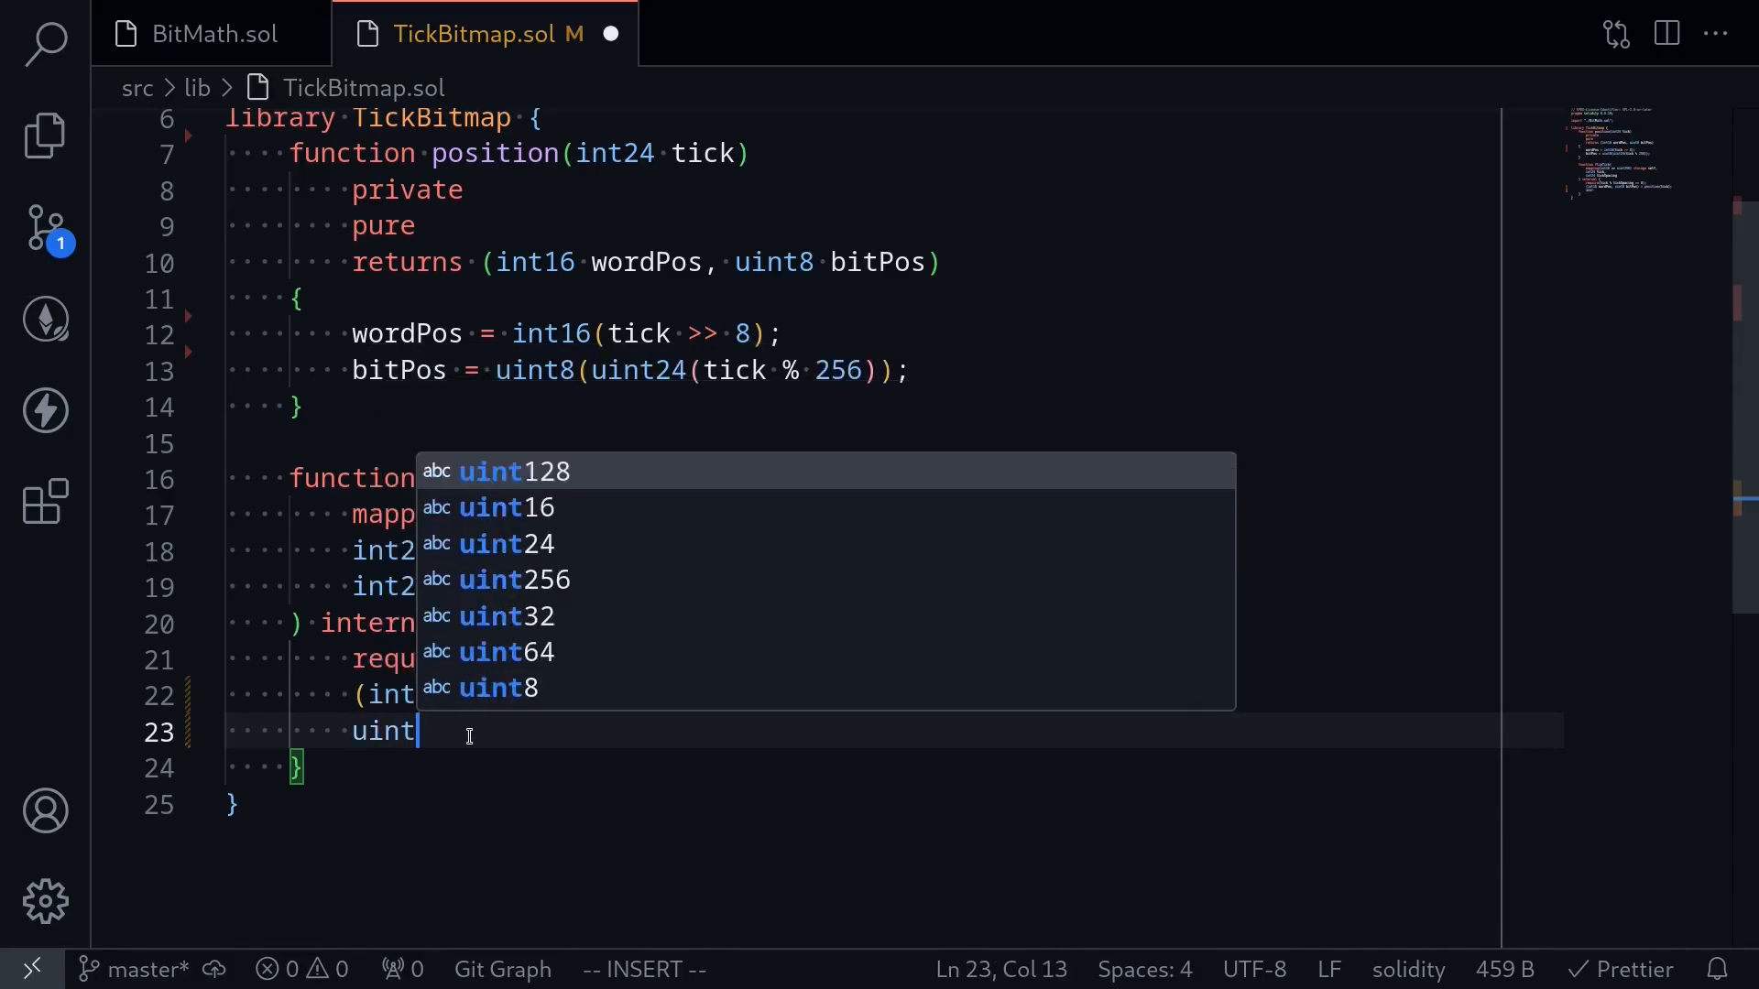
{"action": "type", "text": "256 mask"}
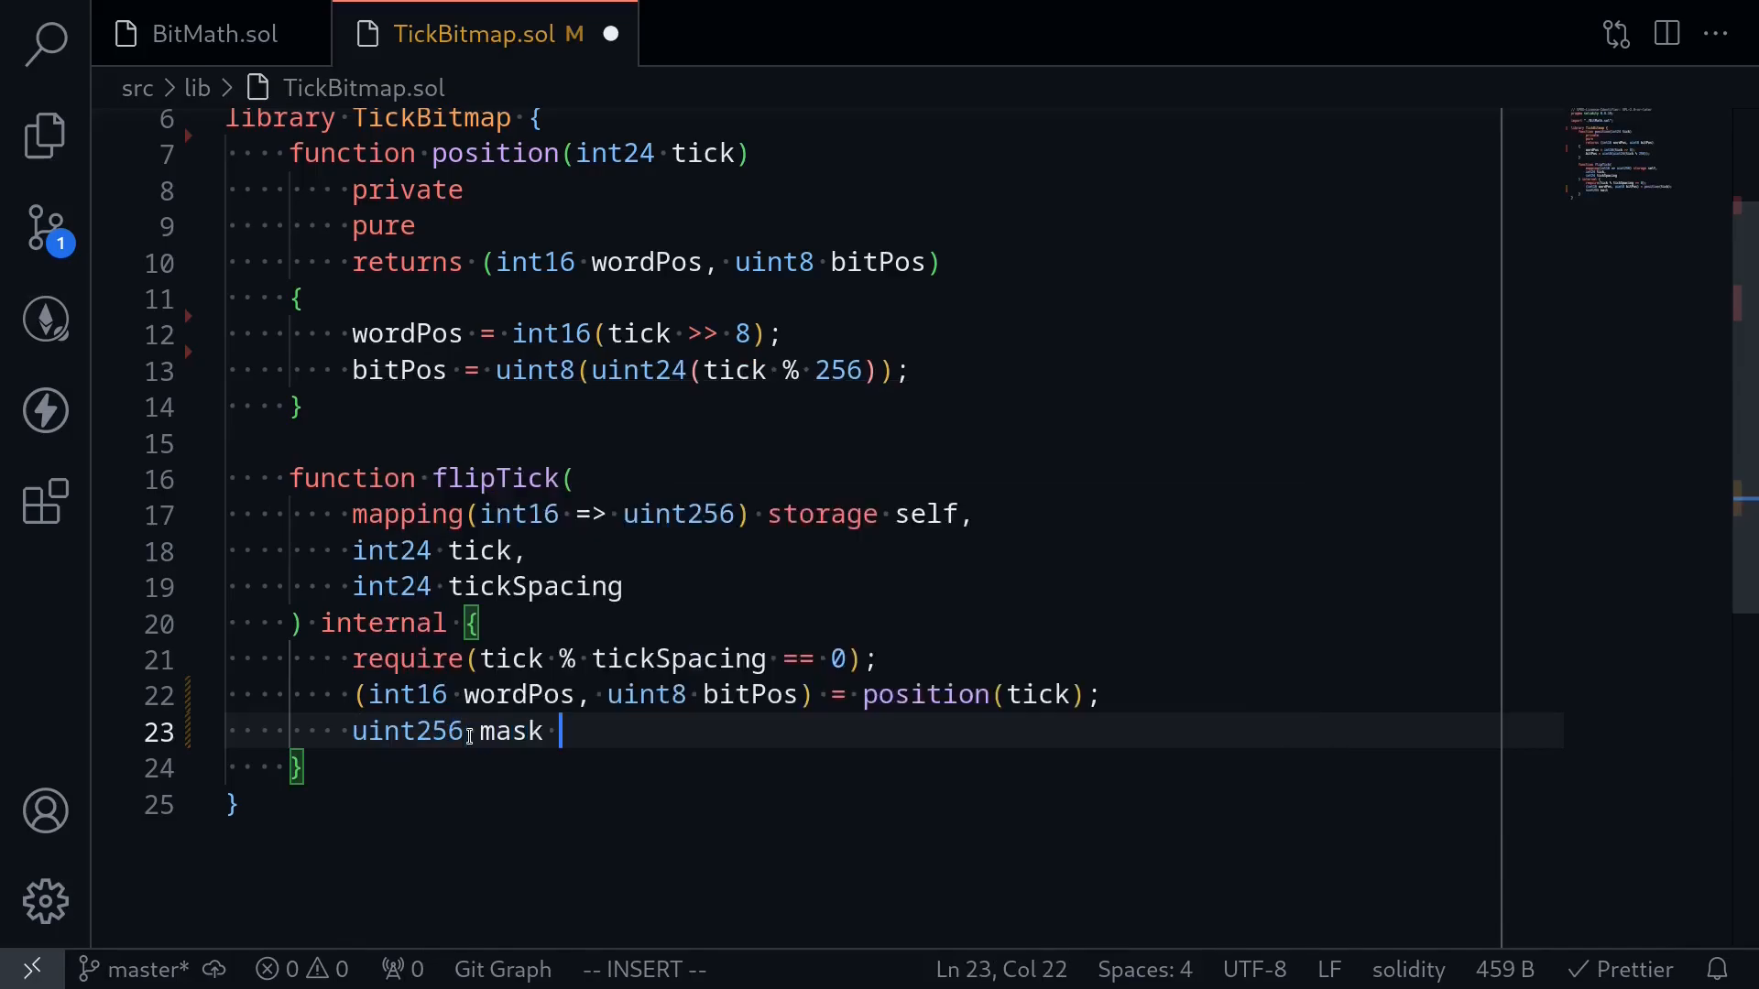
{"action": "type", "text": "= 1"}
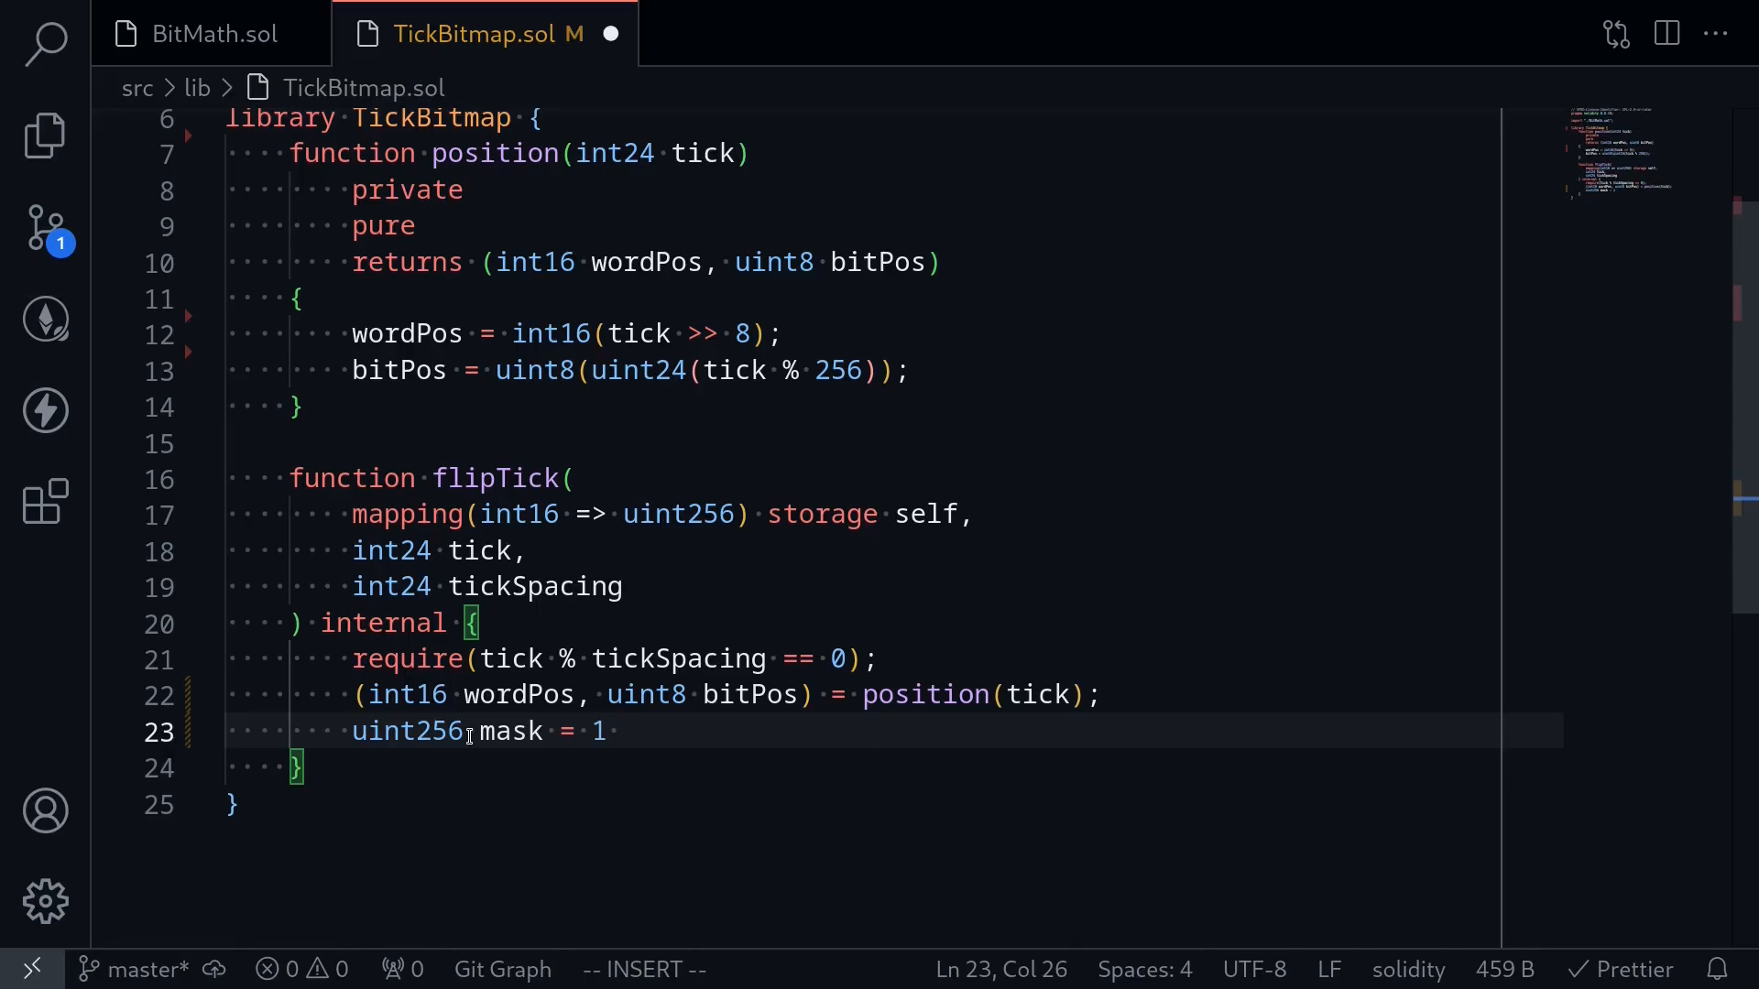
{"action": "type", "text": "<< bitPos;"}
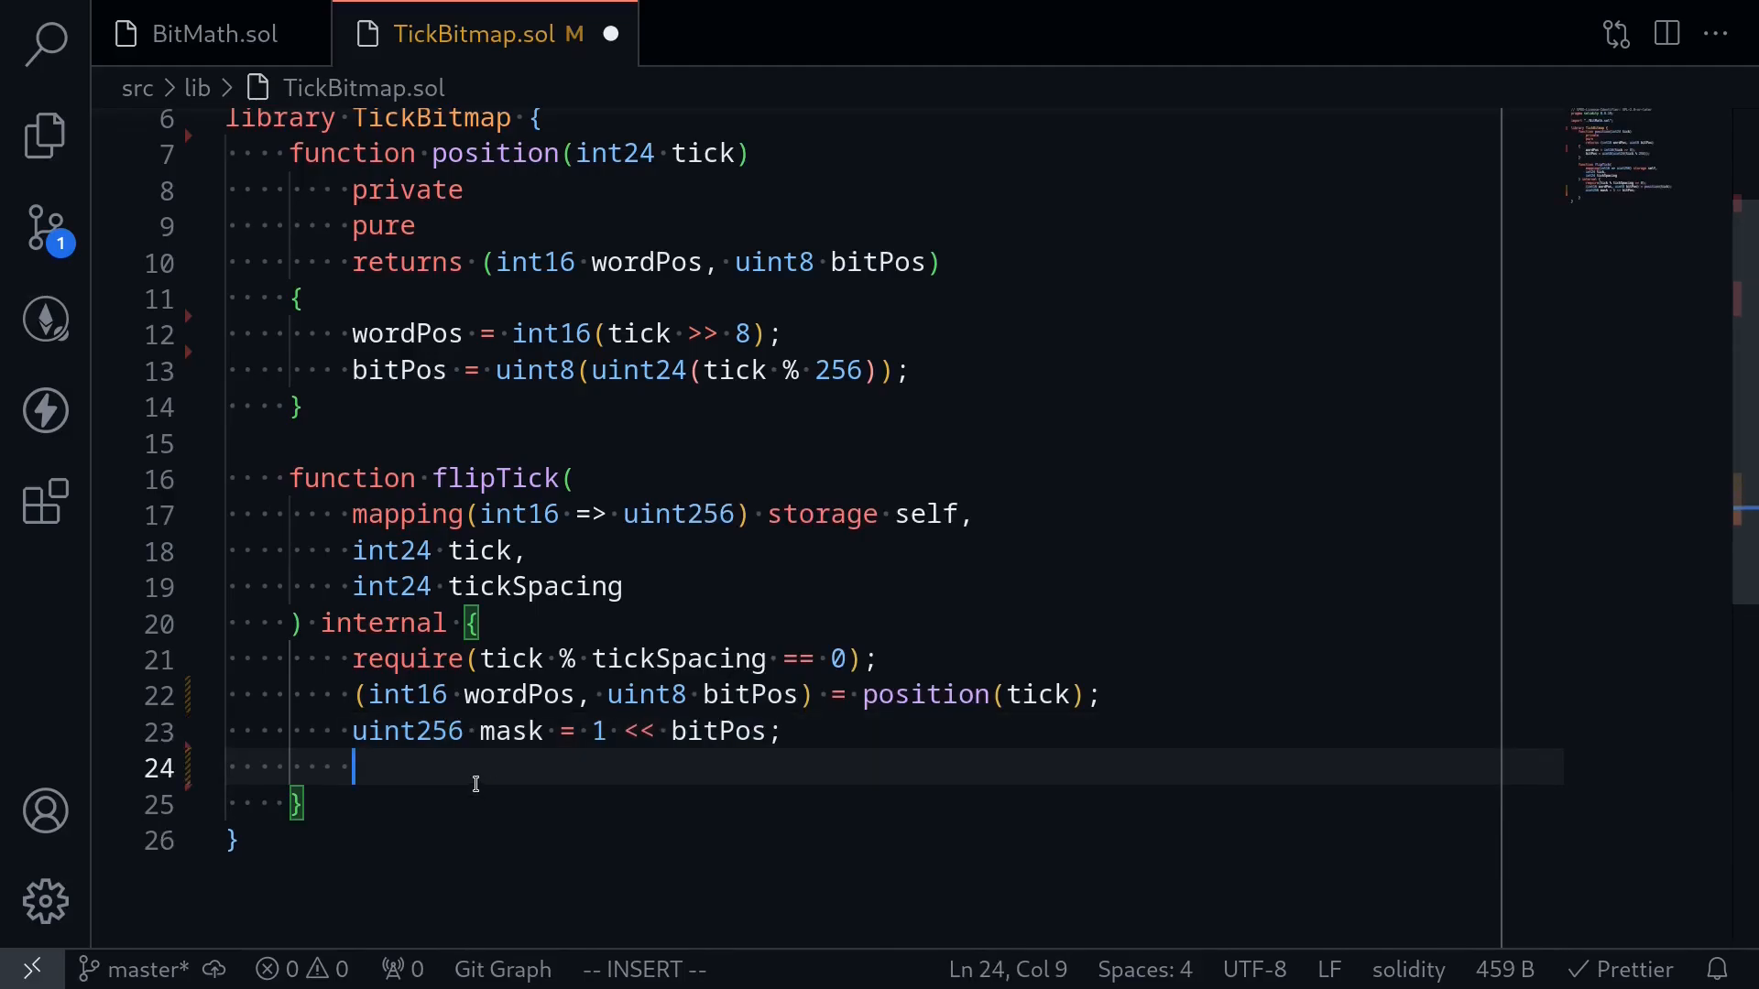
Step: Write self[wordPos] ^= mask; to flip the tick's bit in the bitmap
{"action": "type", "text": "self["}
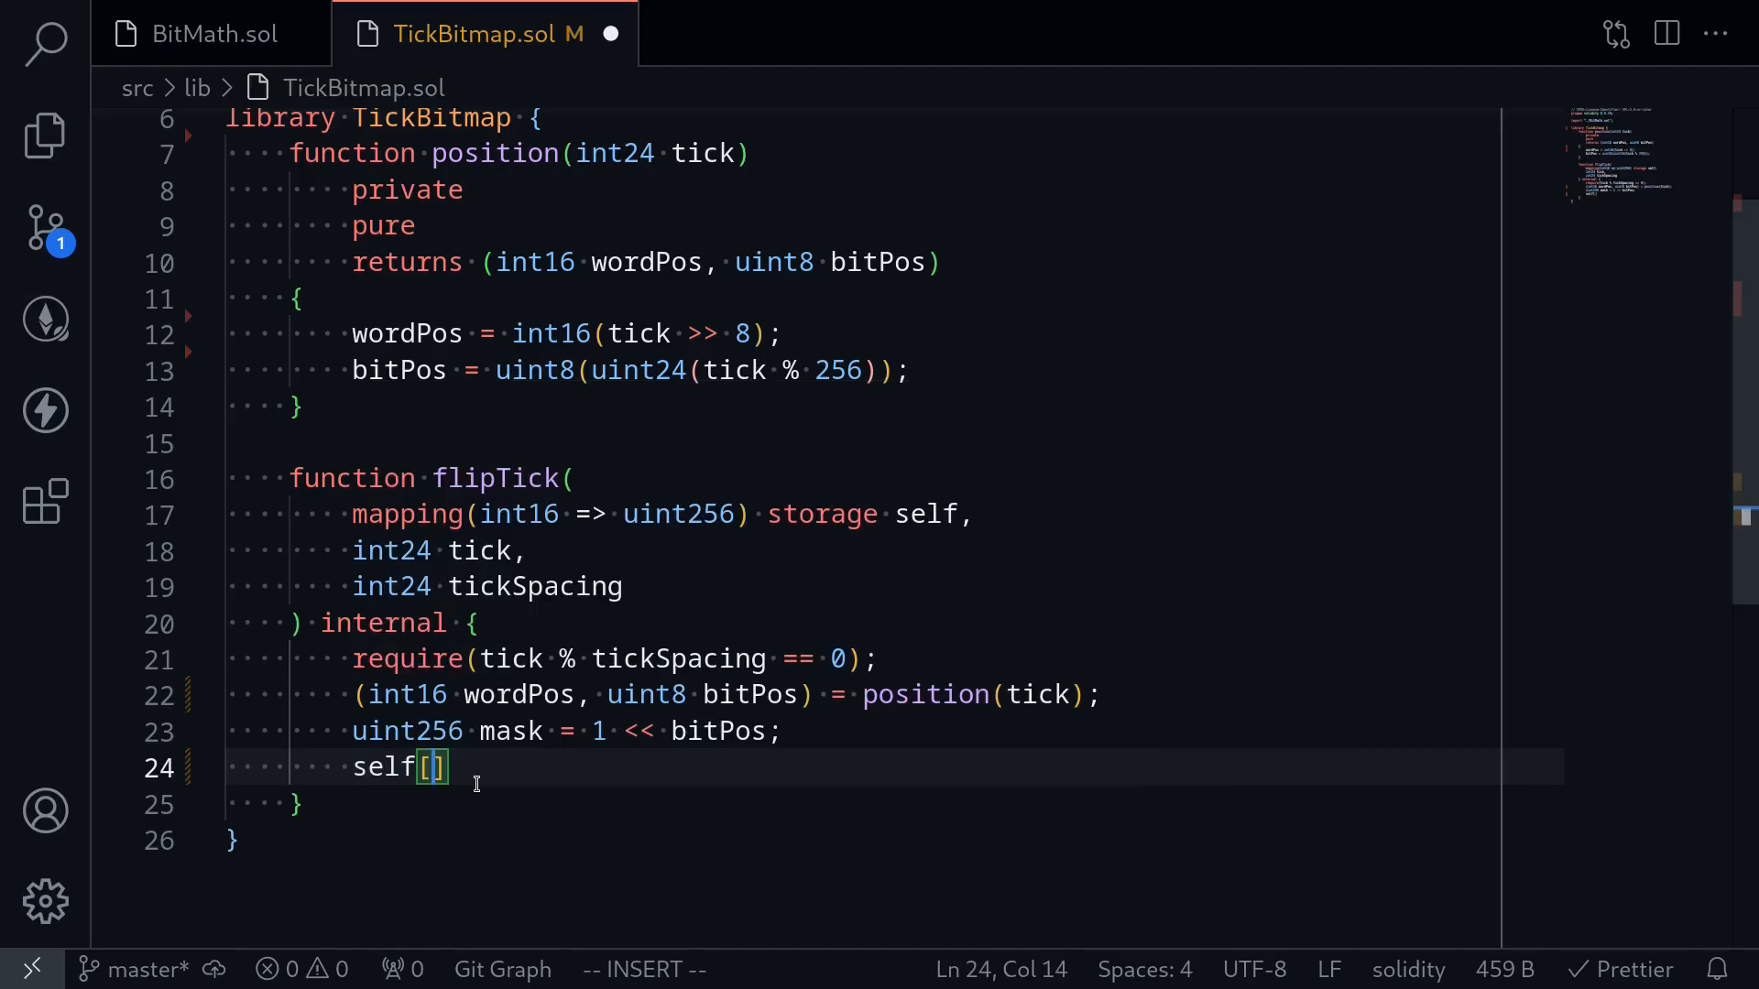
{"action": "type", "text": "wordPos"}
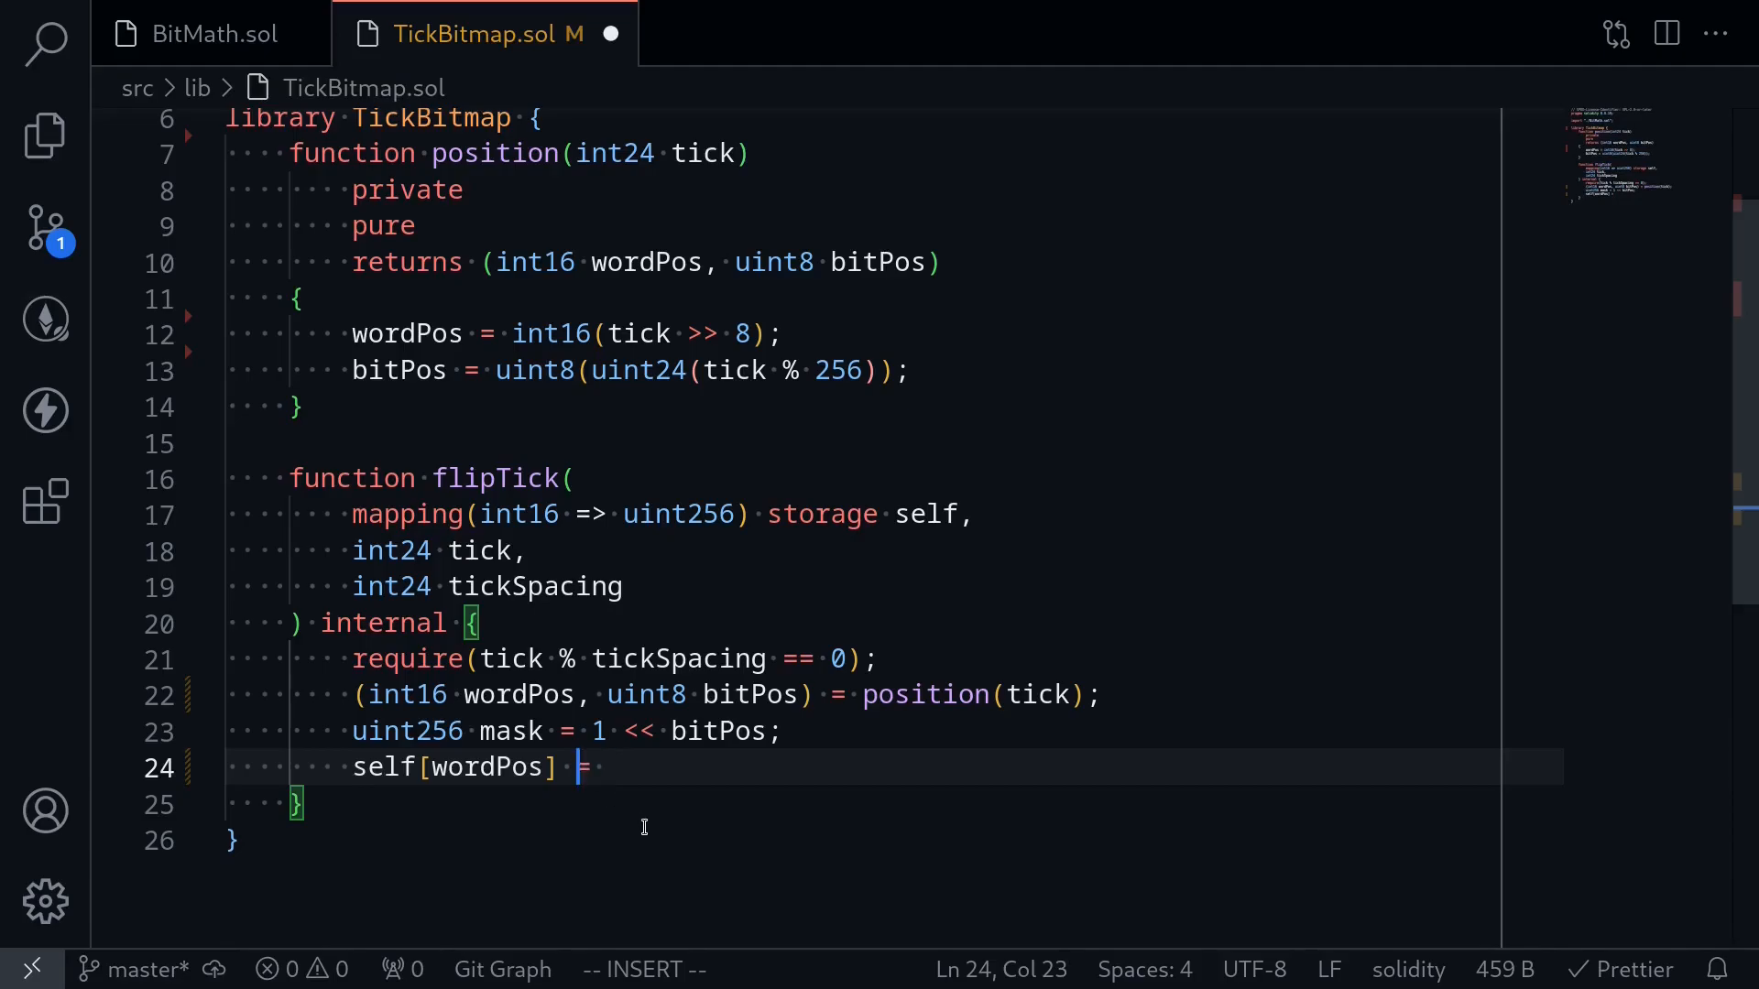
{"action": "type", "text": "^="}
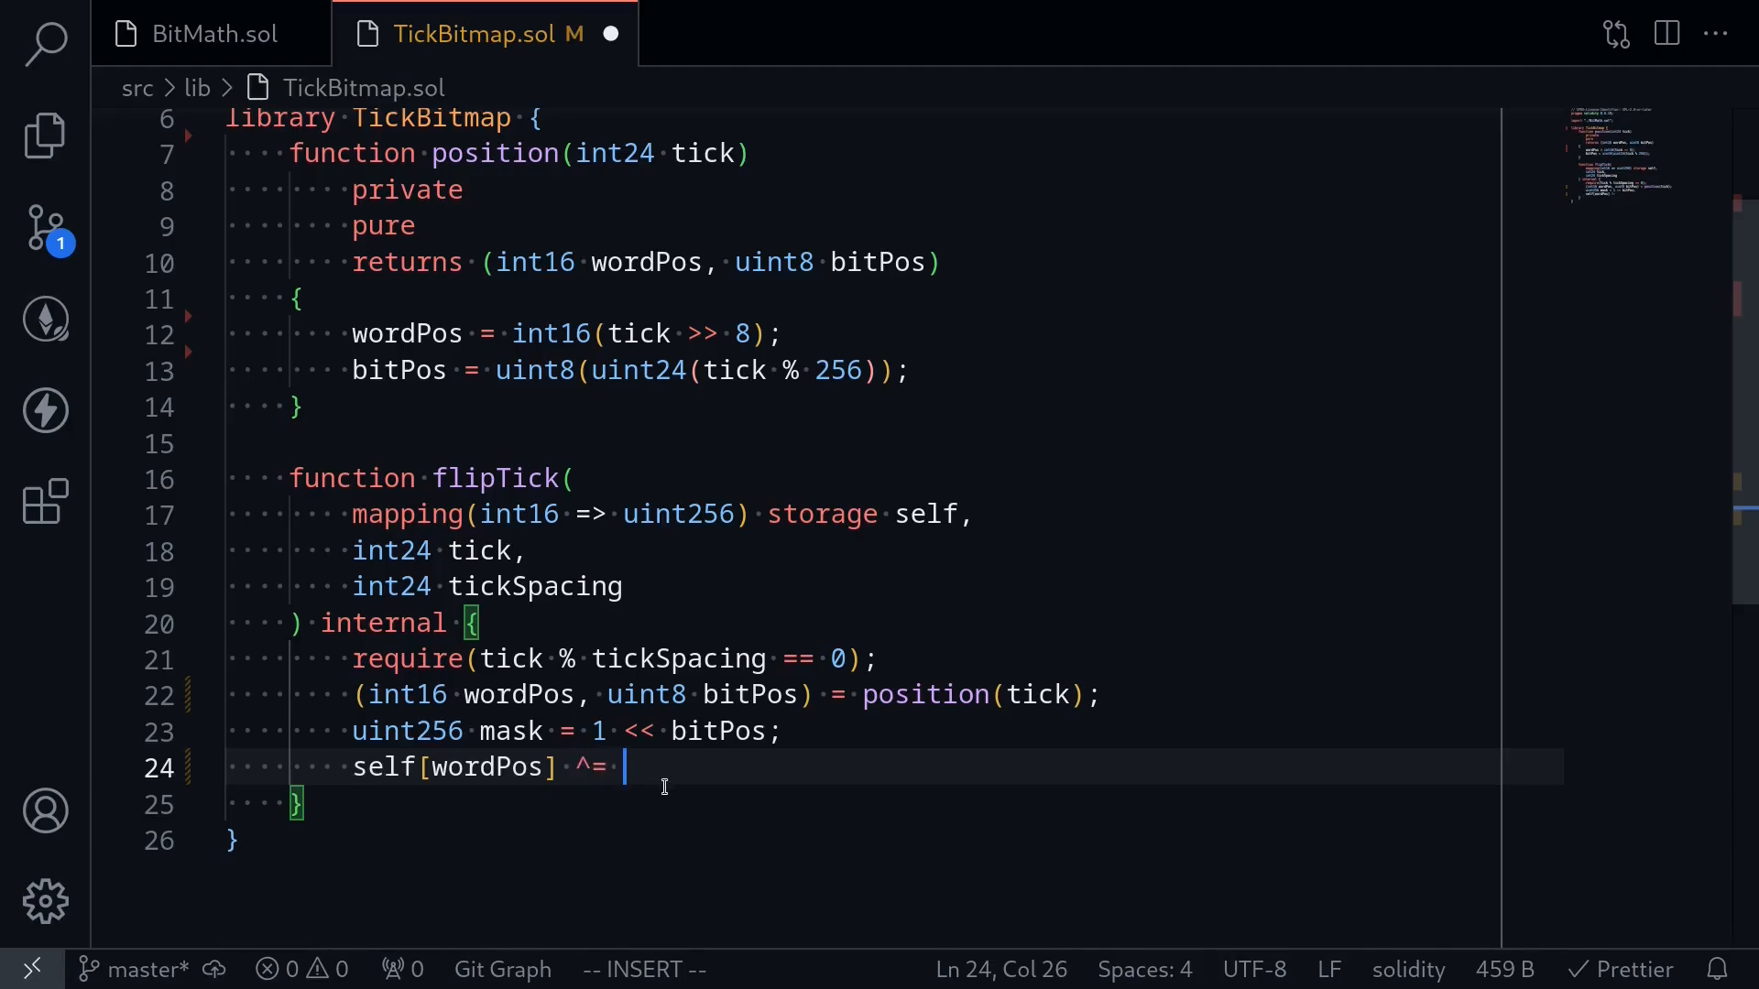
{"action": "type", "text": "mask;"}
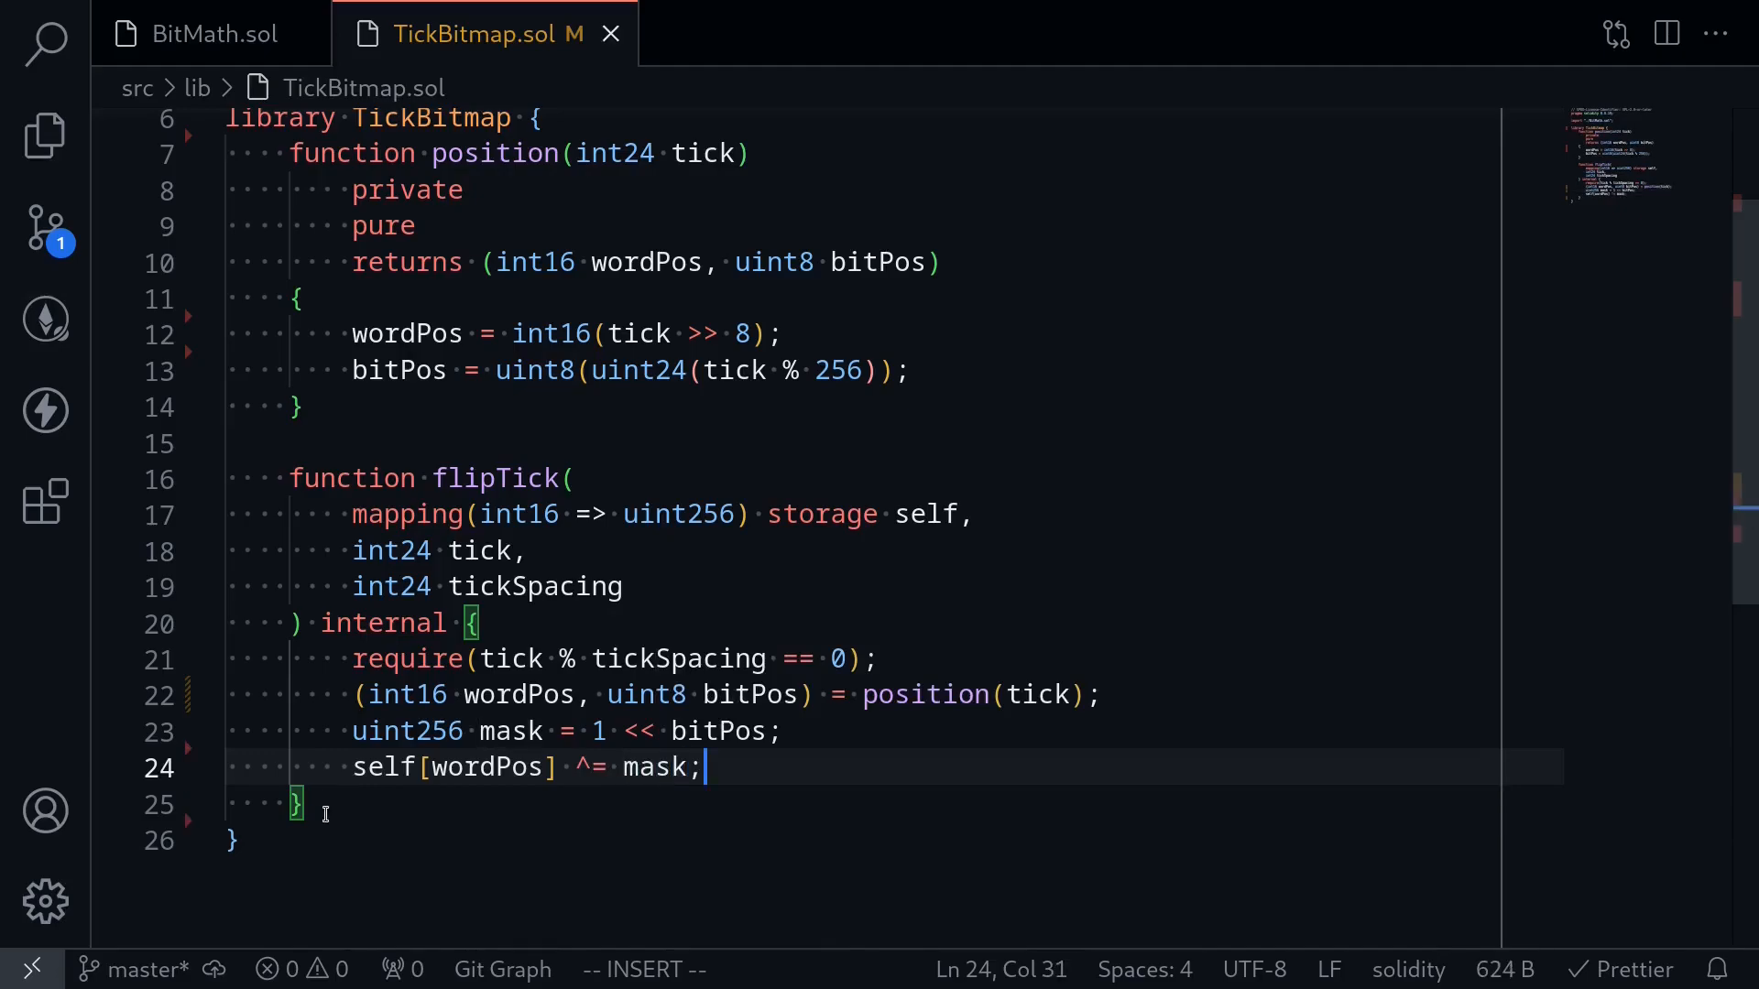
{"action": "mouse_move", "coordinate": [431, 778]}
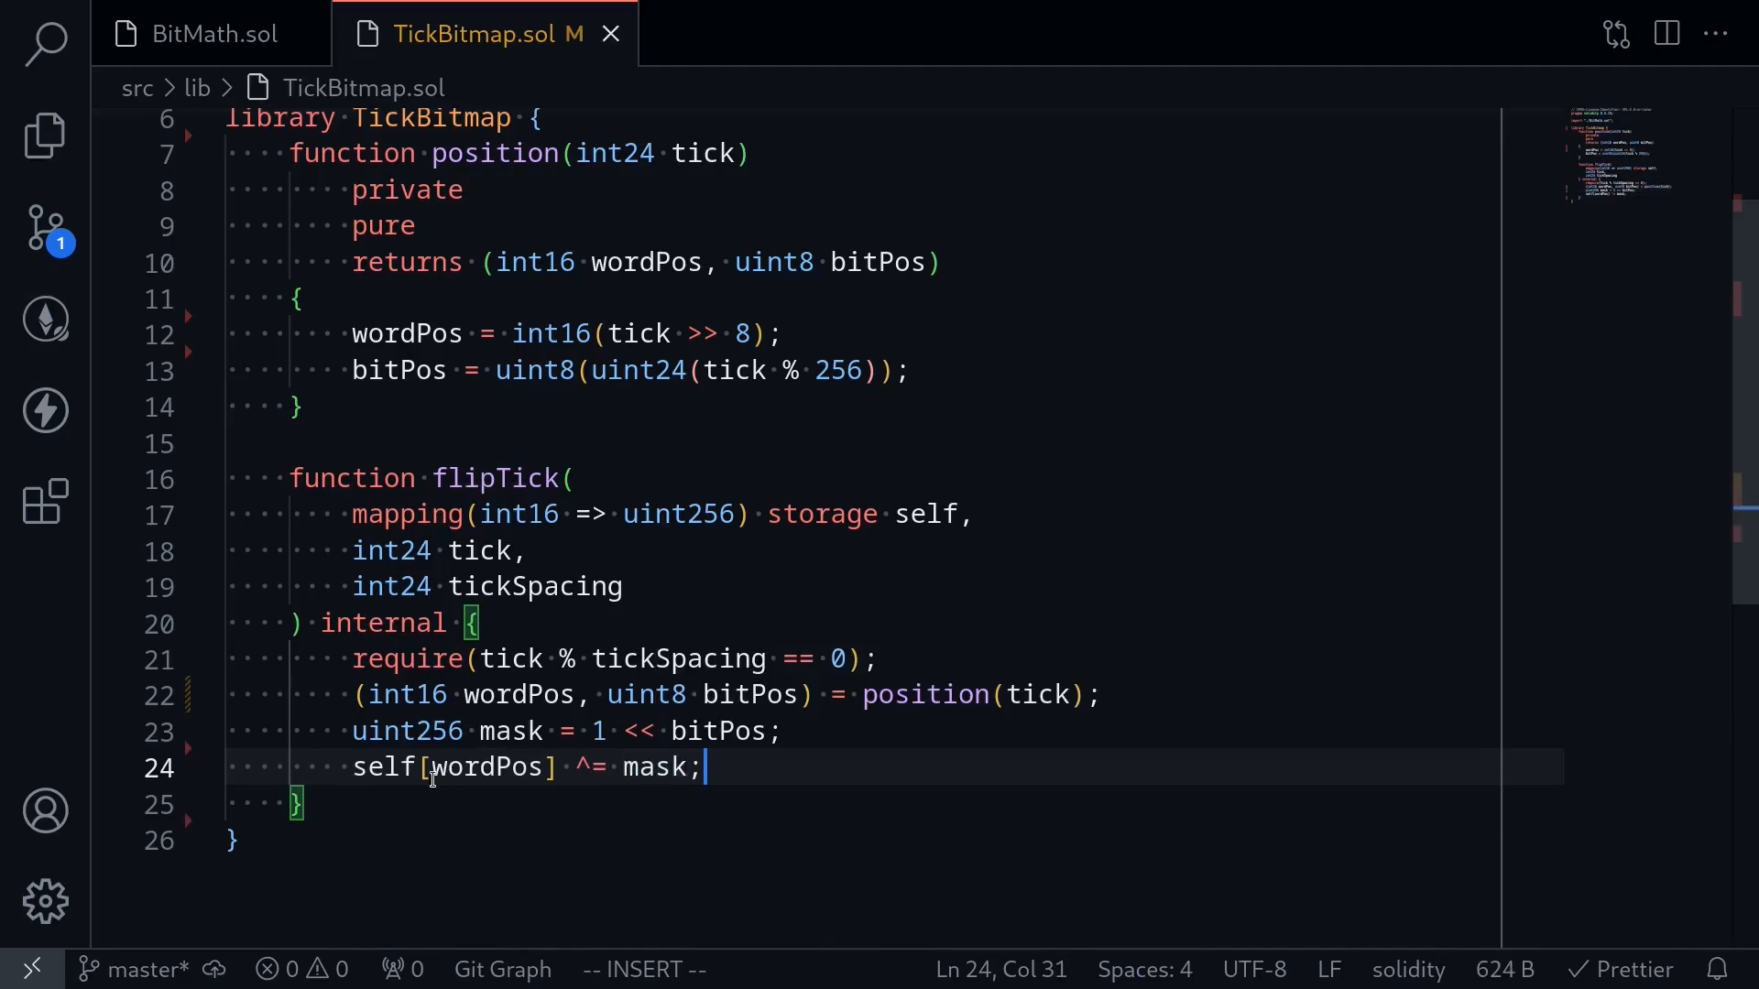